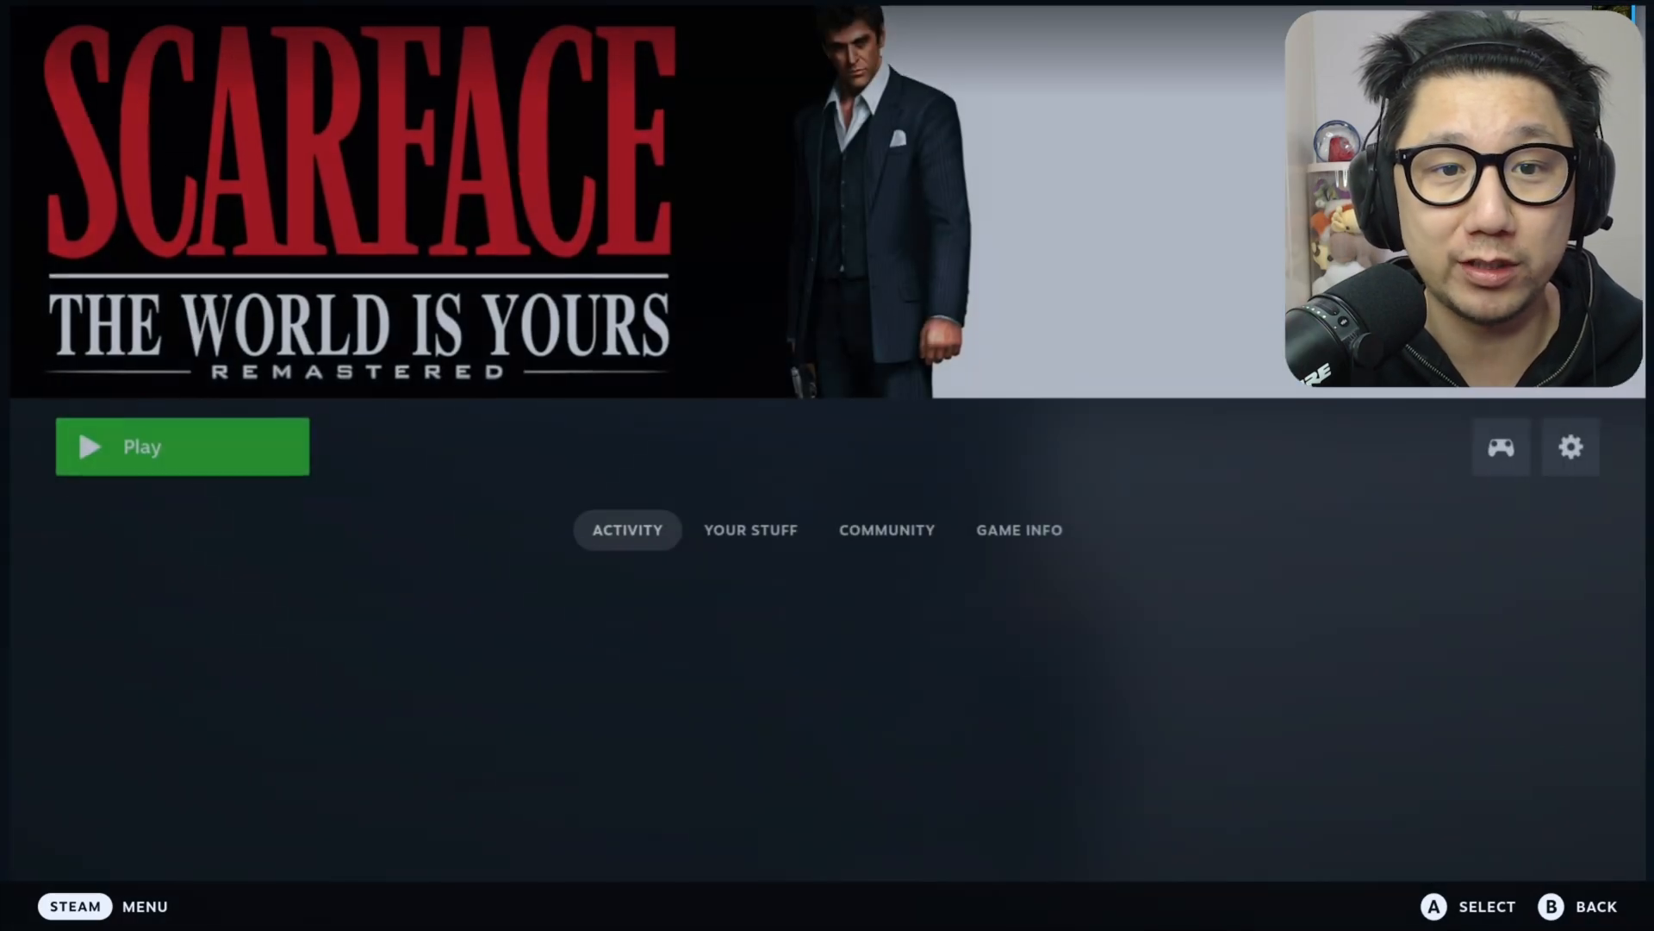
Launch Scarface Remastered, load PROFILE 1, play briefly, then exit back to Steam.
click(180, 445)
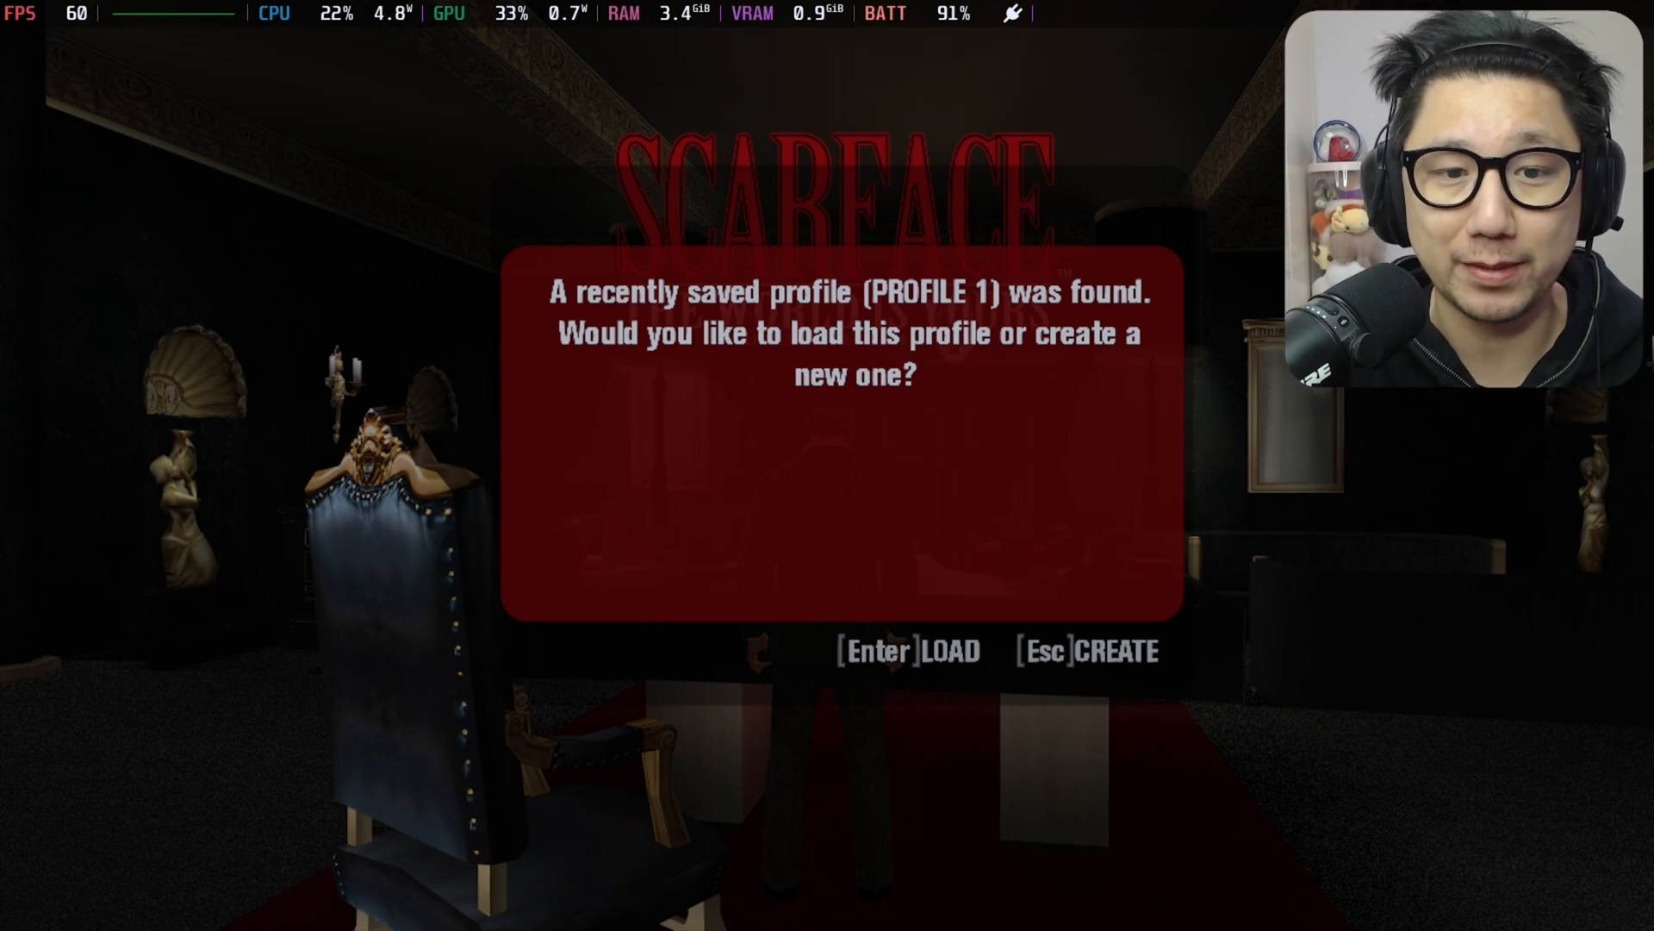
key(Enter)
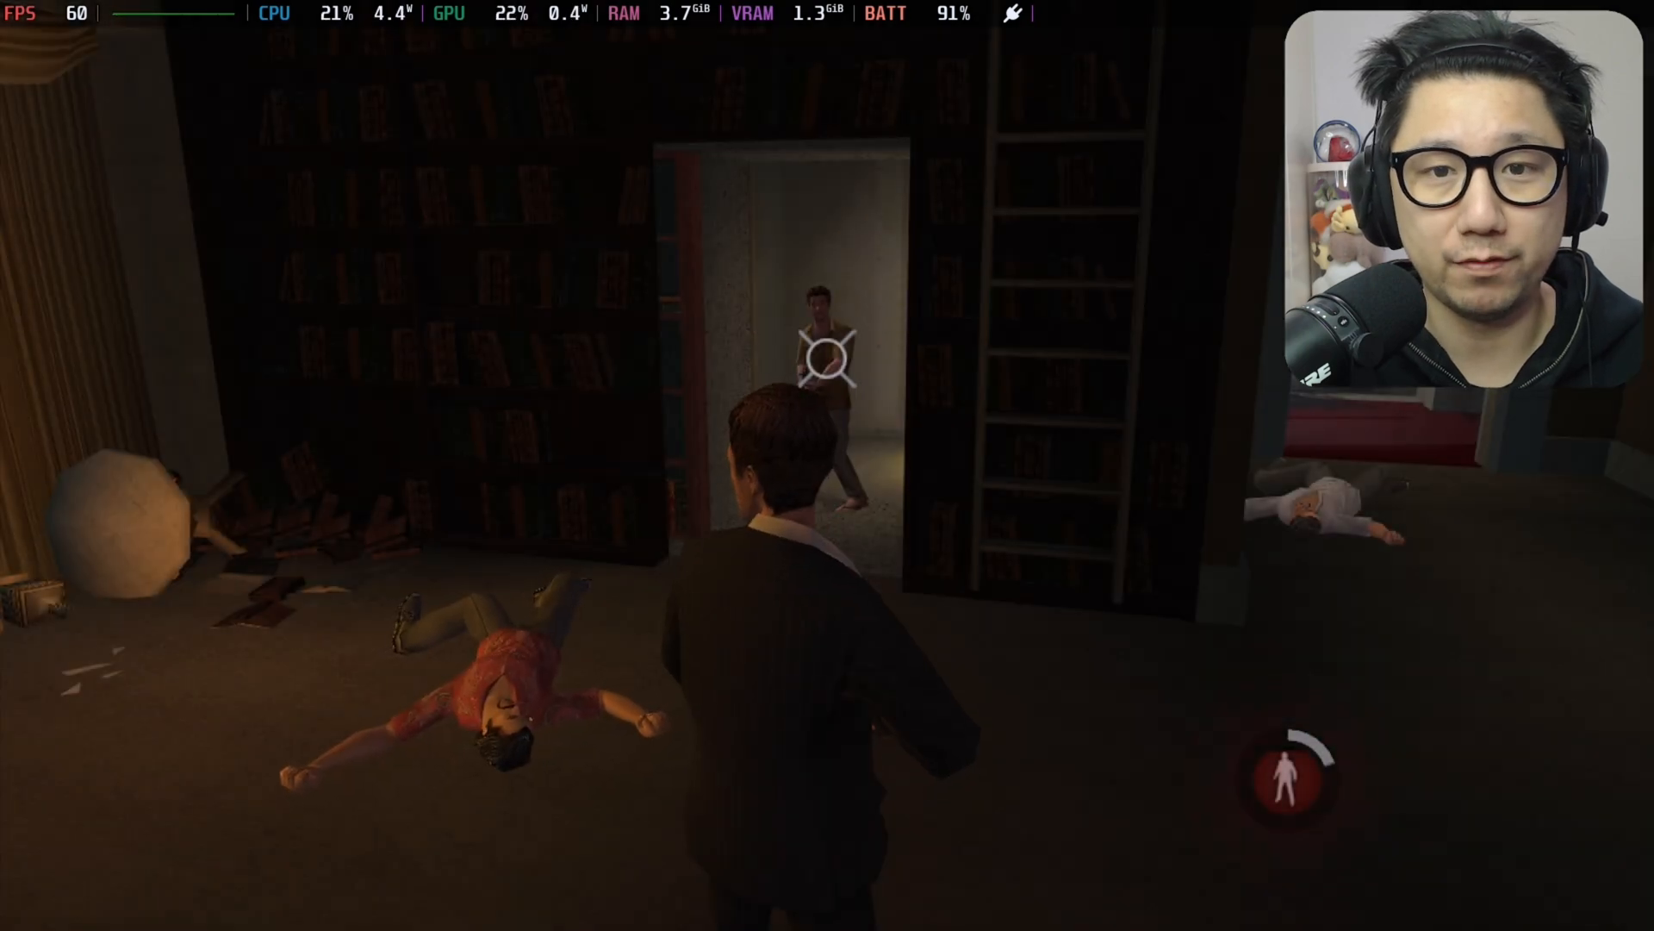
key(Steam)
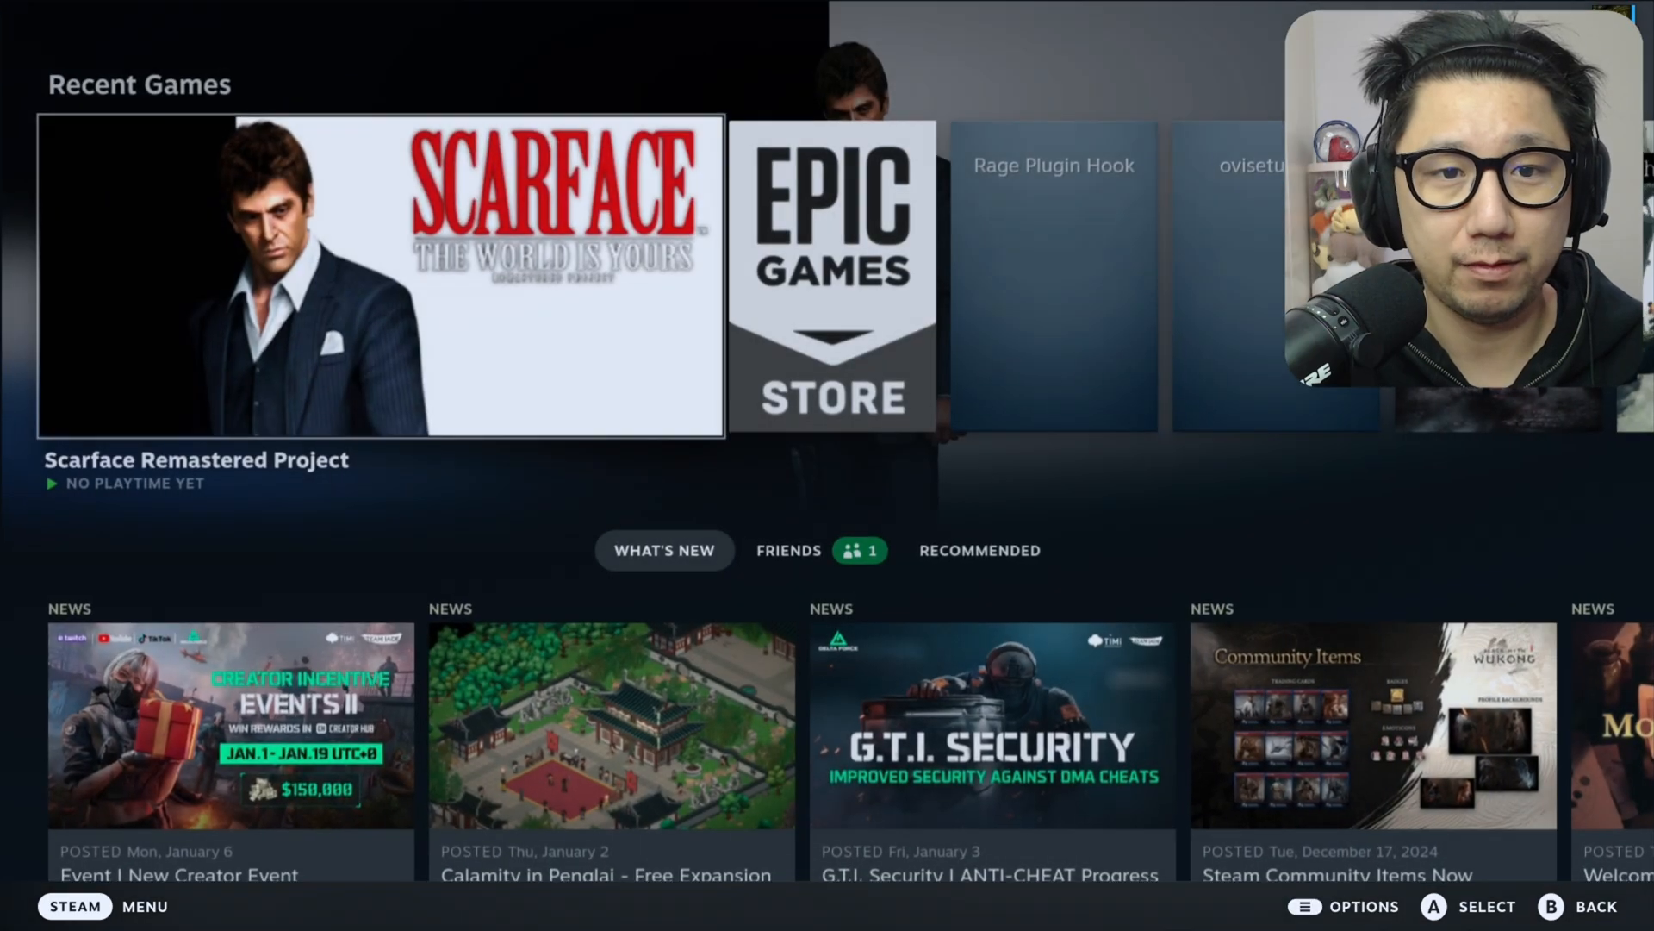
Relaunch Scarface Remastered Project, load the saved profile and drive the yellow convertible.
click(380, 274)
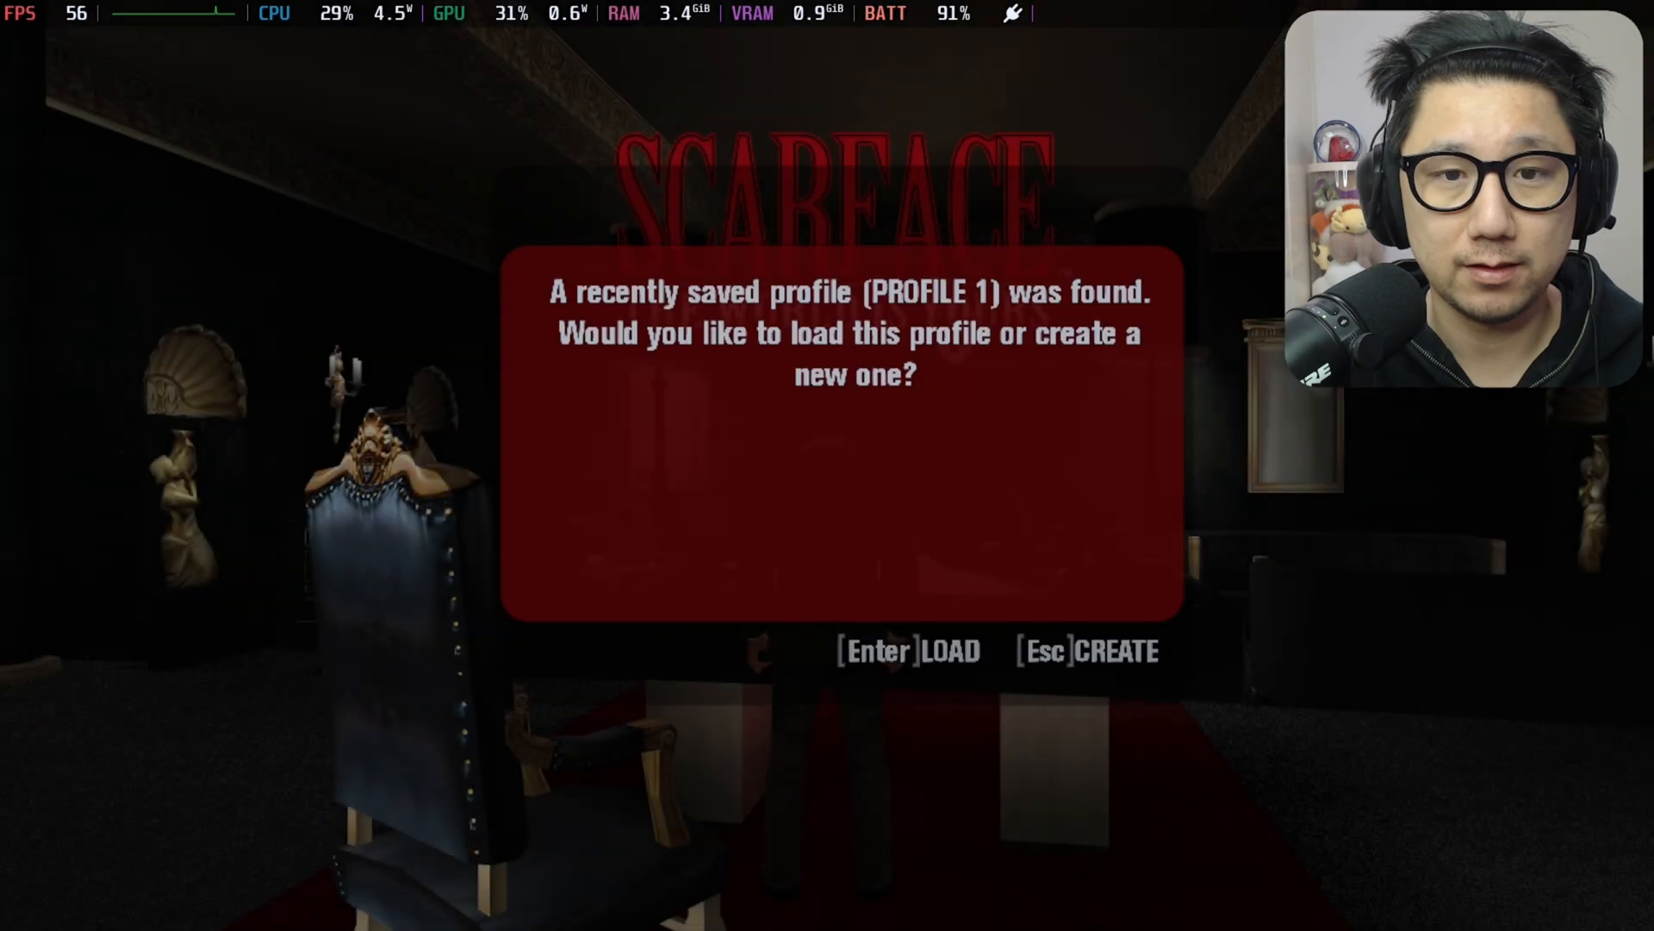
key(Enter)
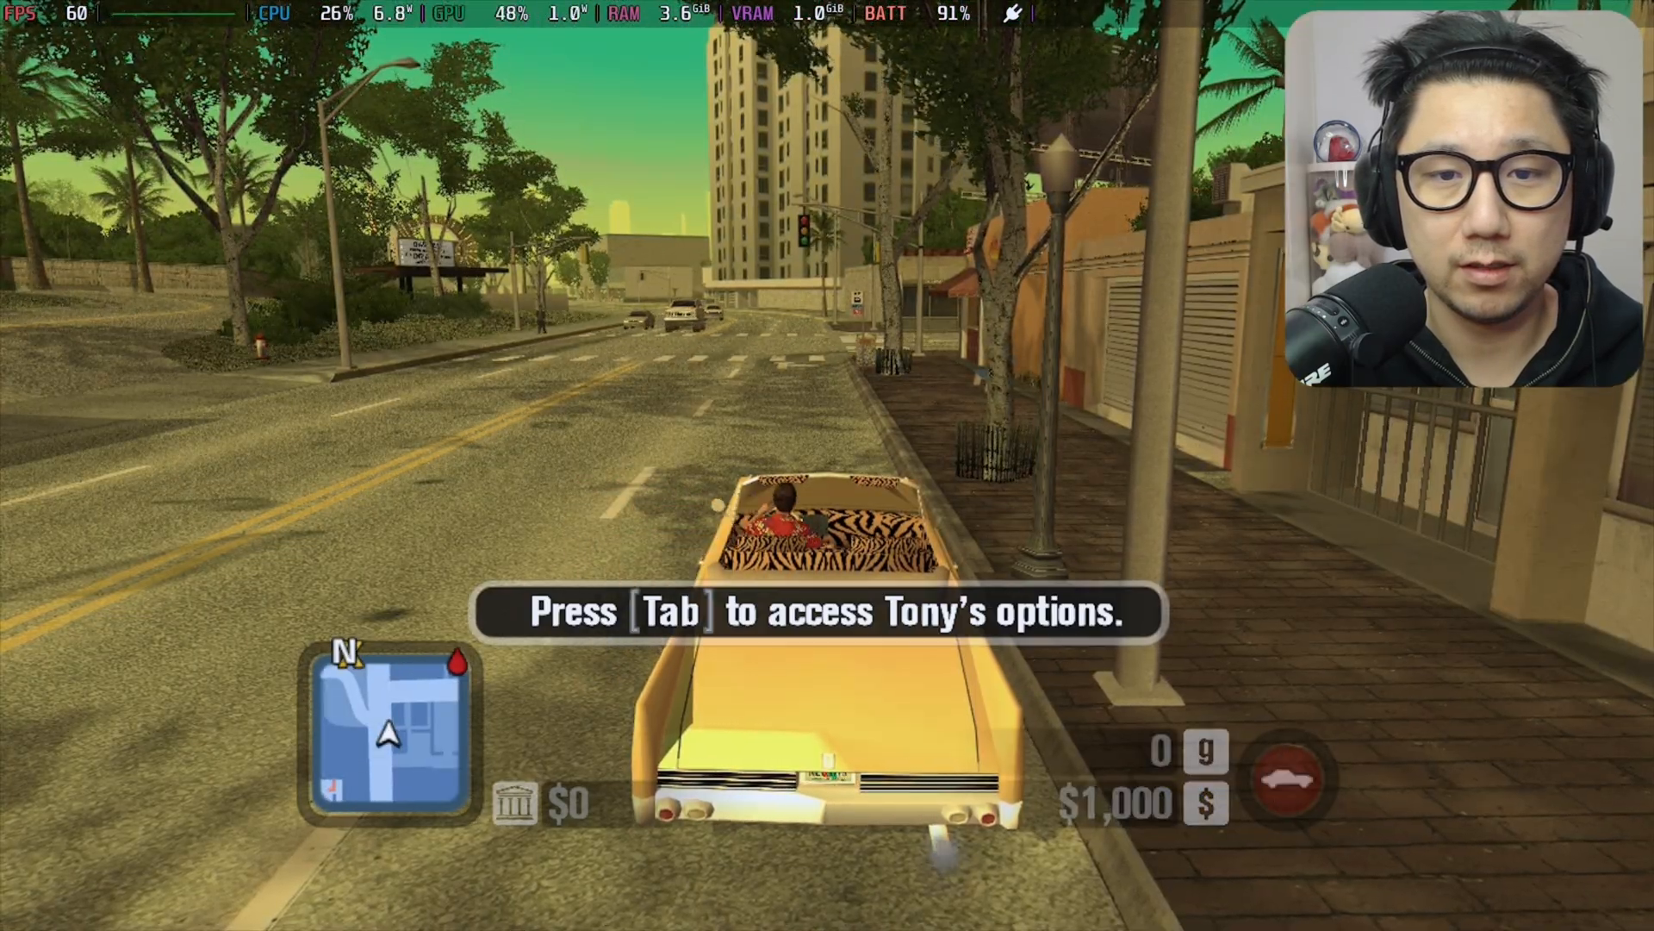
key(Tab)
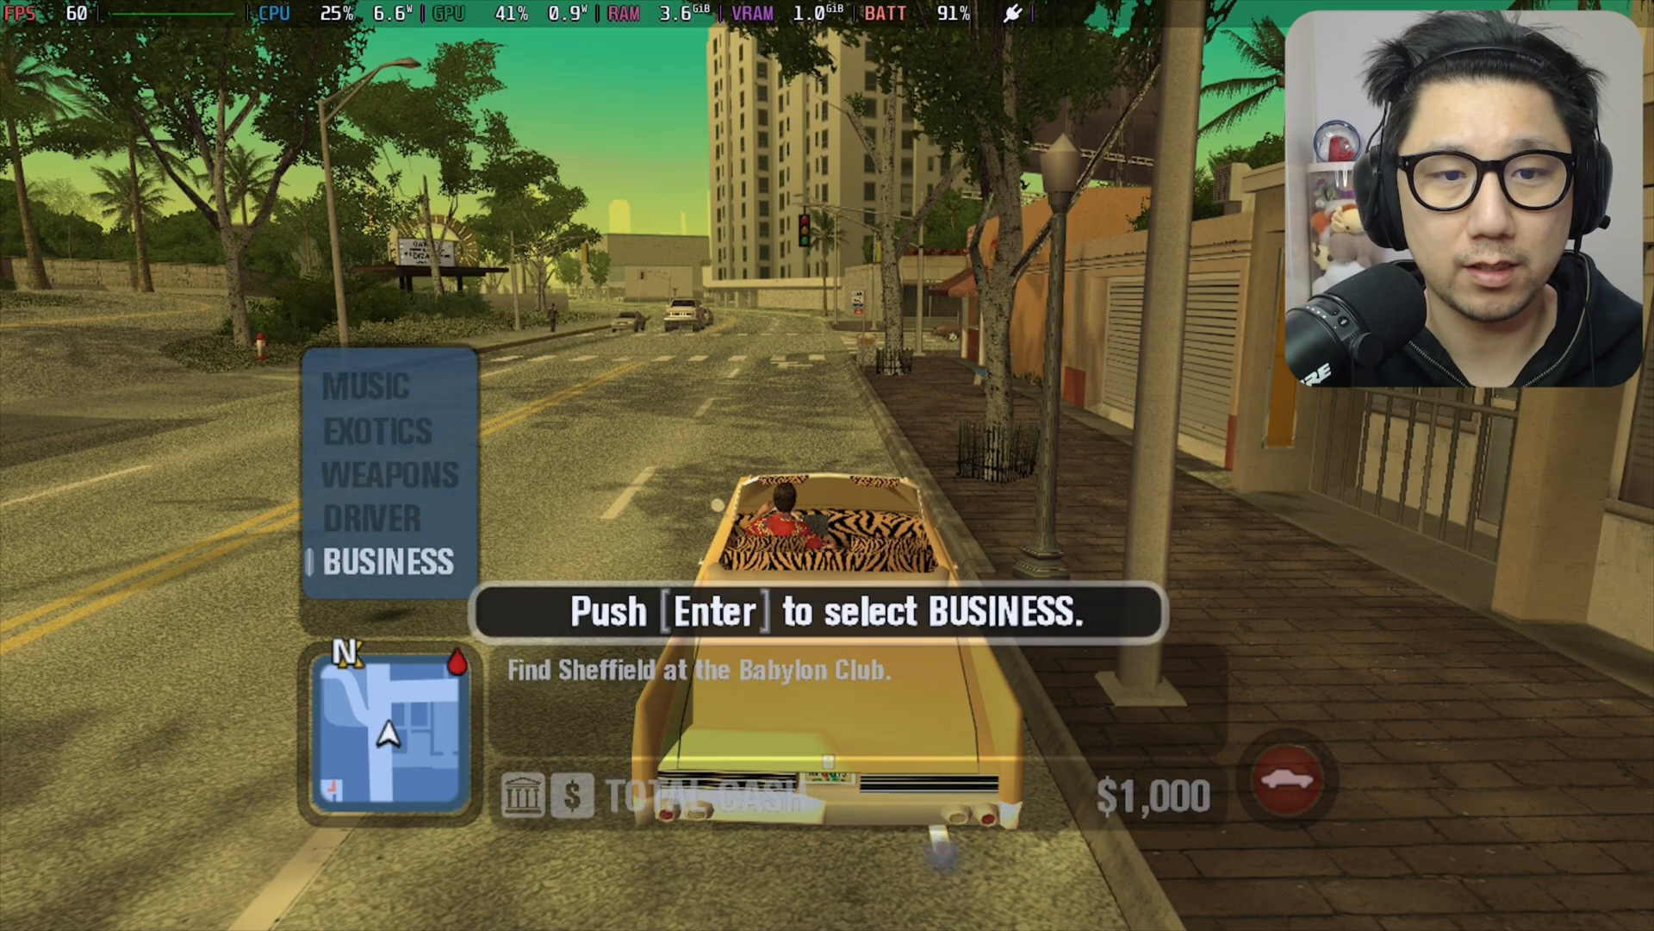
key(enter)
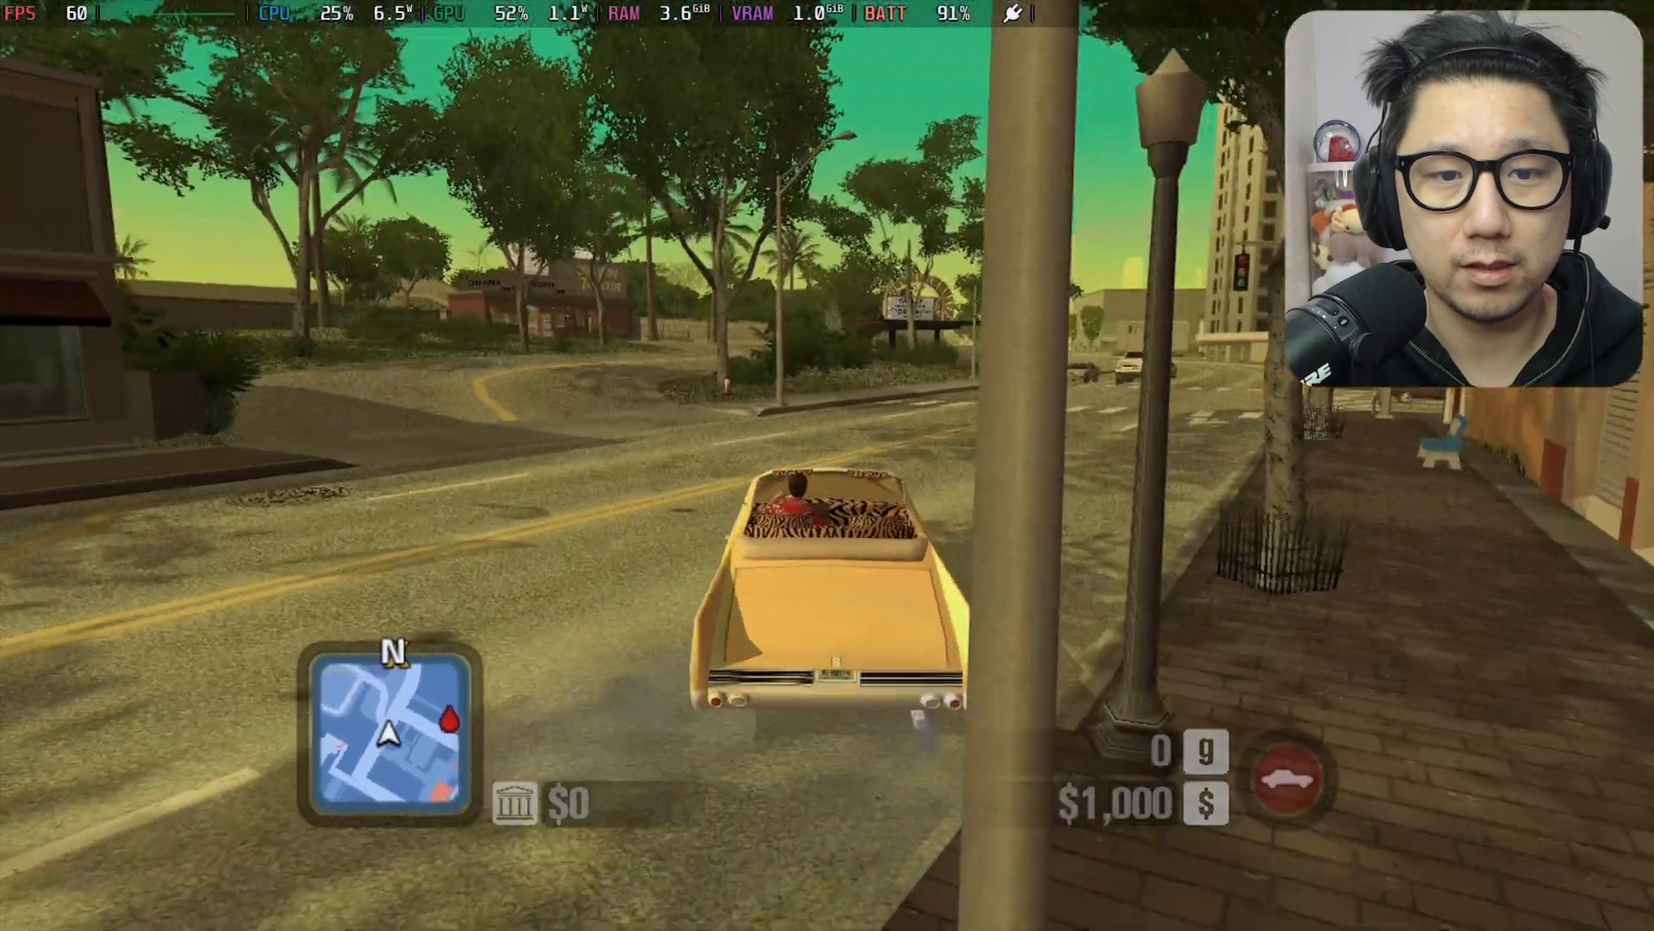
key(w)
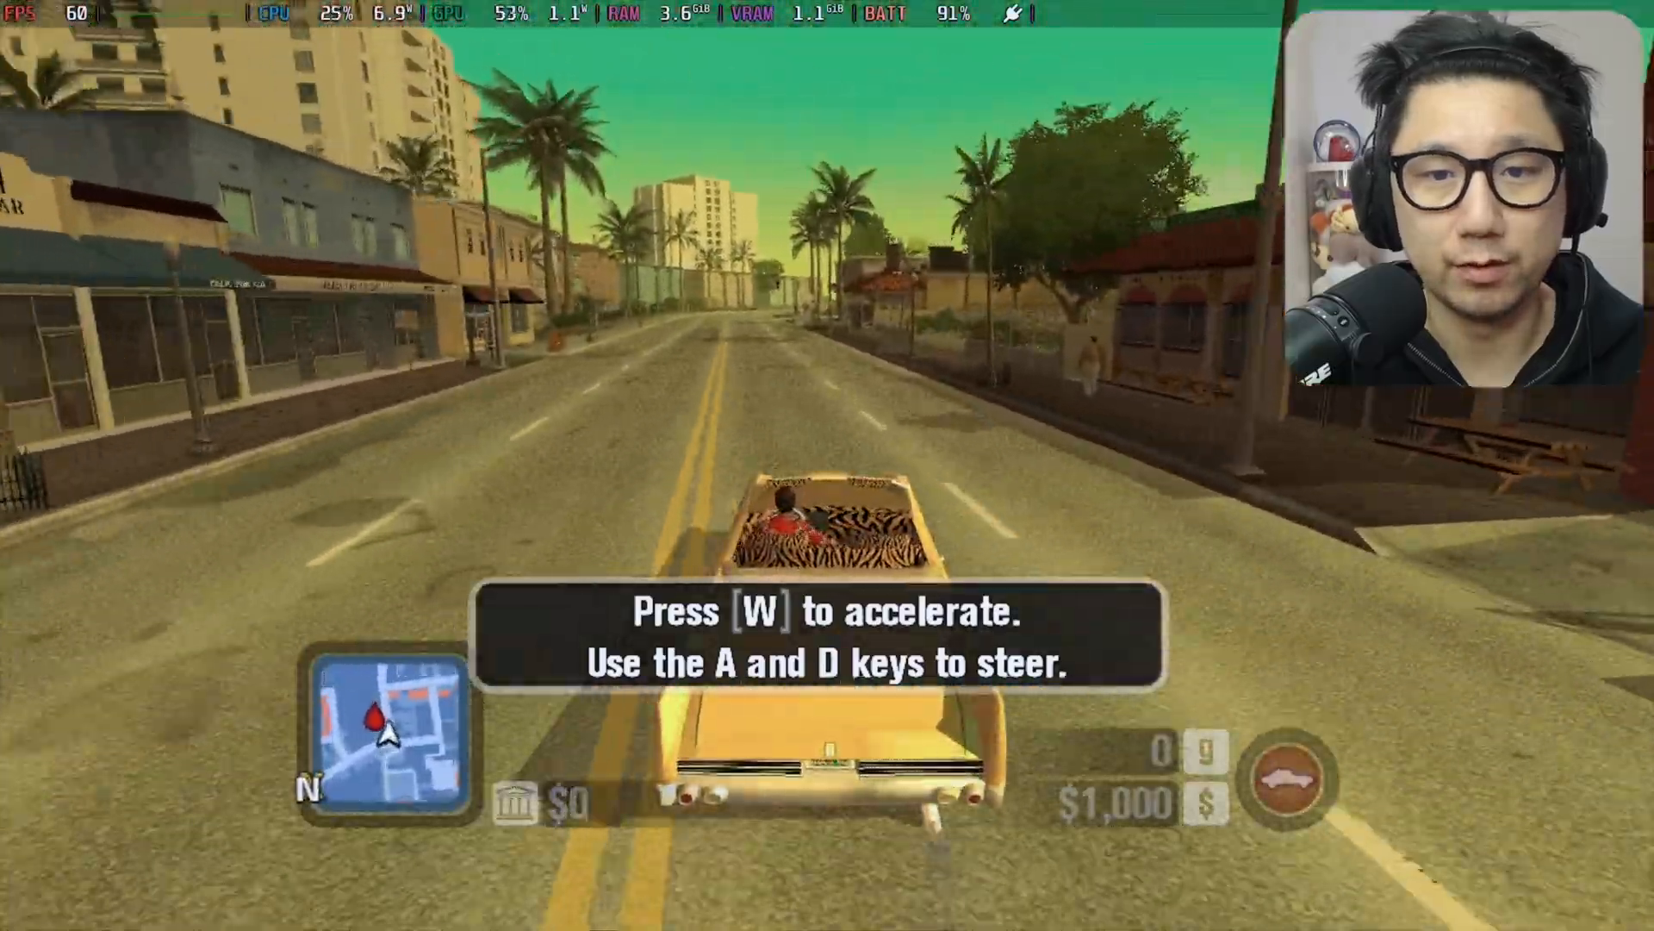
key(w)
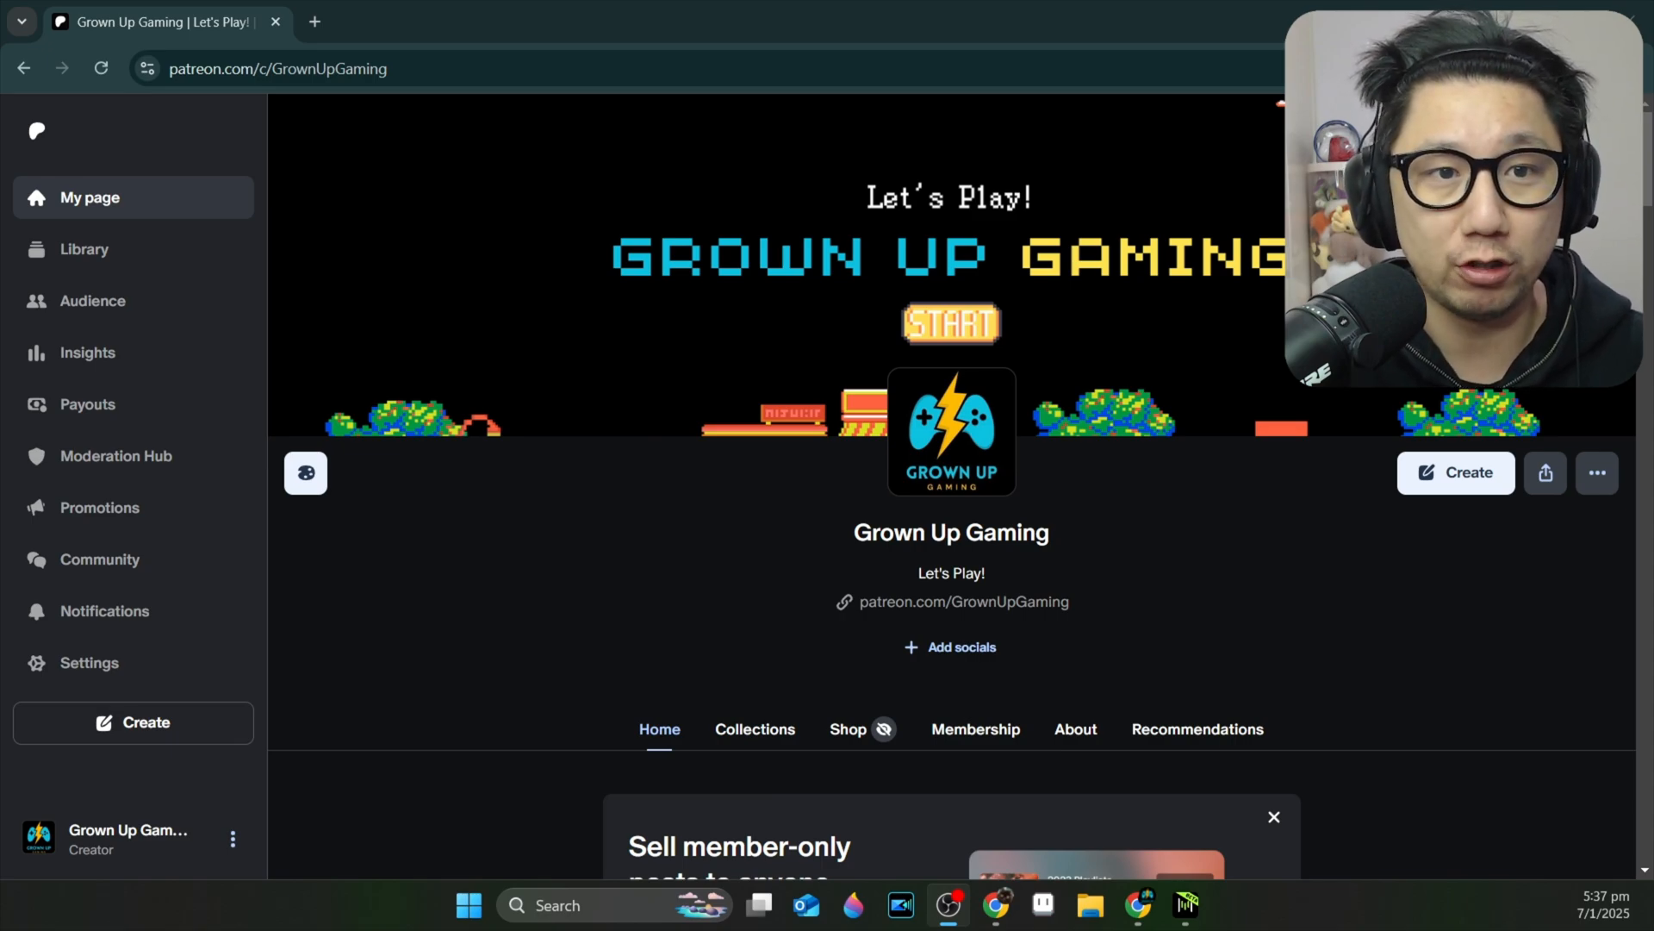
mouse_move(1224, 546)
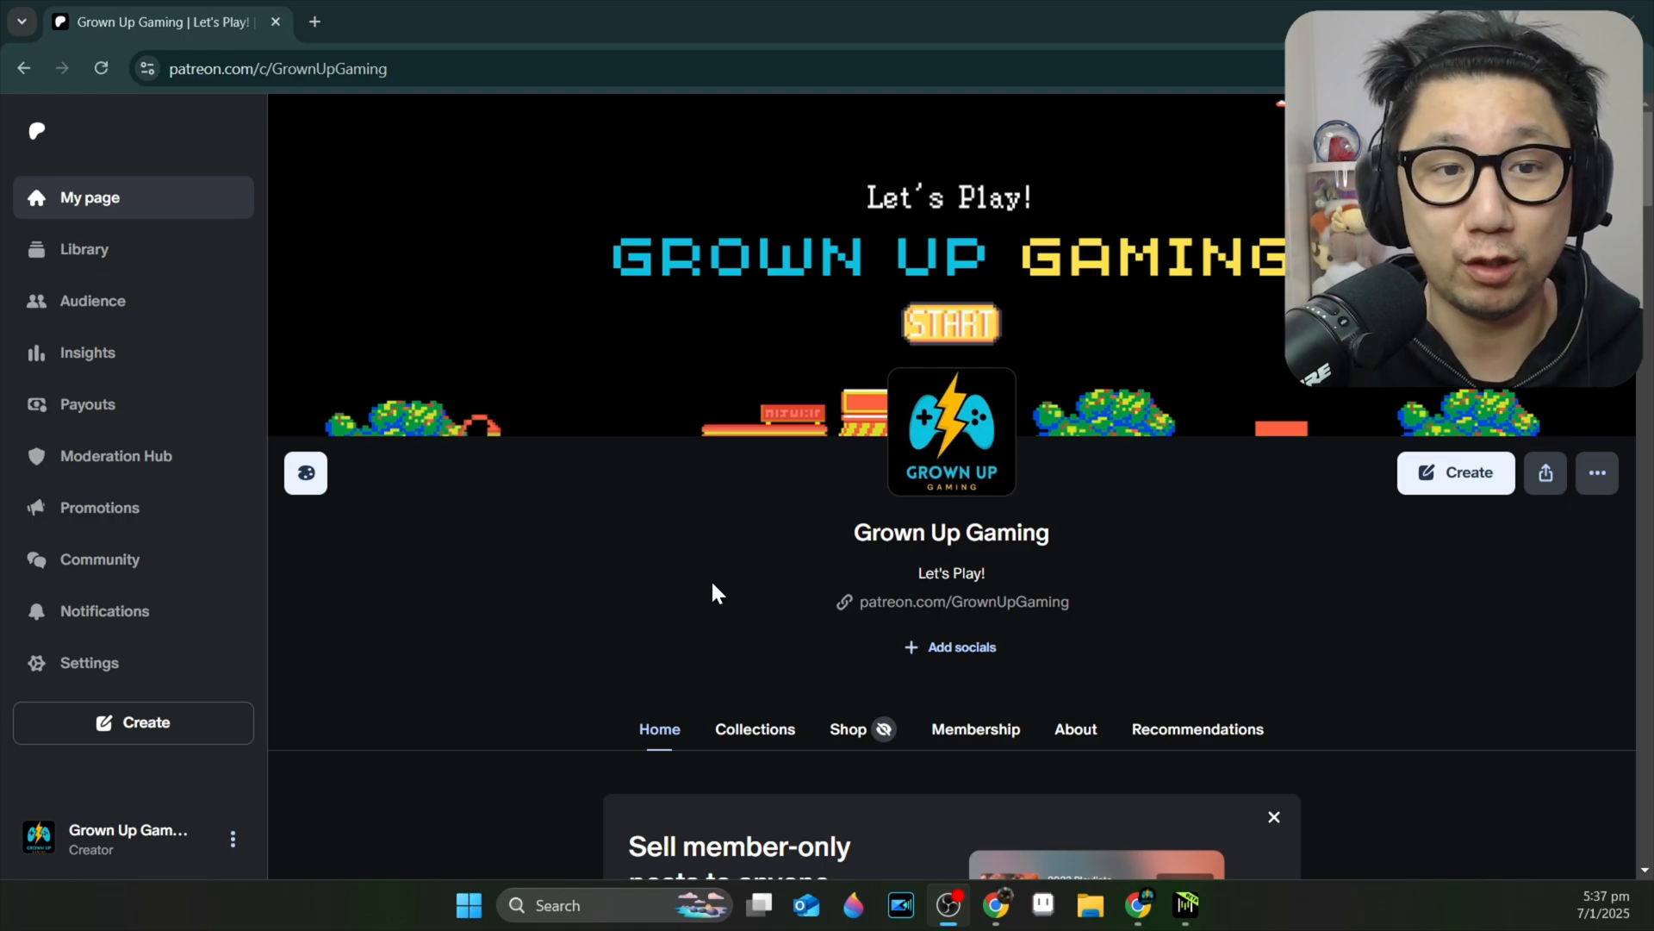
Scroll past the Patreon membership overview and open the Notifications feed.
scroll(down, 3)
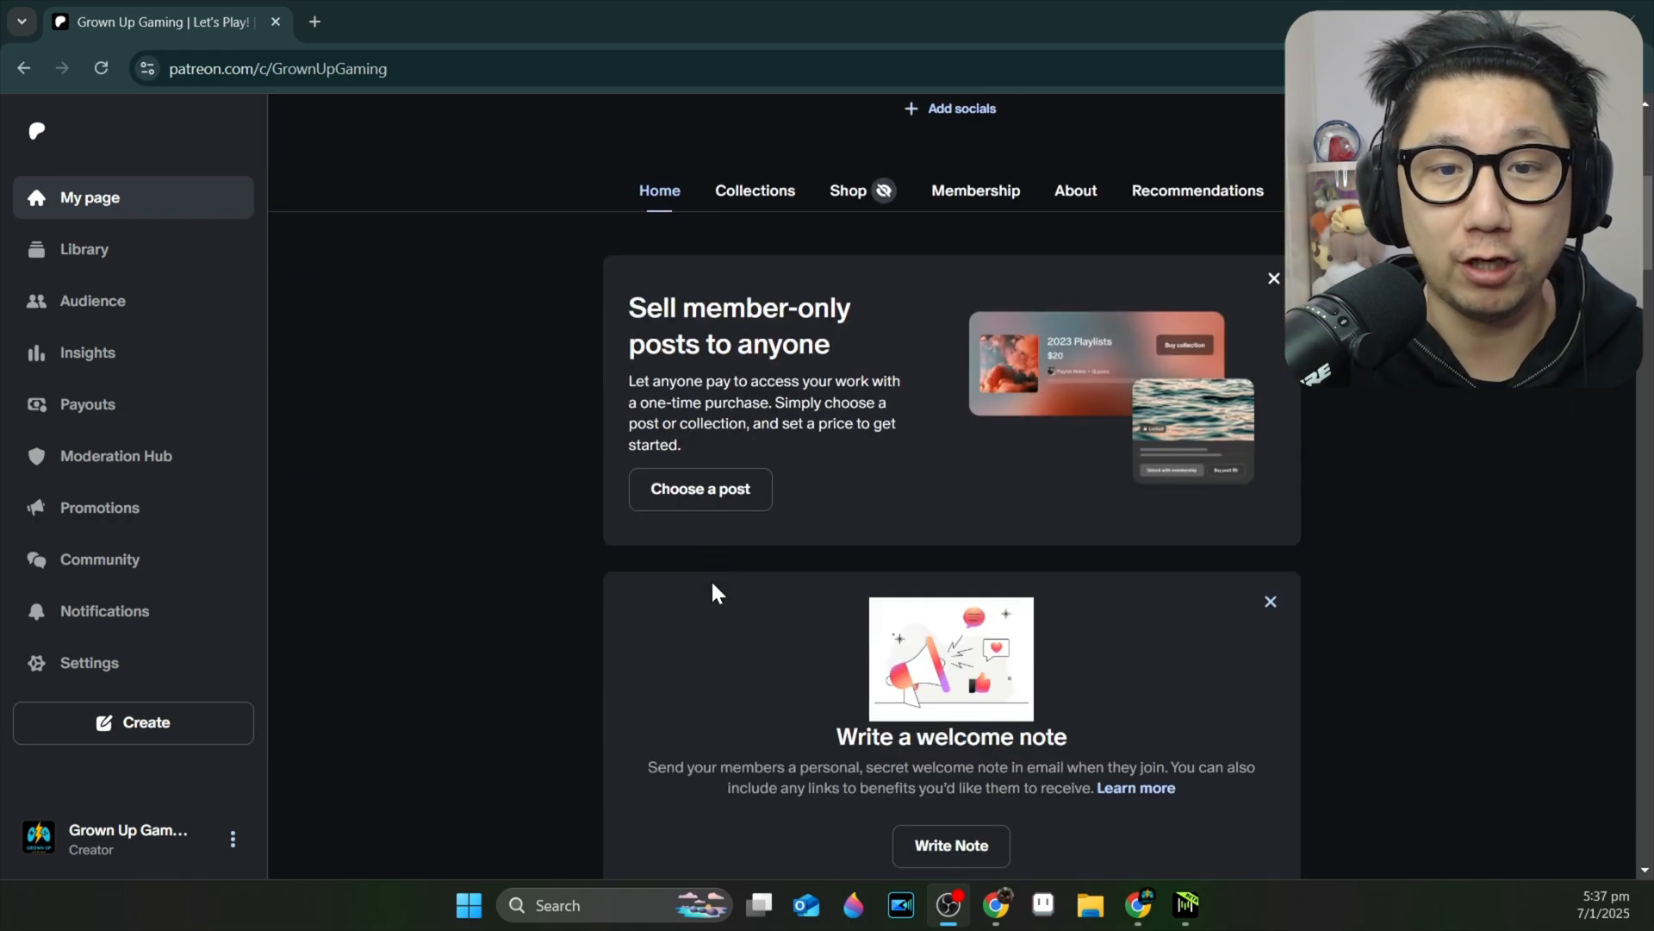
scroll(down, 3)
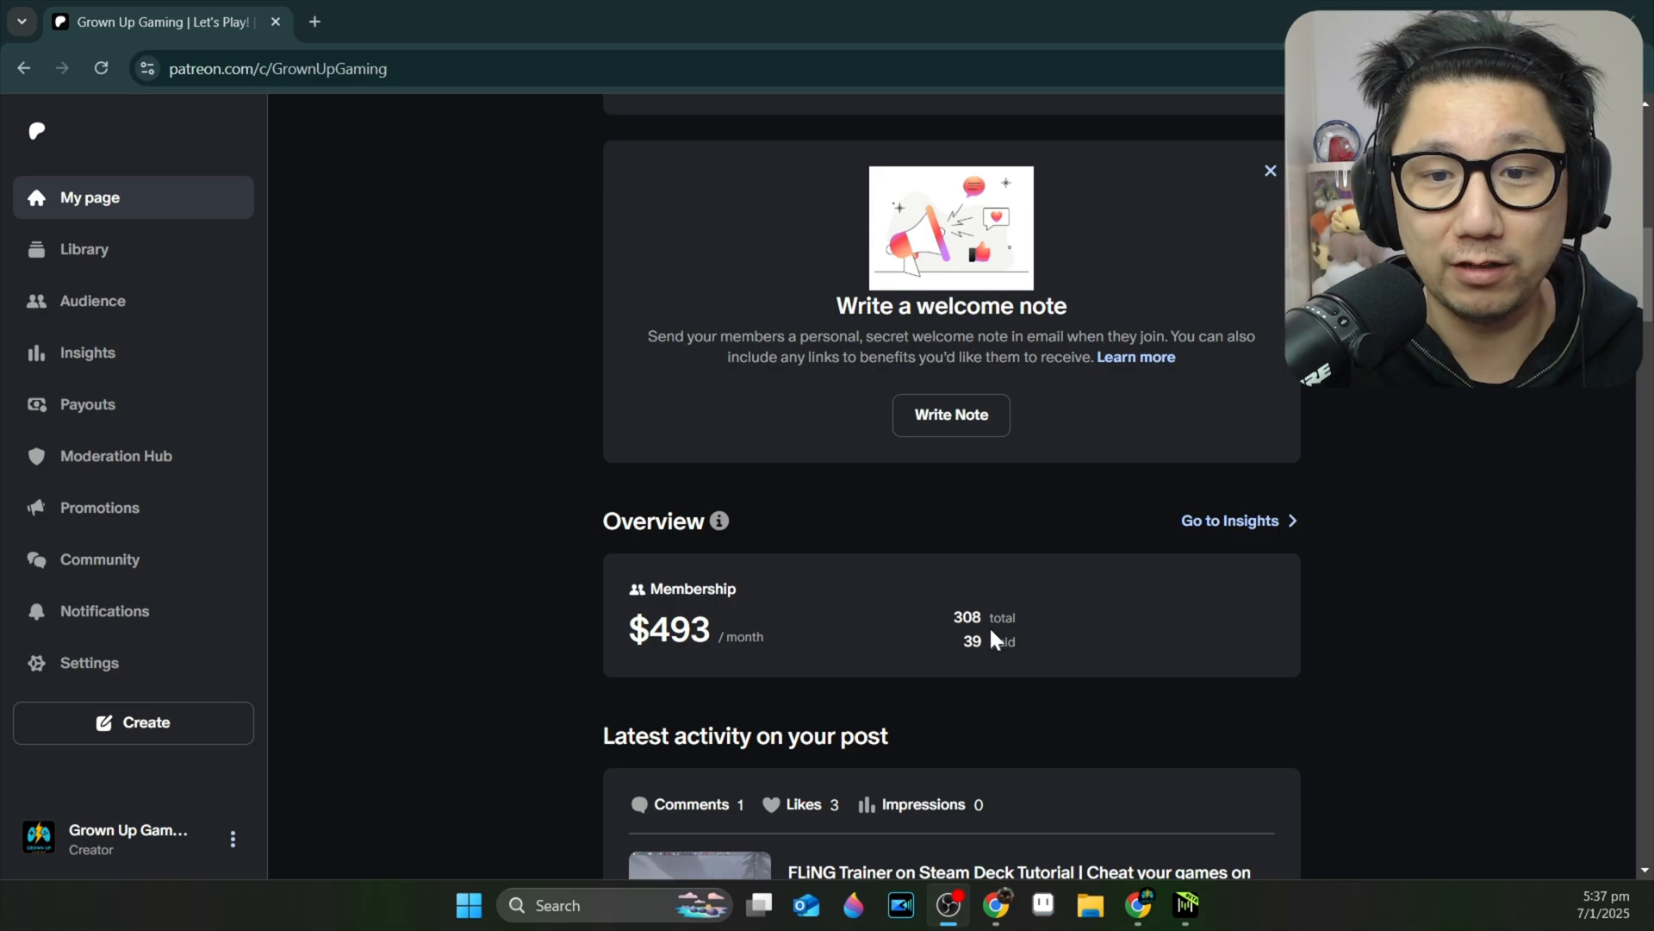
mouse_move(1044, 634)
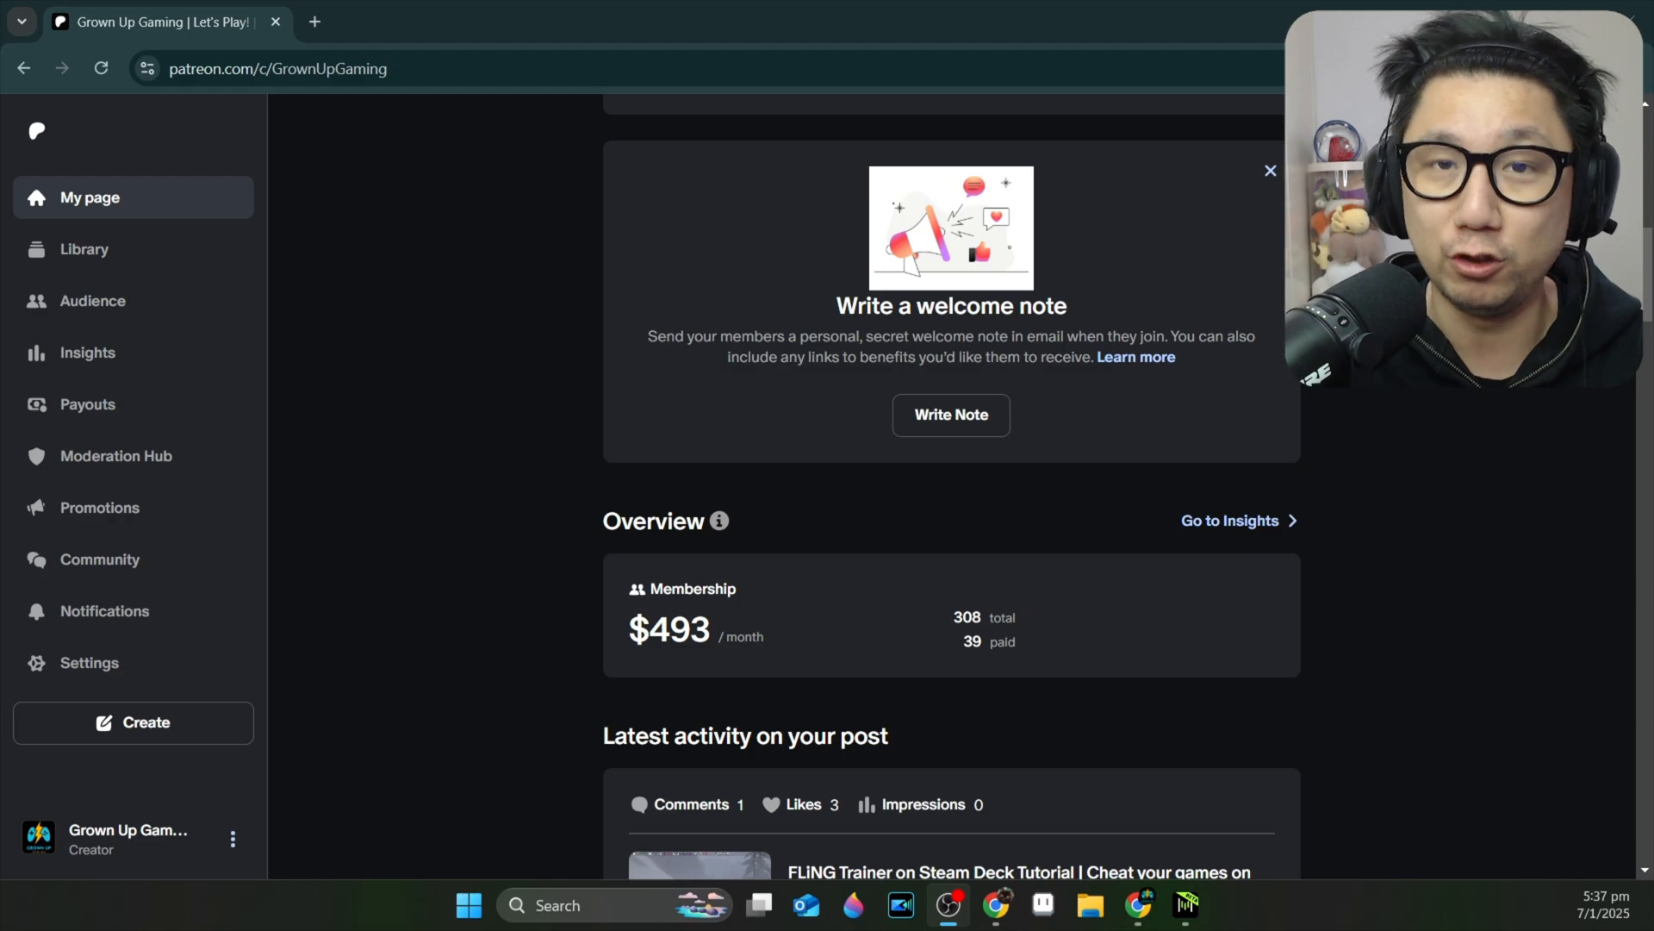
mouse_move(933, 605)
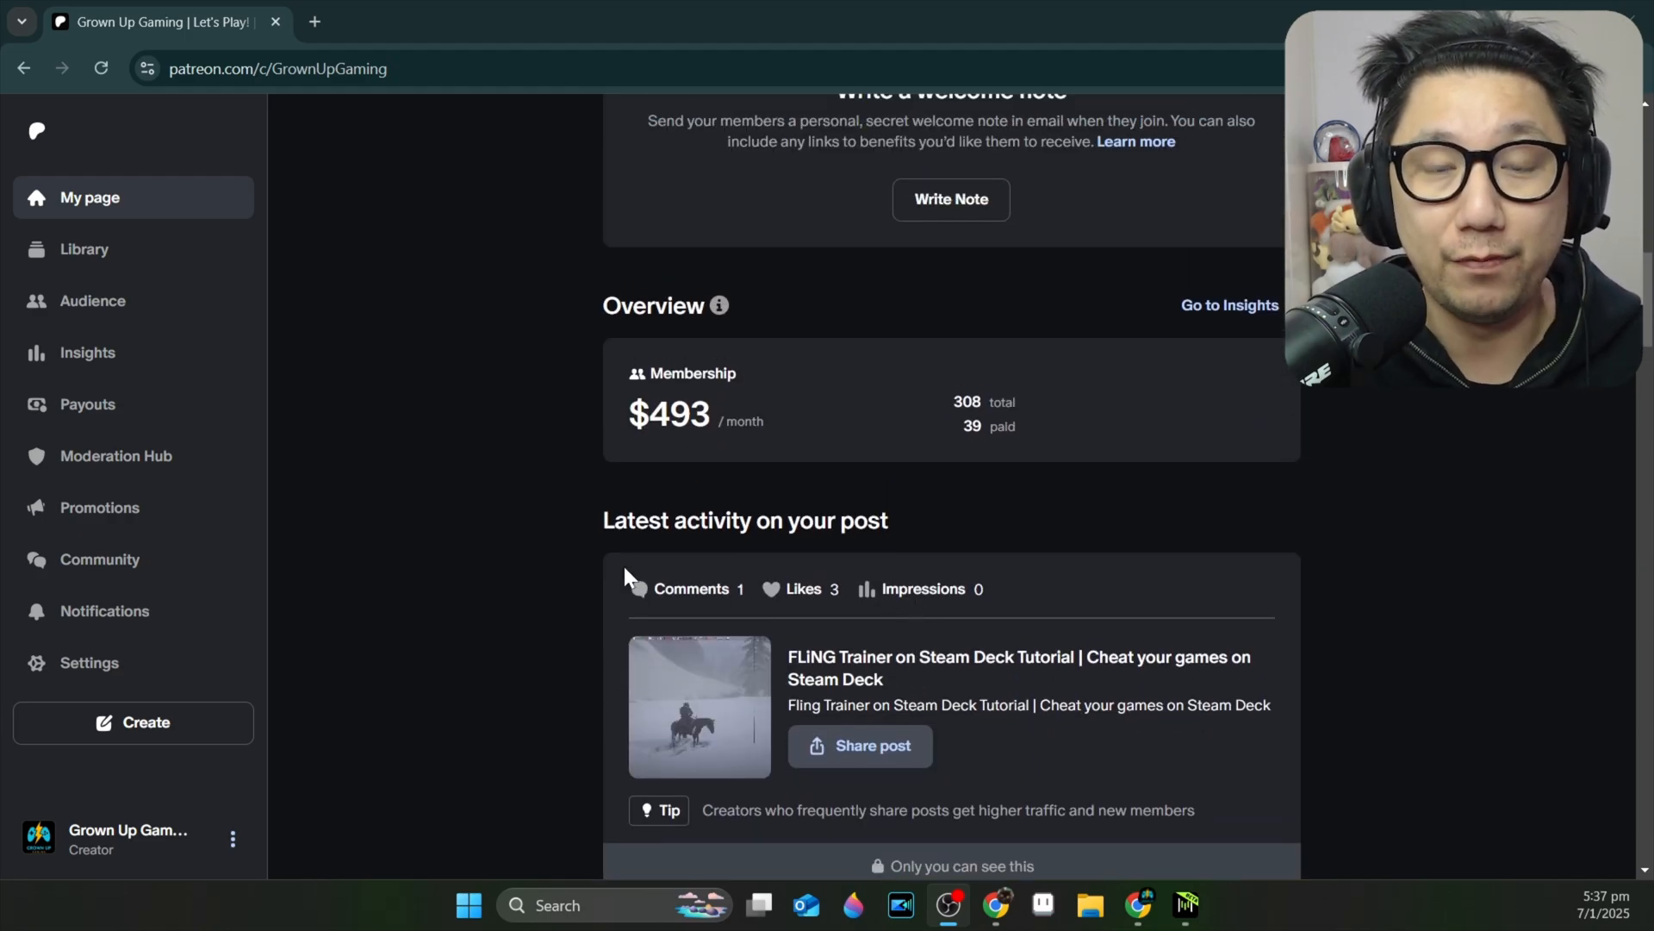
click(104, 610)
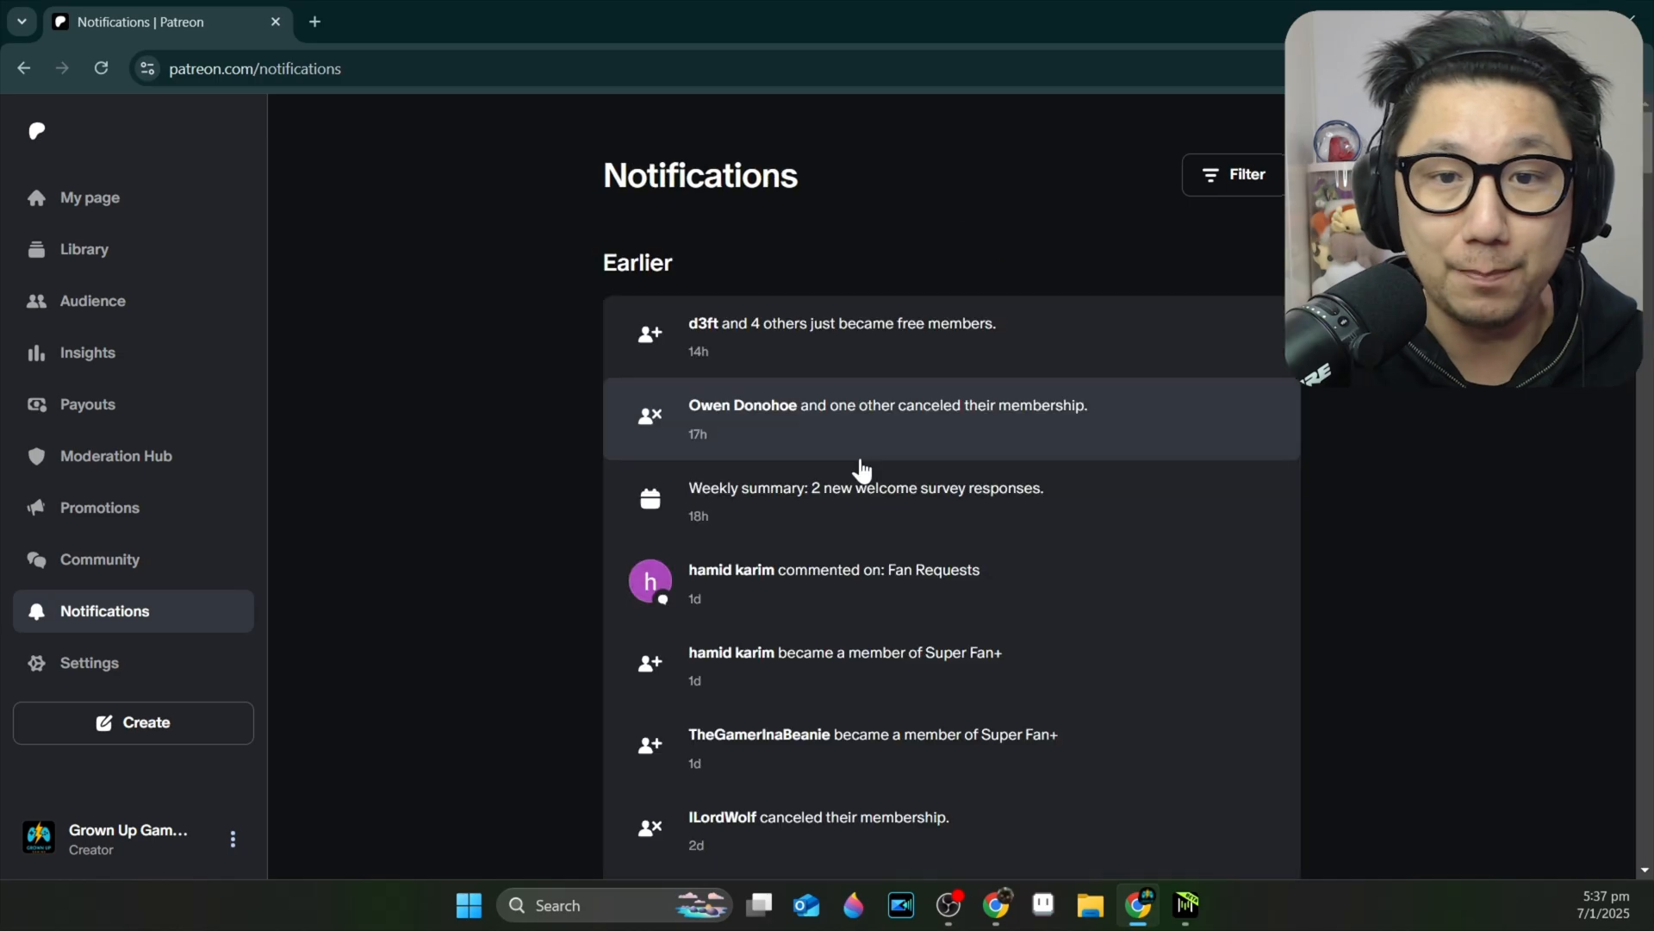
Open the Fan Requests comment asking for a Steam Deck installation video.
click(833, 570)
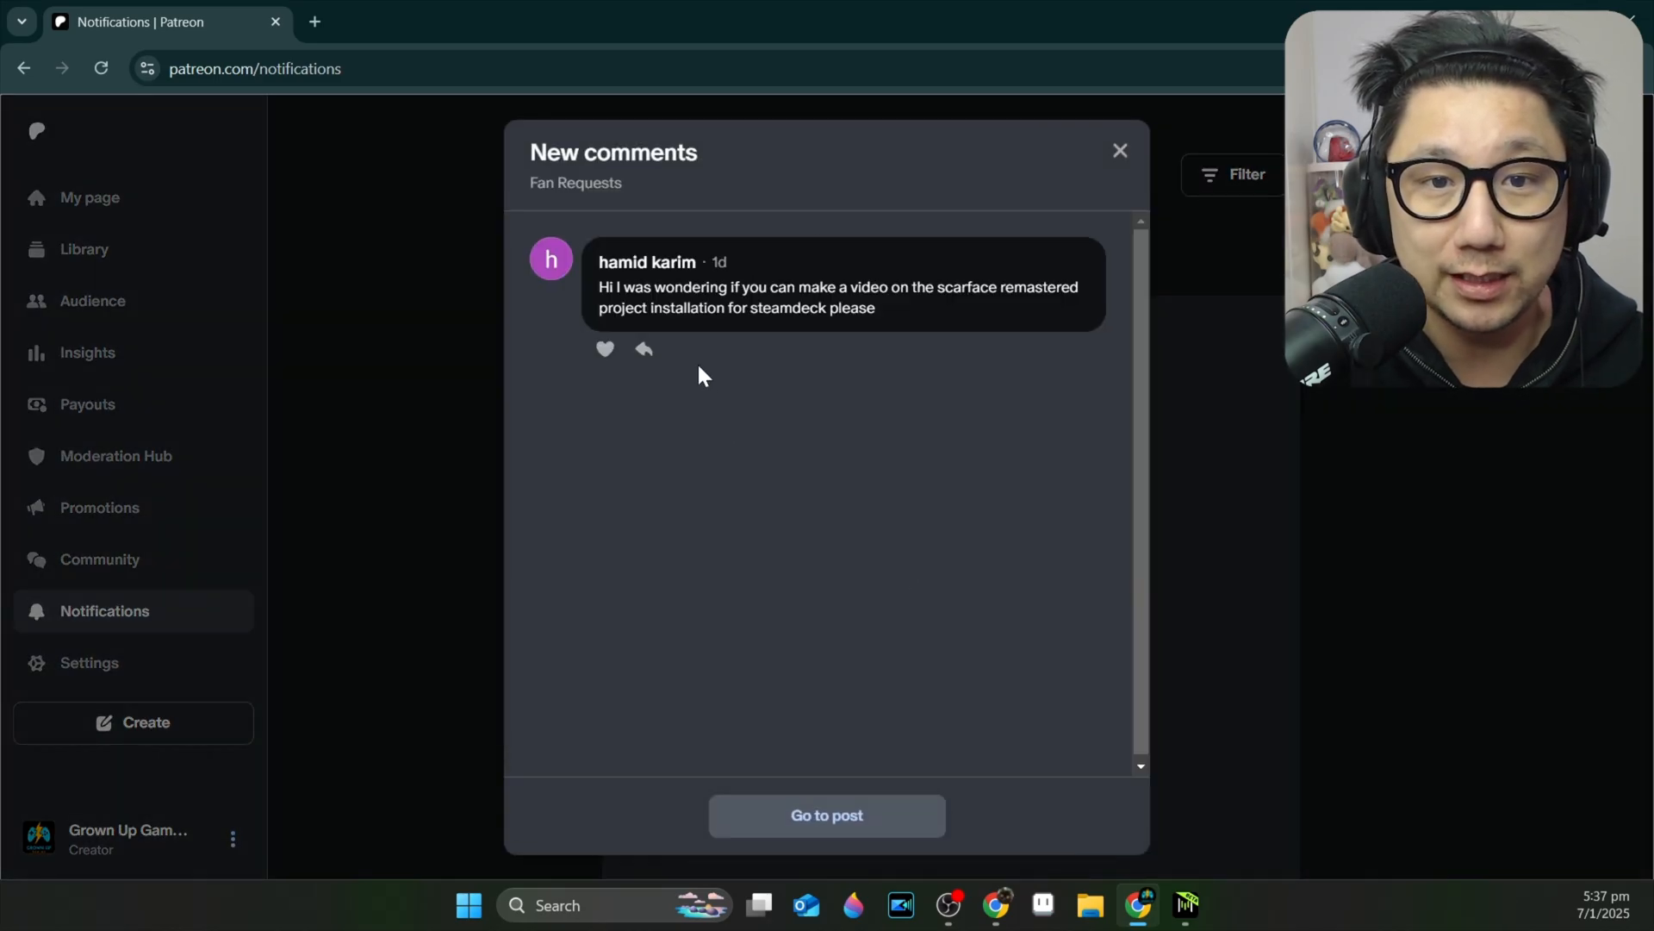
mouse_move(794, 332)
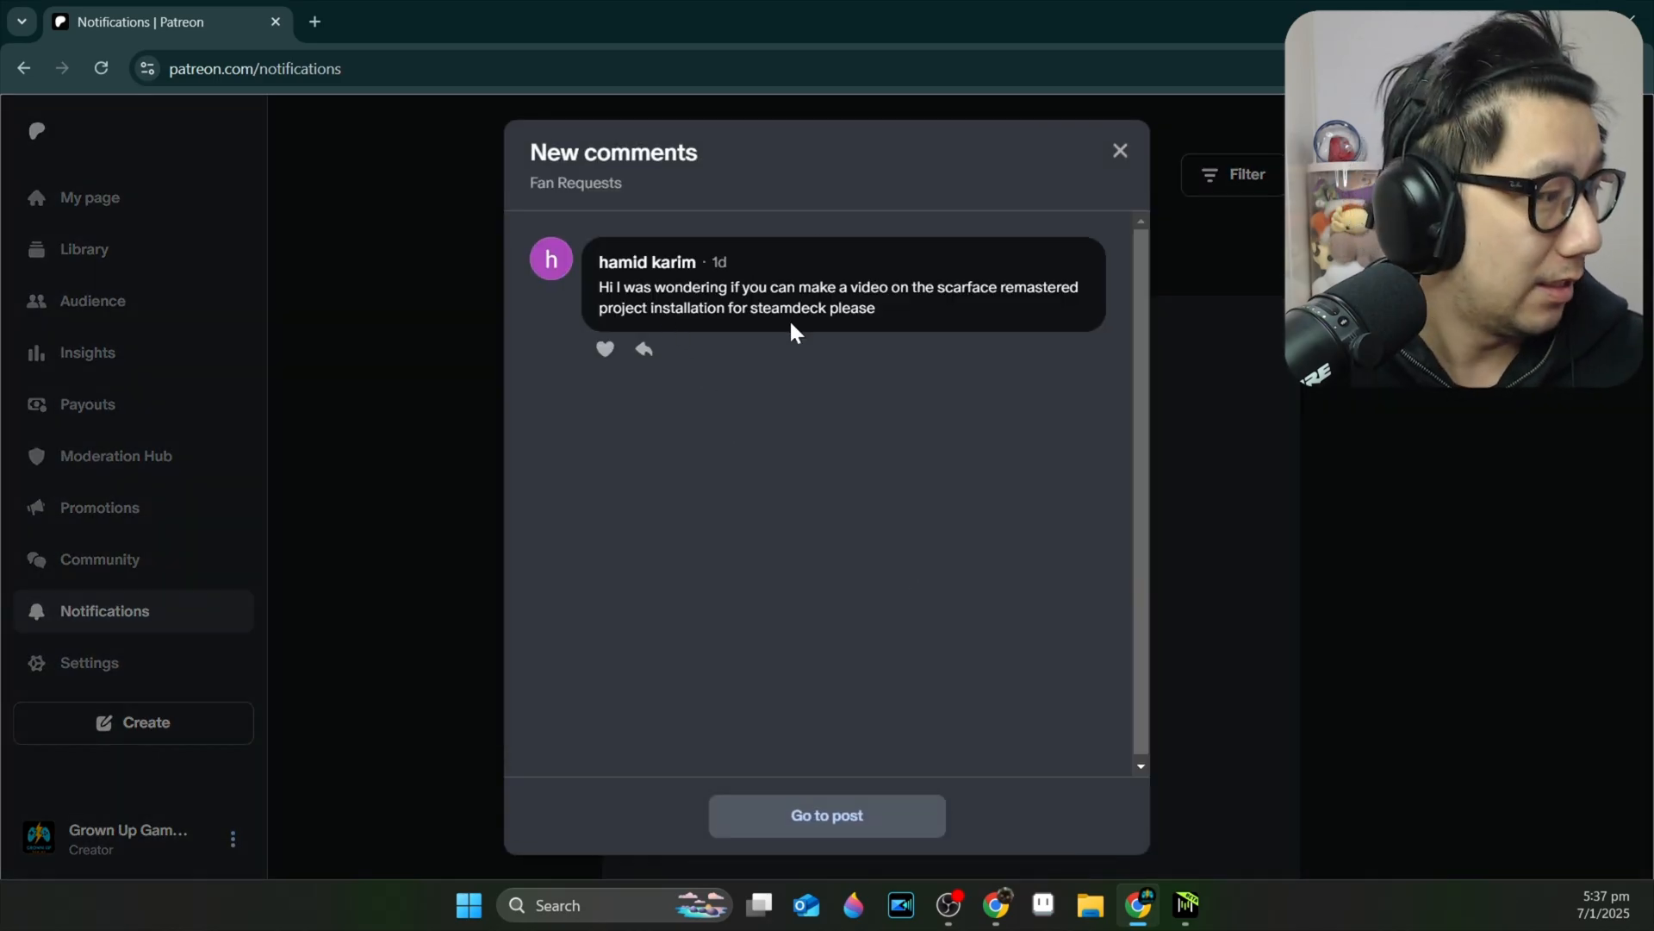
mouse_move(938, 380)
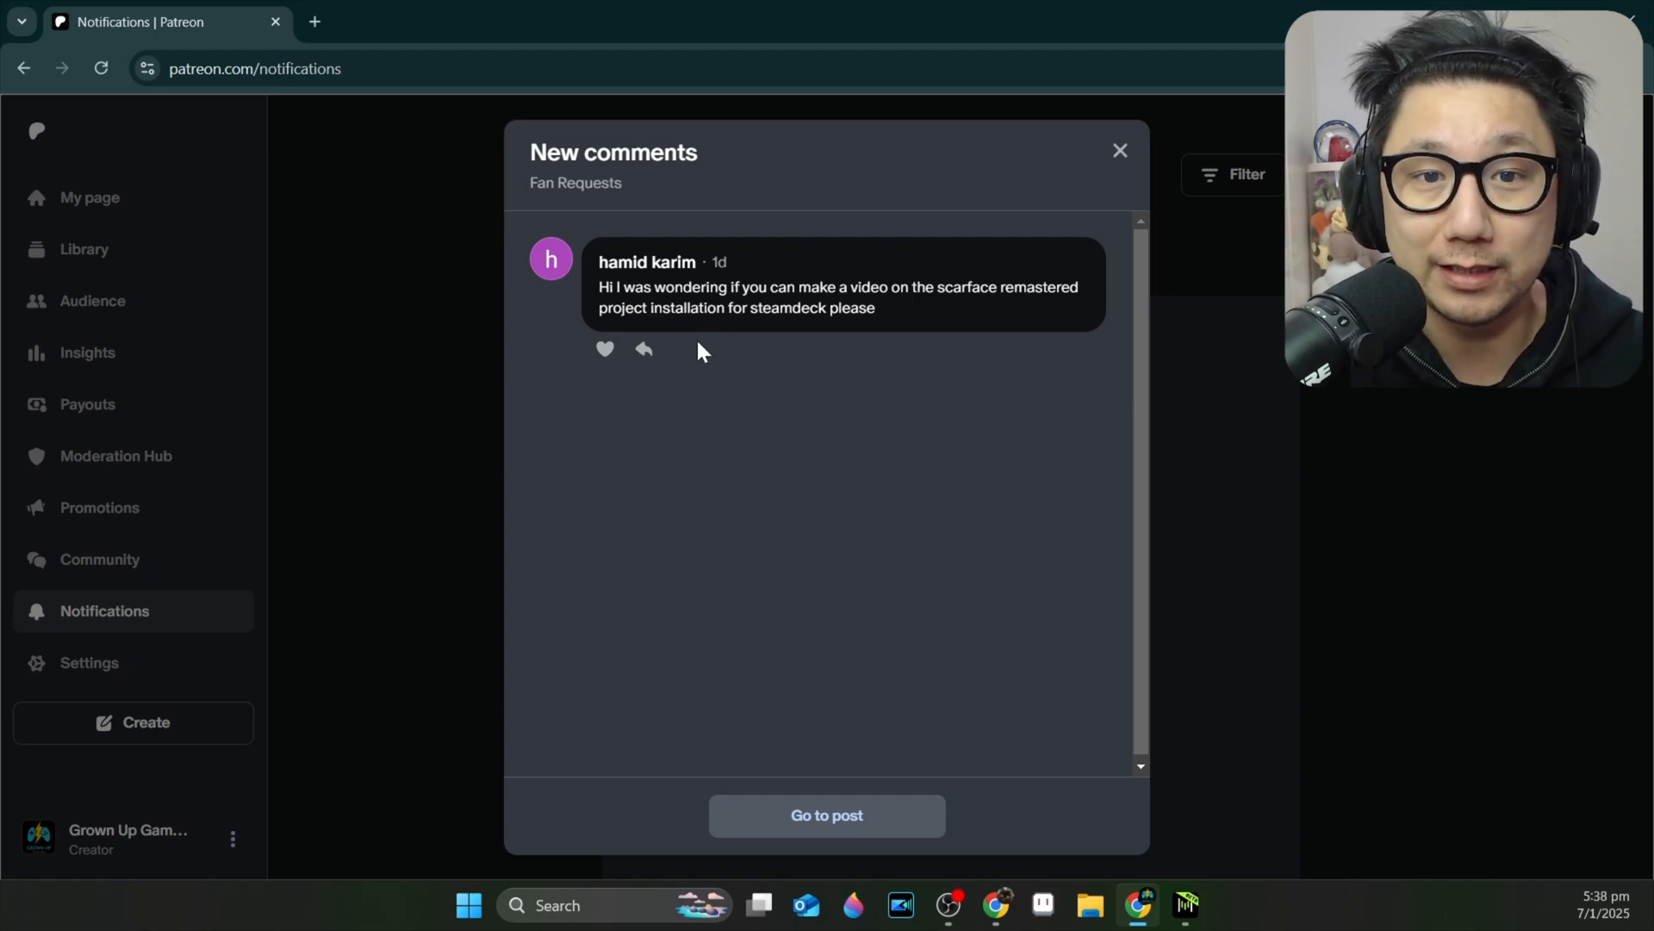
mouse_move(942, 327)
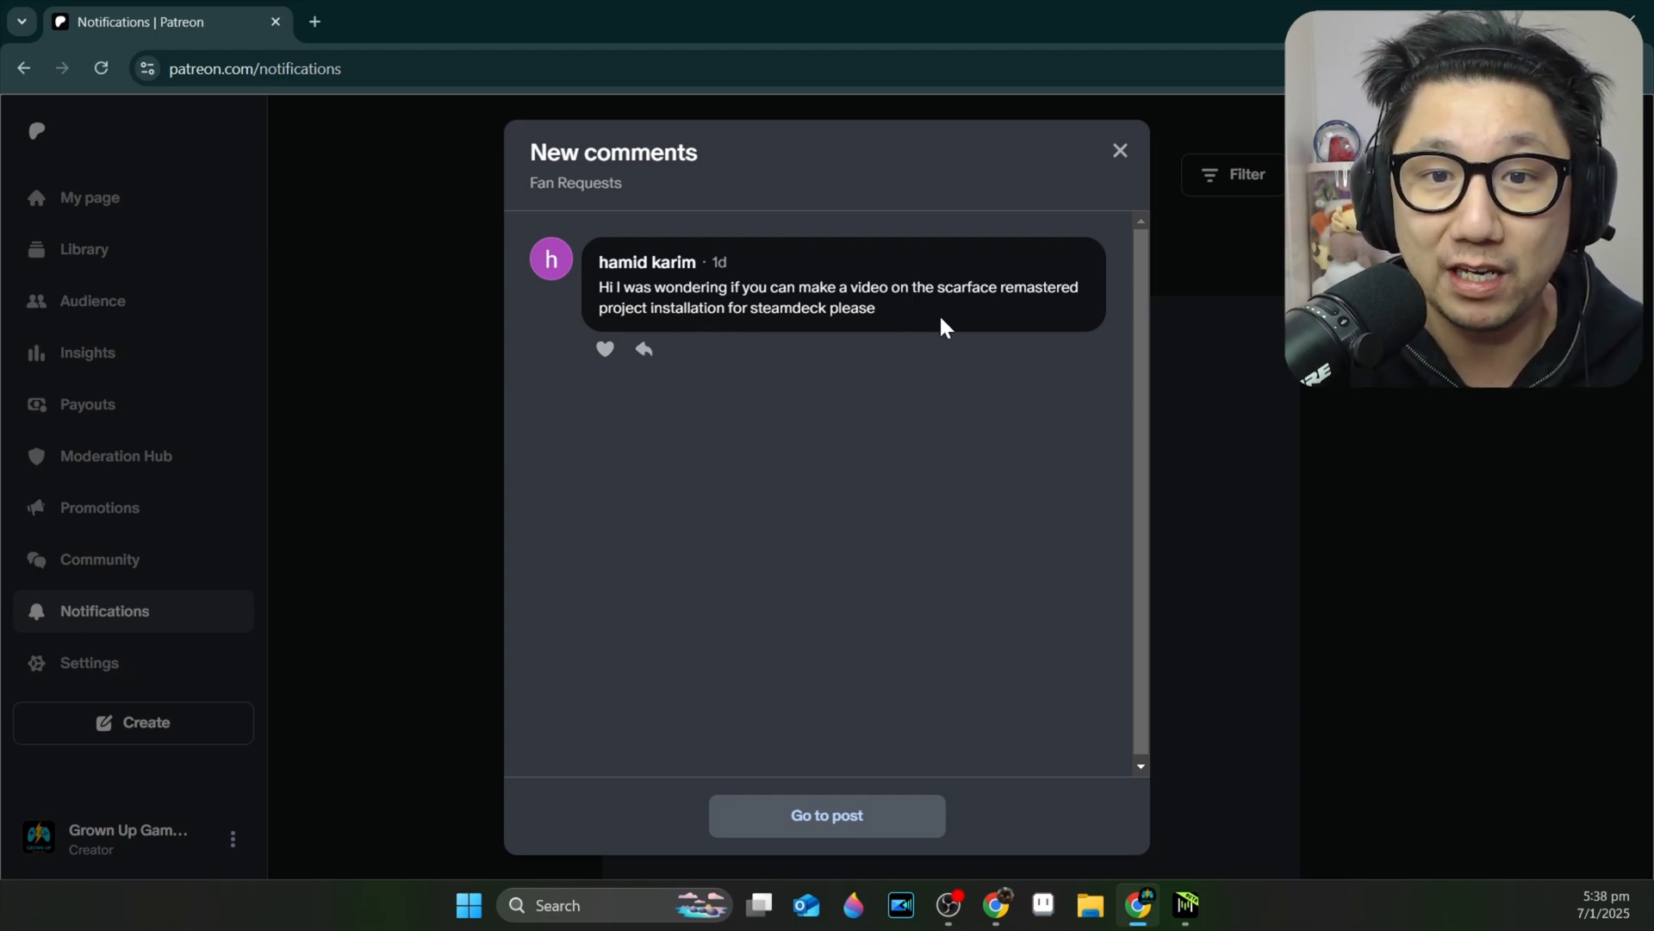
mouse_move(967, 325)
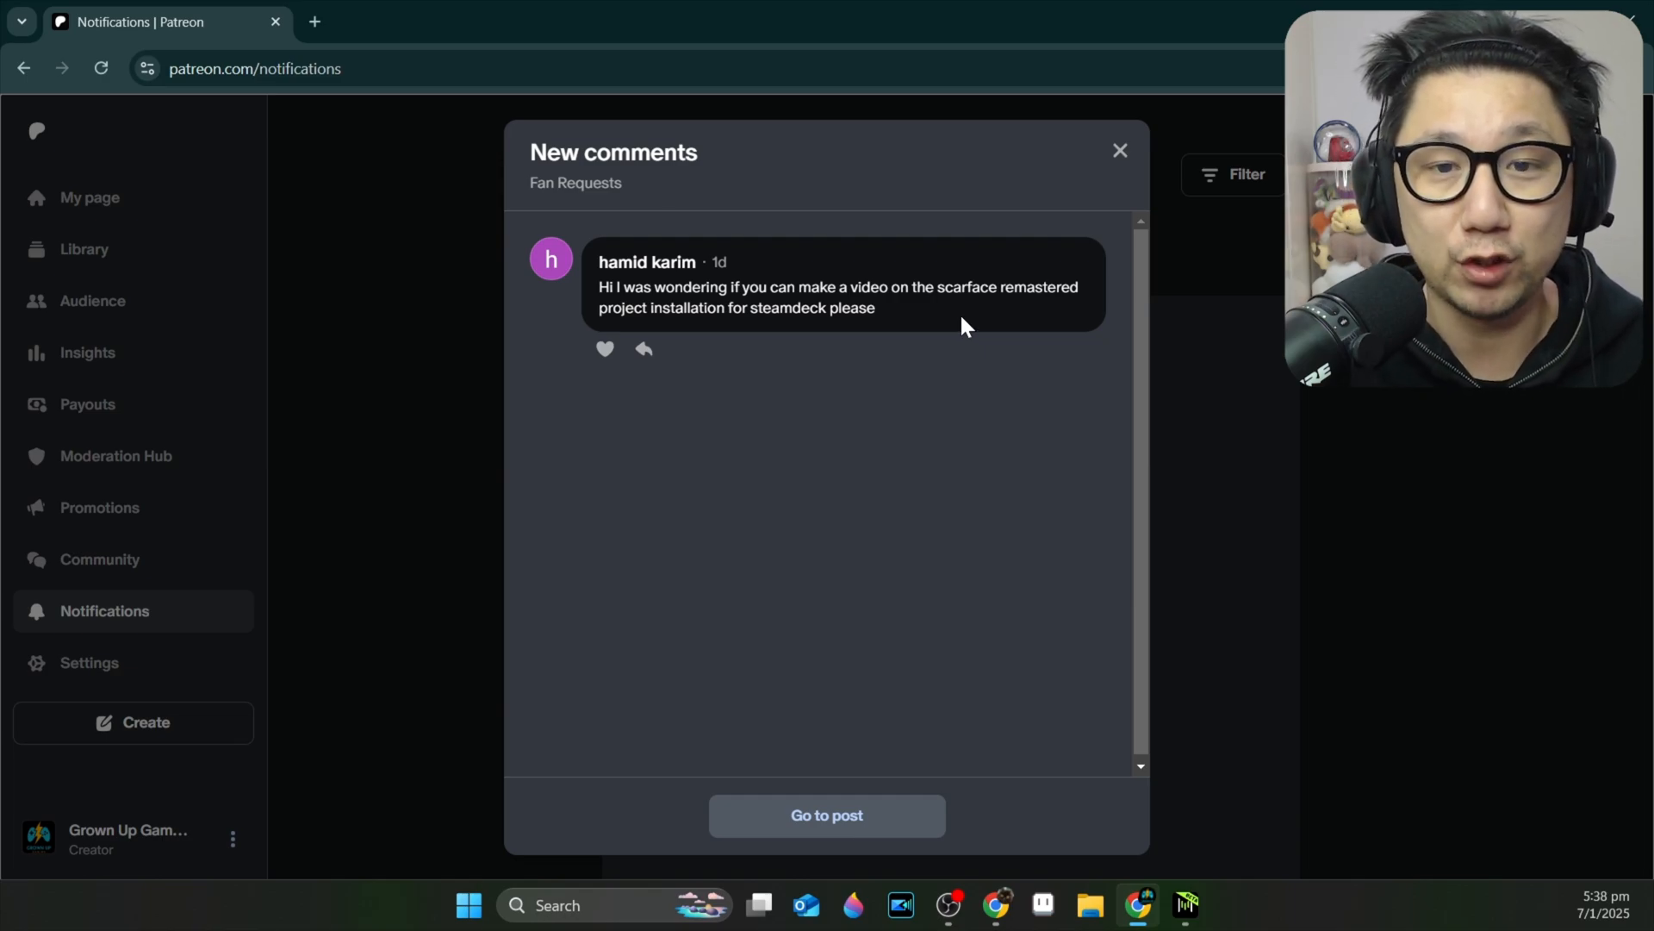
mouse_move(897, 356)
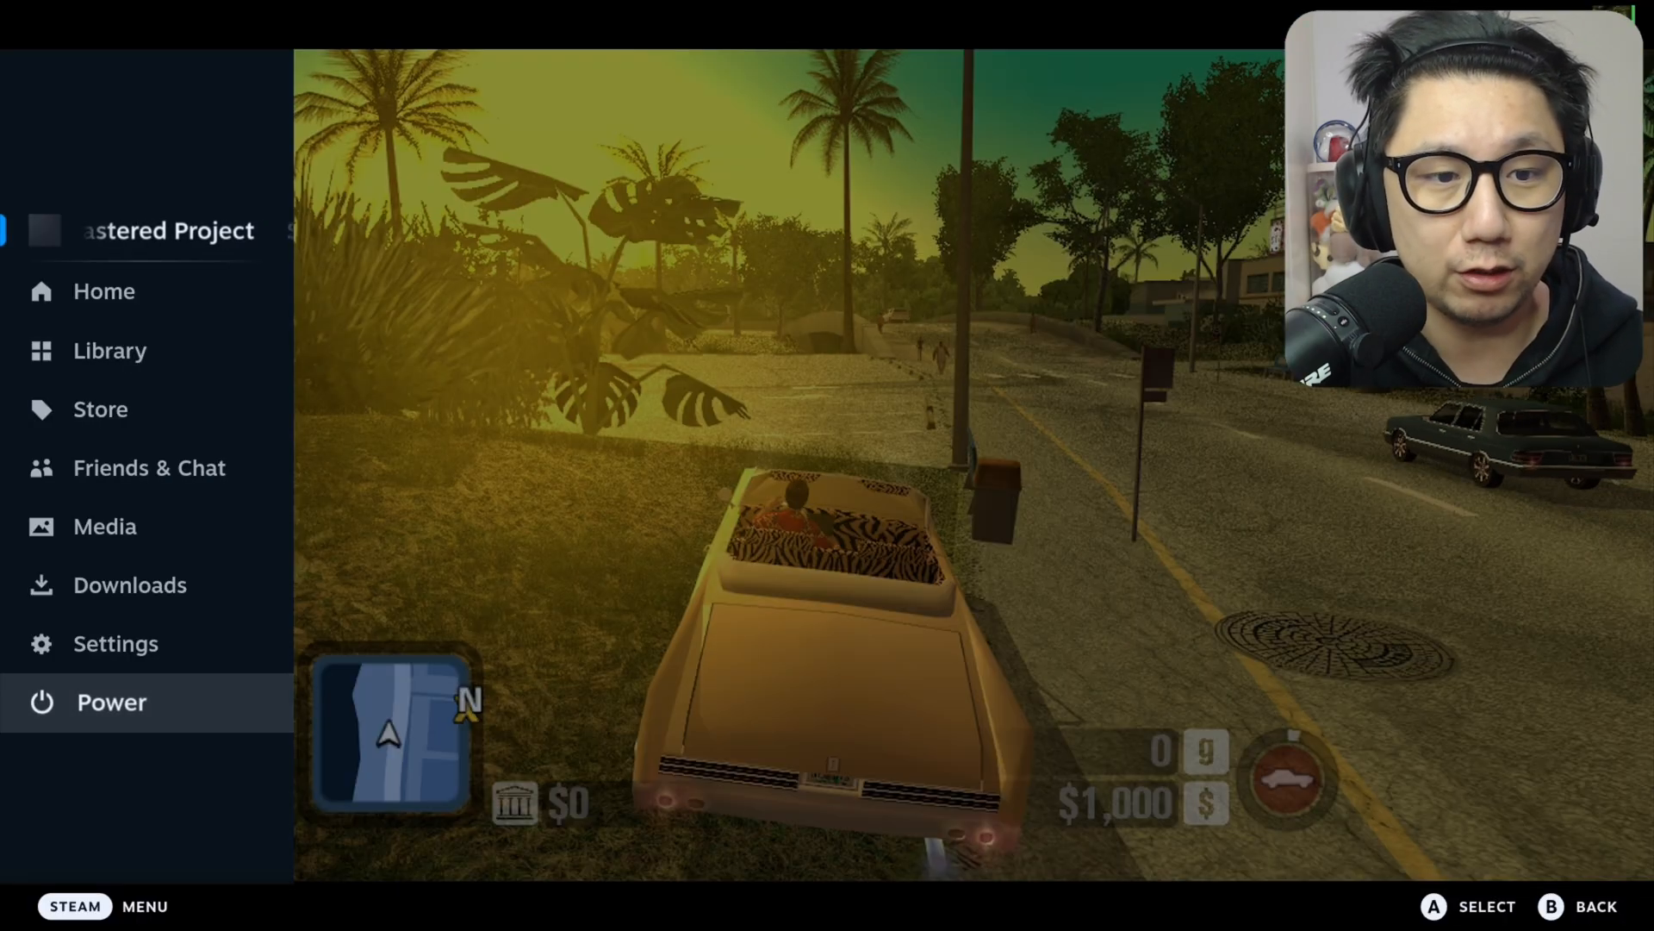
Switch the Steam Deck from the game to desktop mode.
click(109, 702)
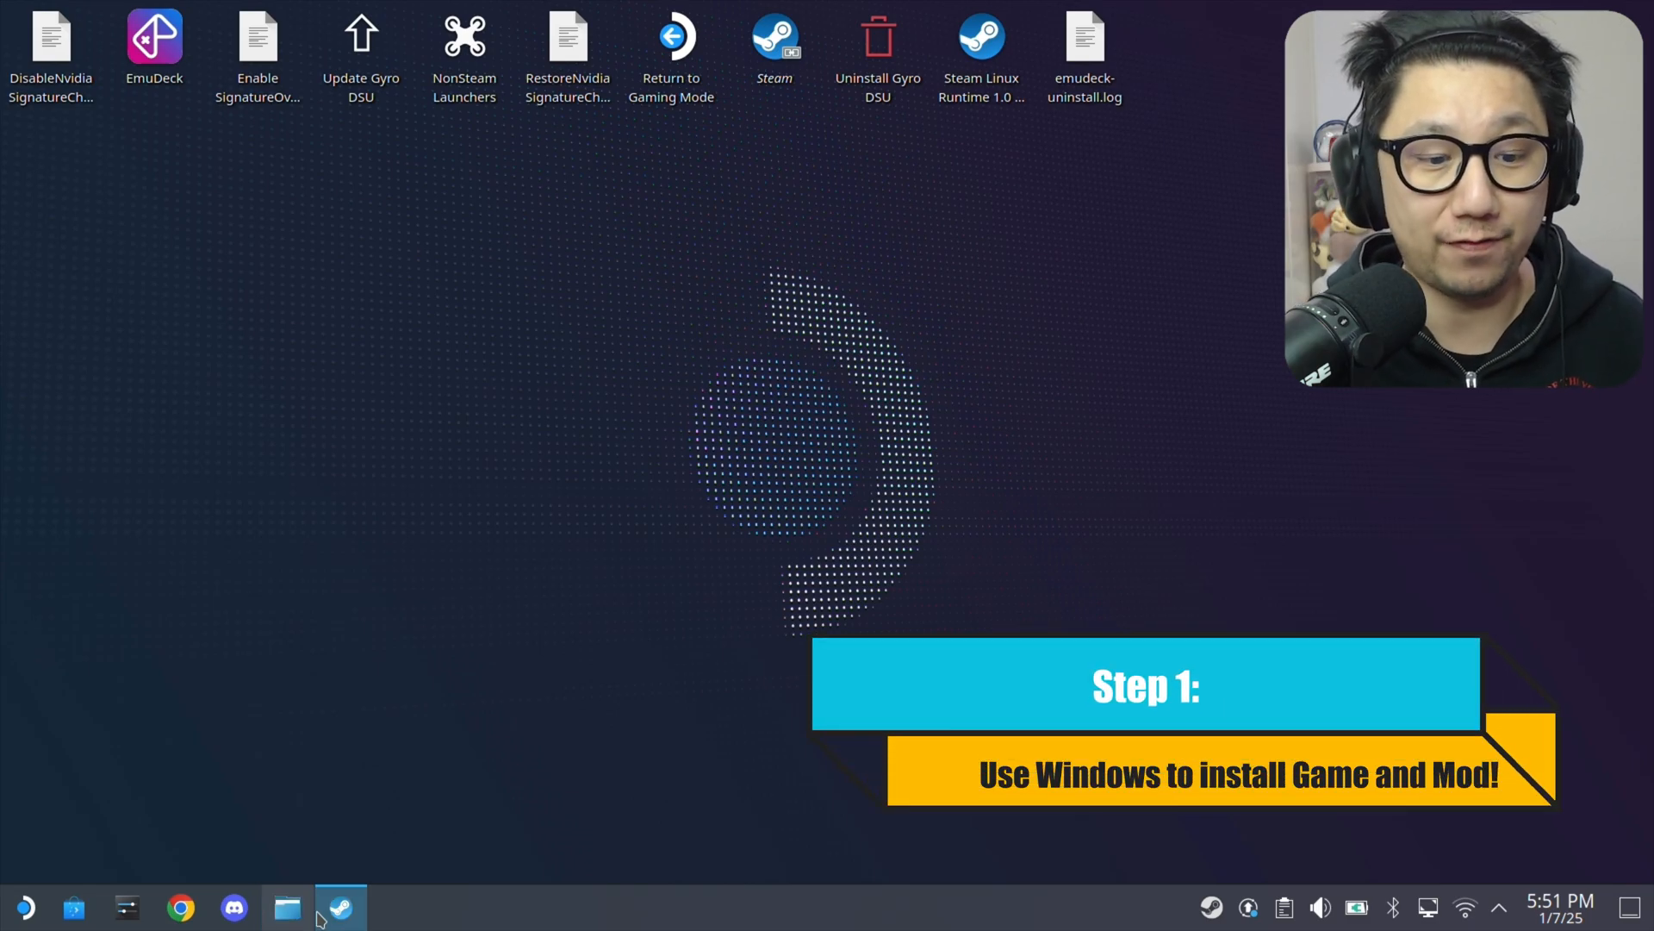
Open Downloads > Scarface Remastered Files in Dolphin and select the retail .rar archive.
click(286, 906)
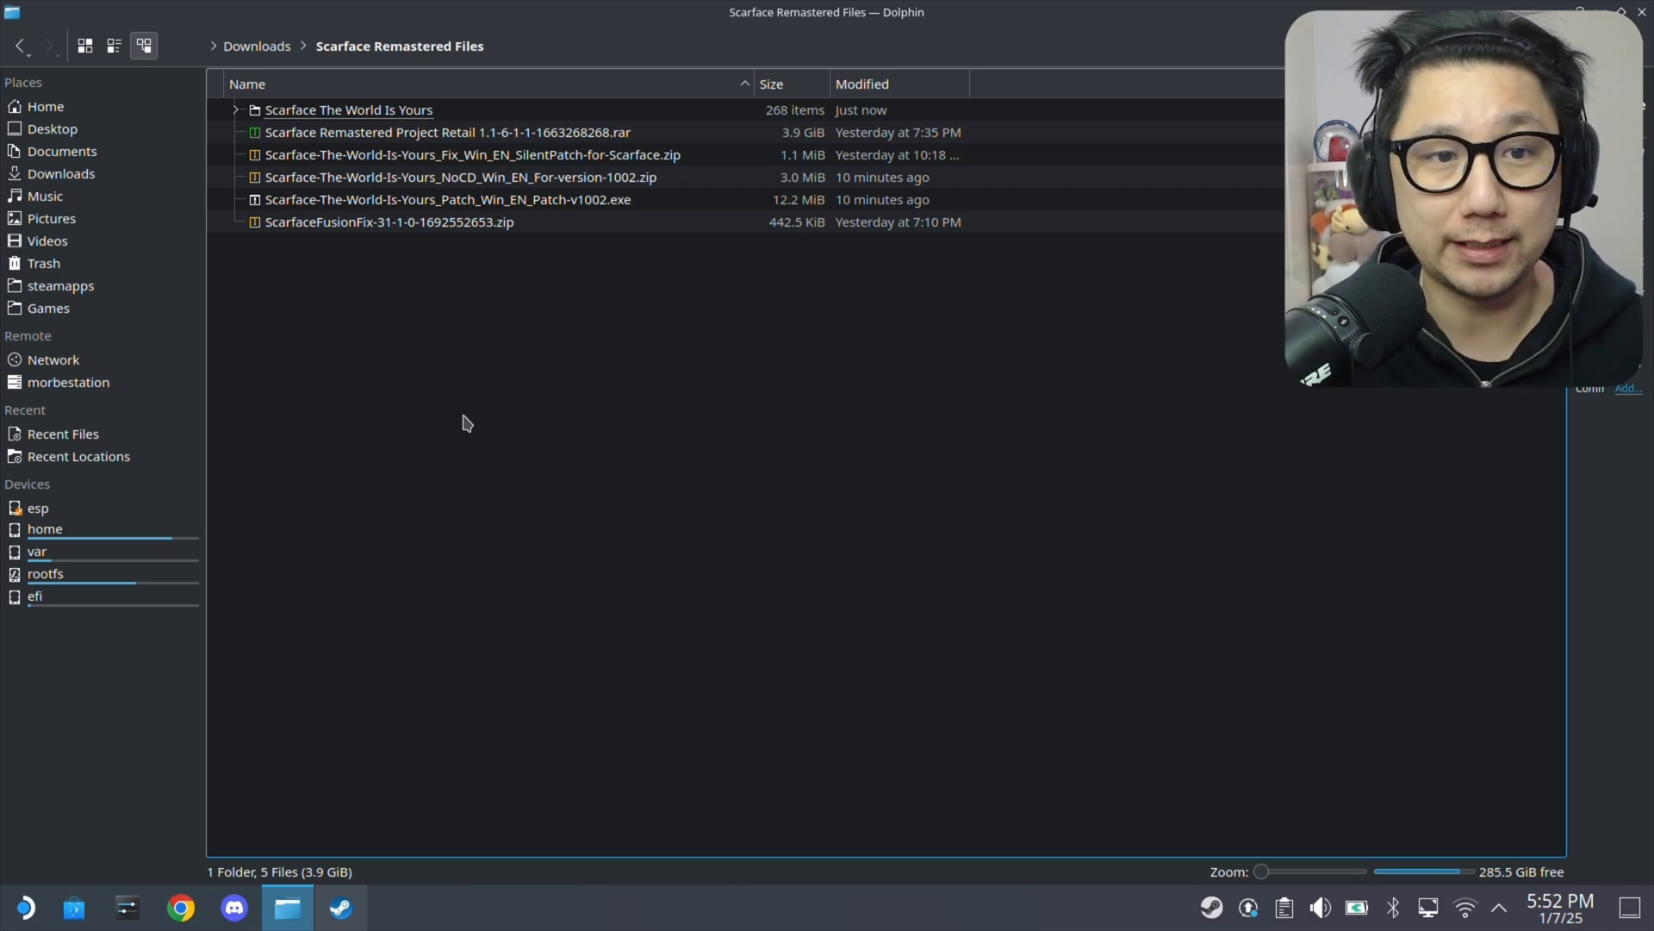
mouse_move(413, 348)
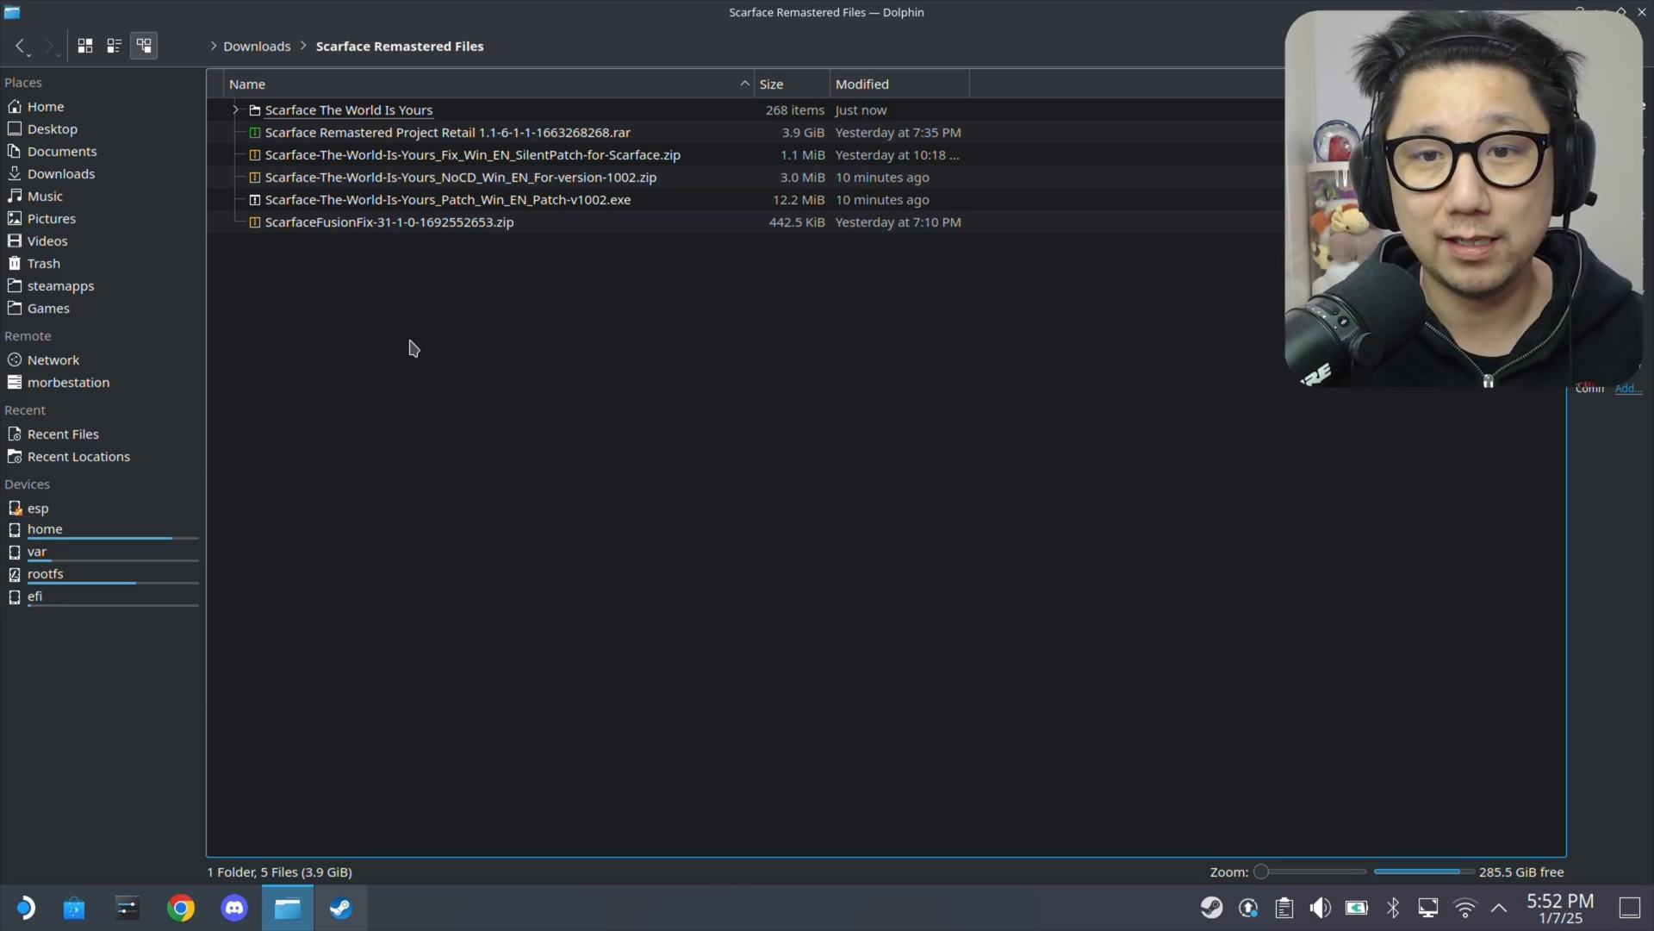
mouse_move(422, 341)
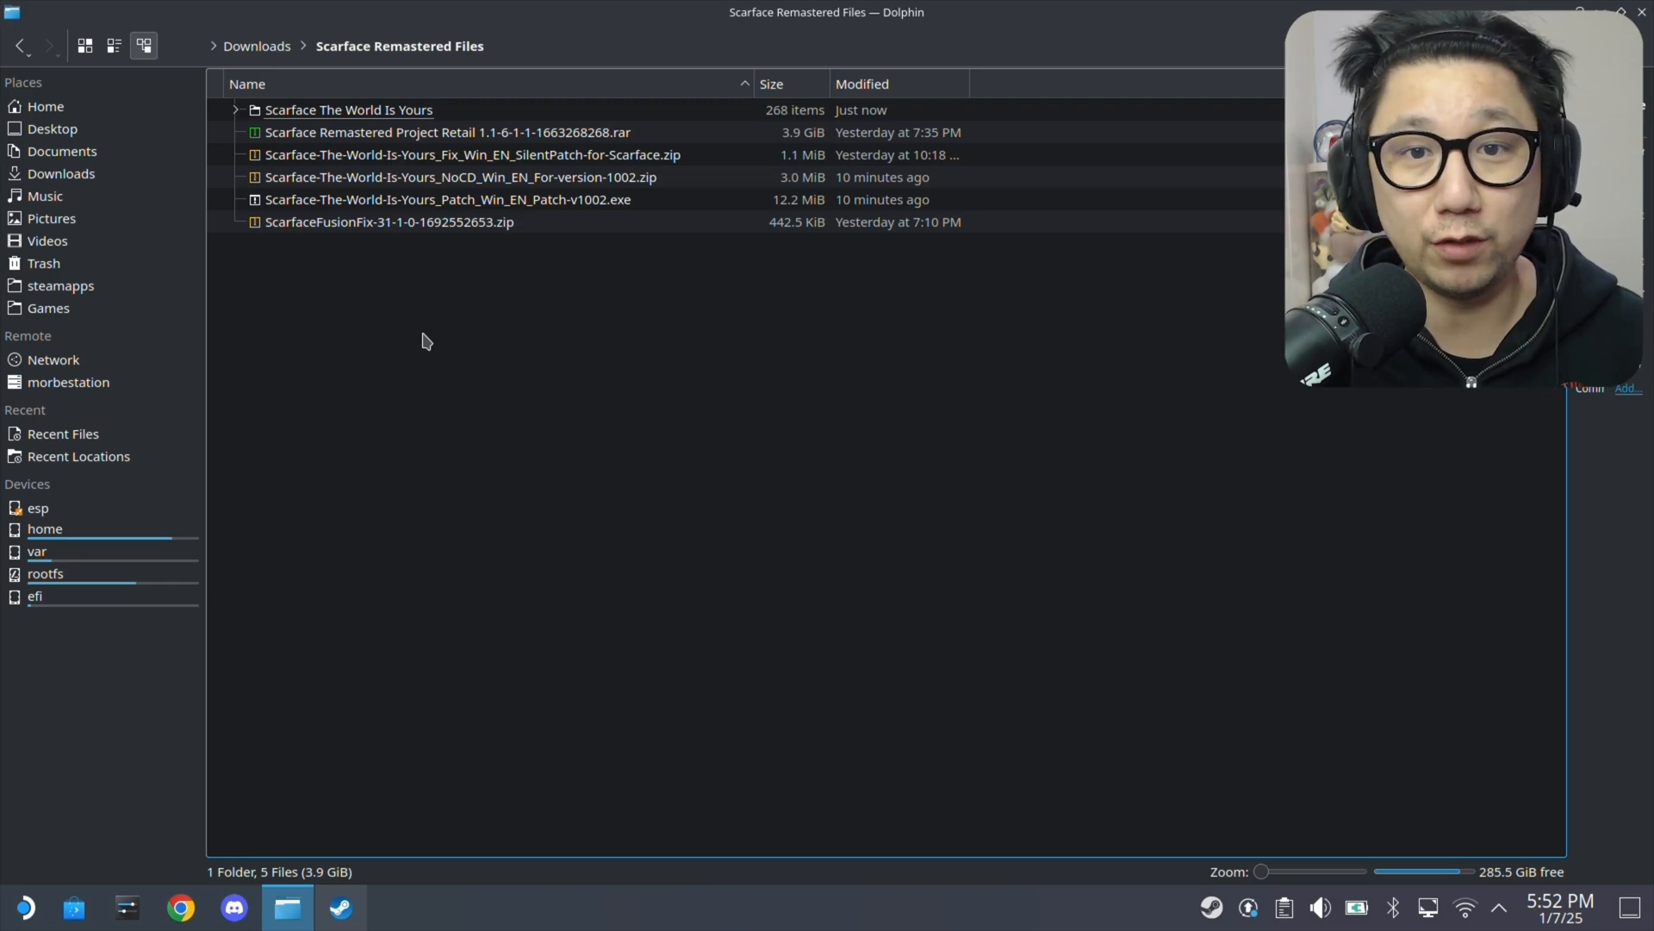
click(348, 109)
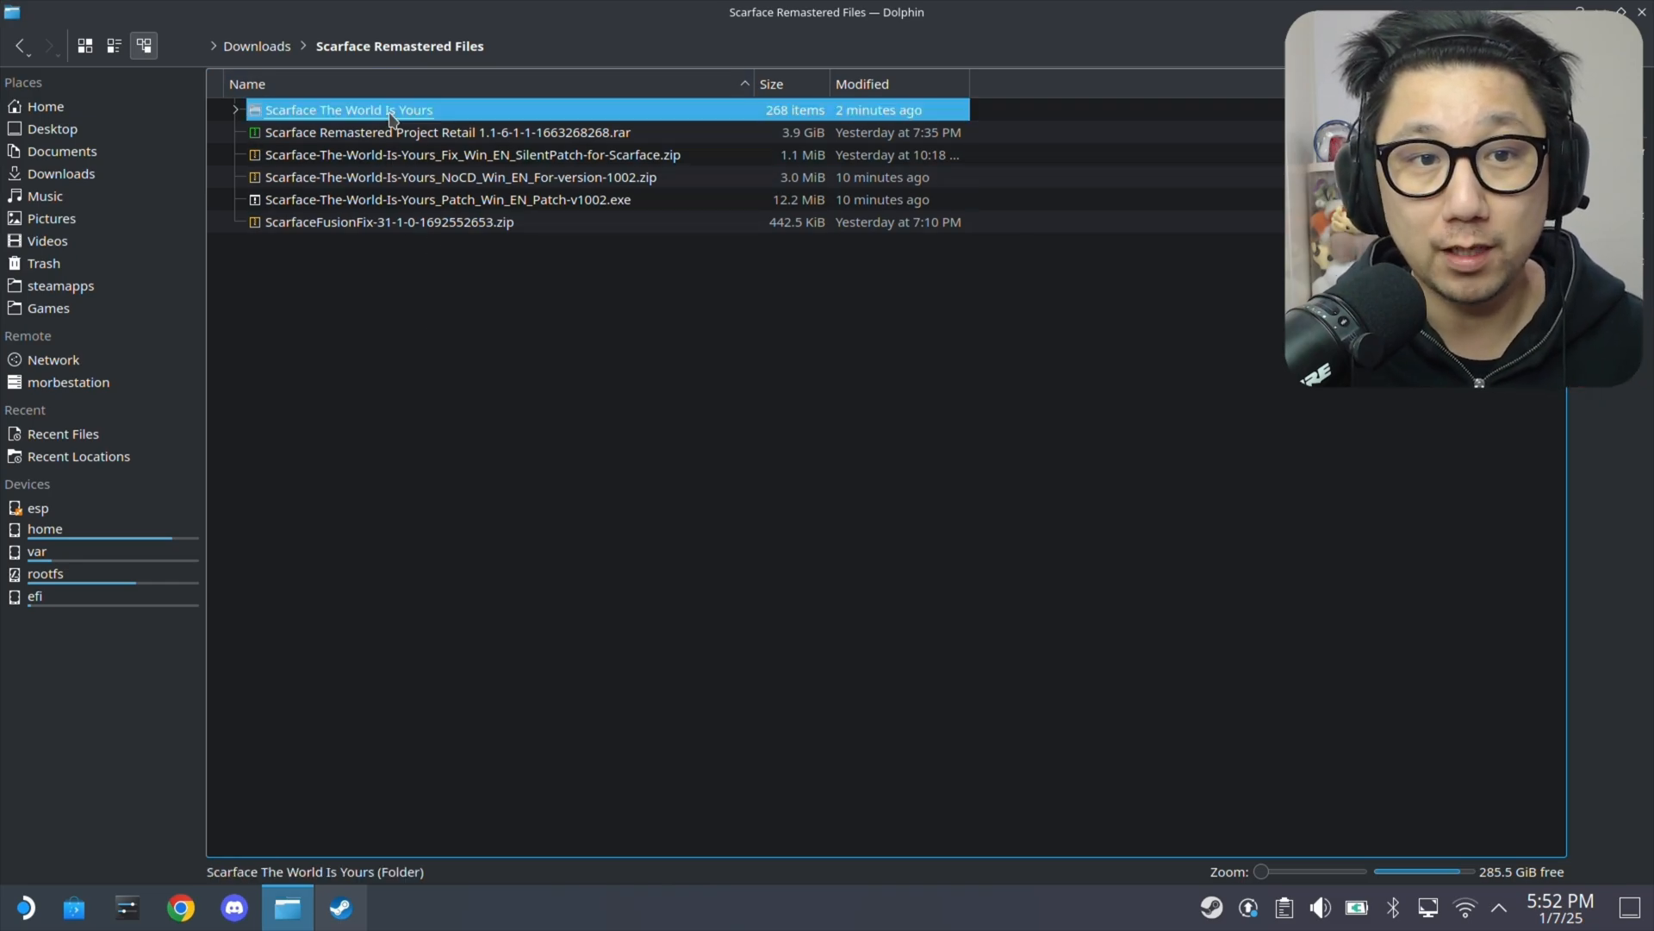
double_click(348, 108)
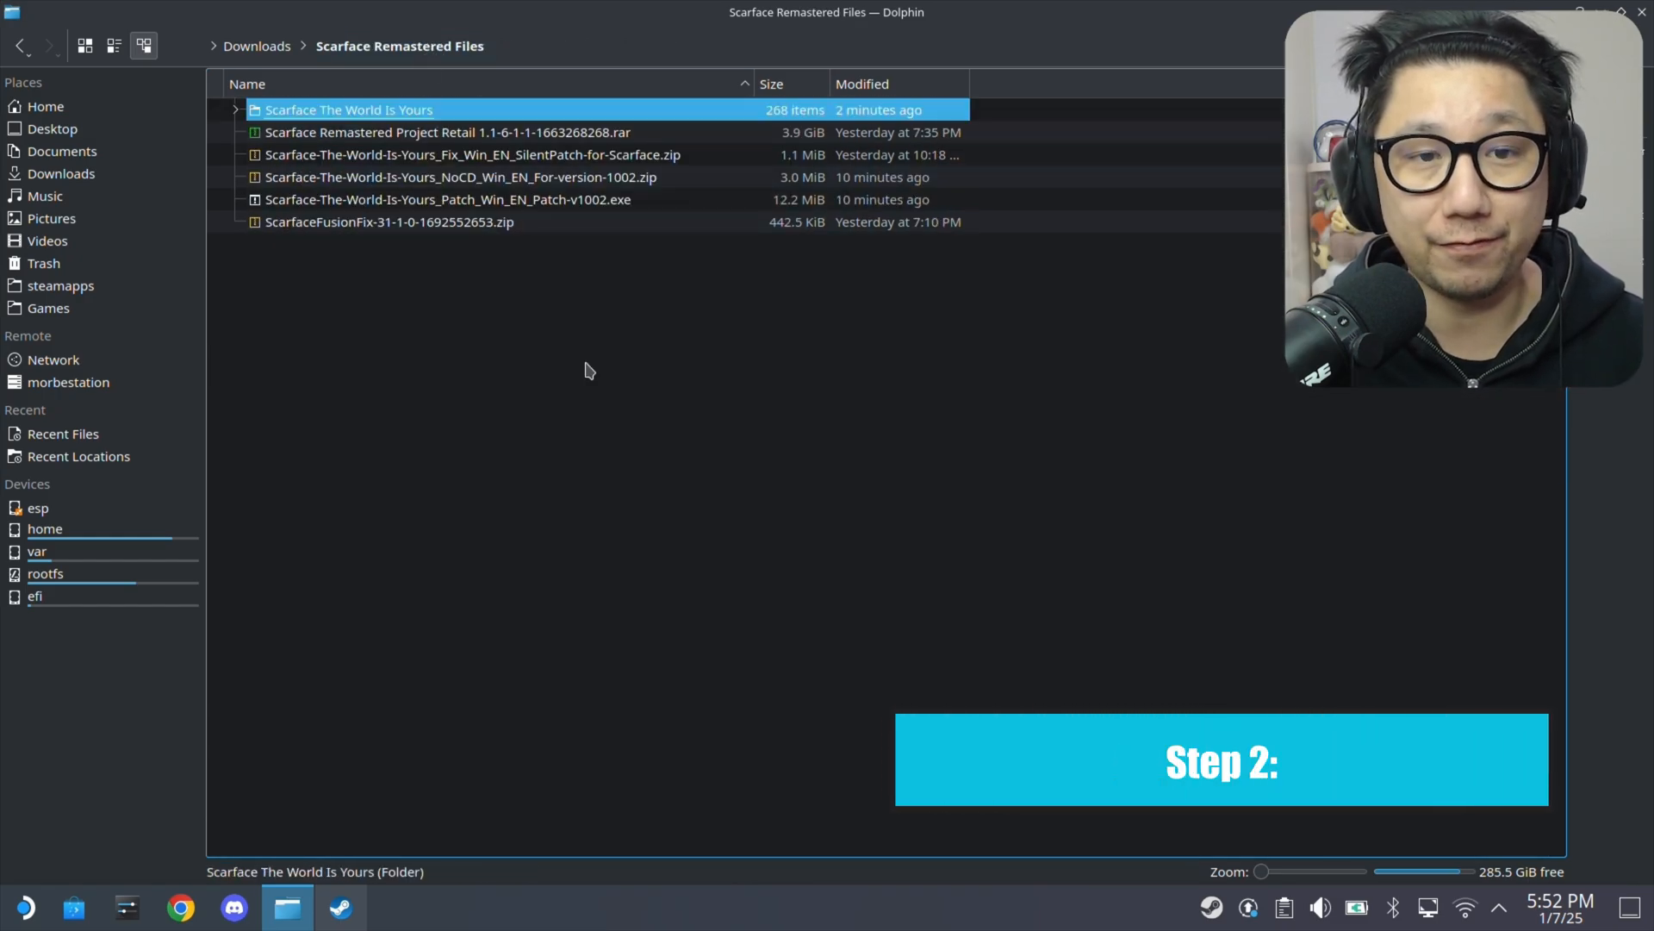
click(447, 132)
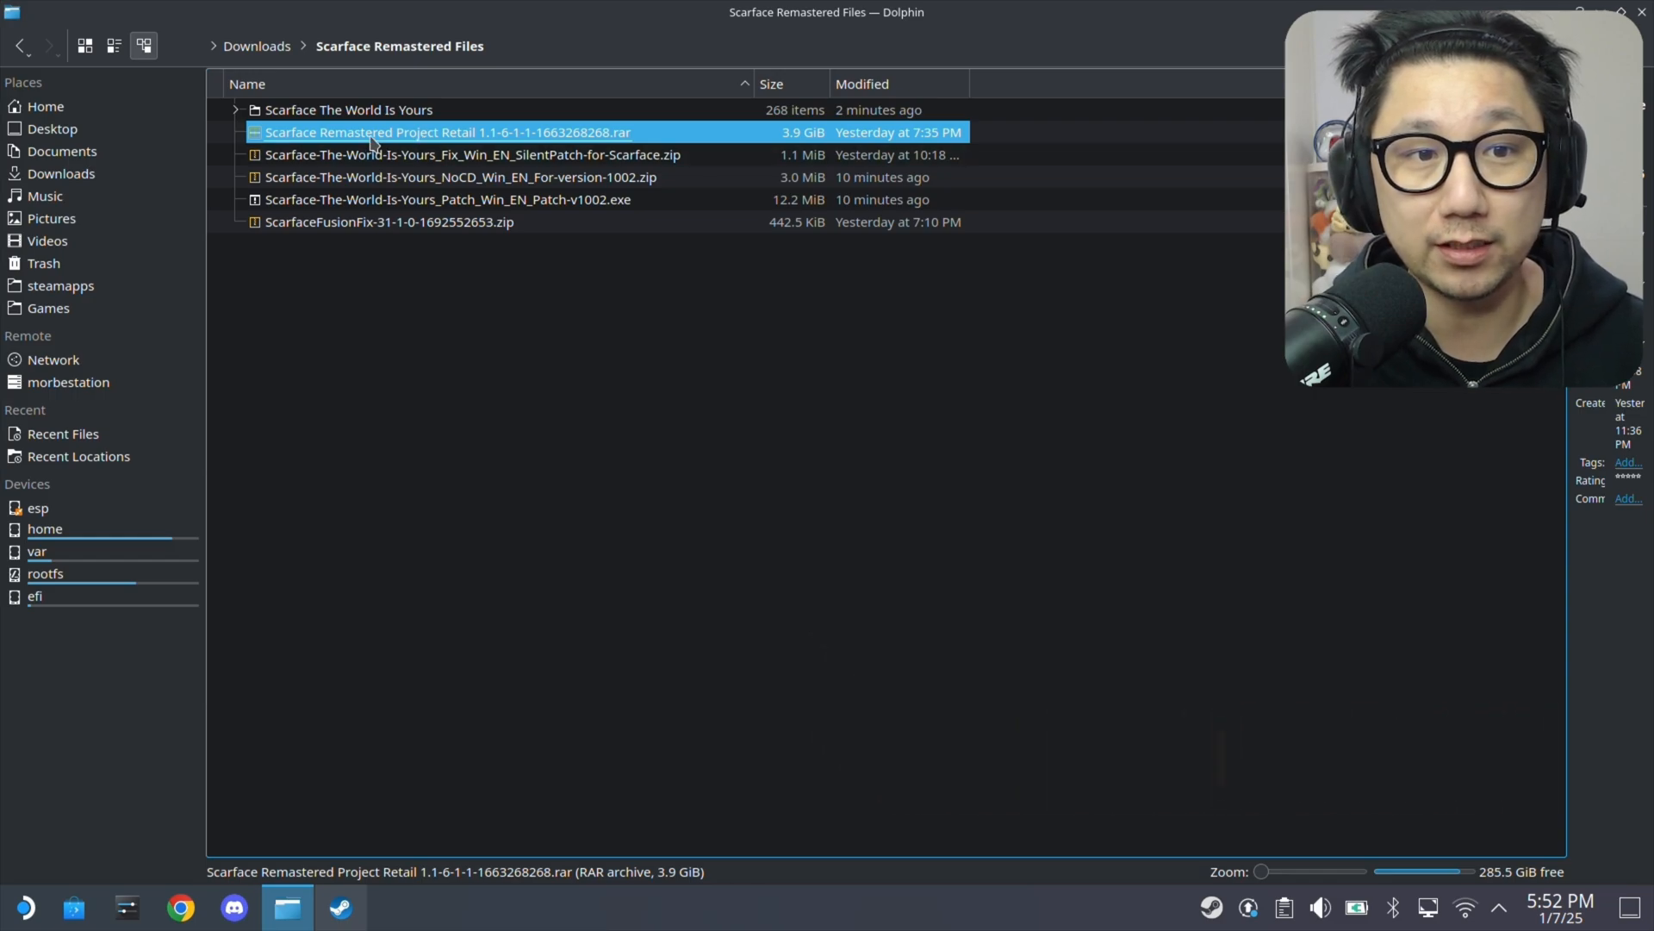
mouse_move(478, 140)
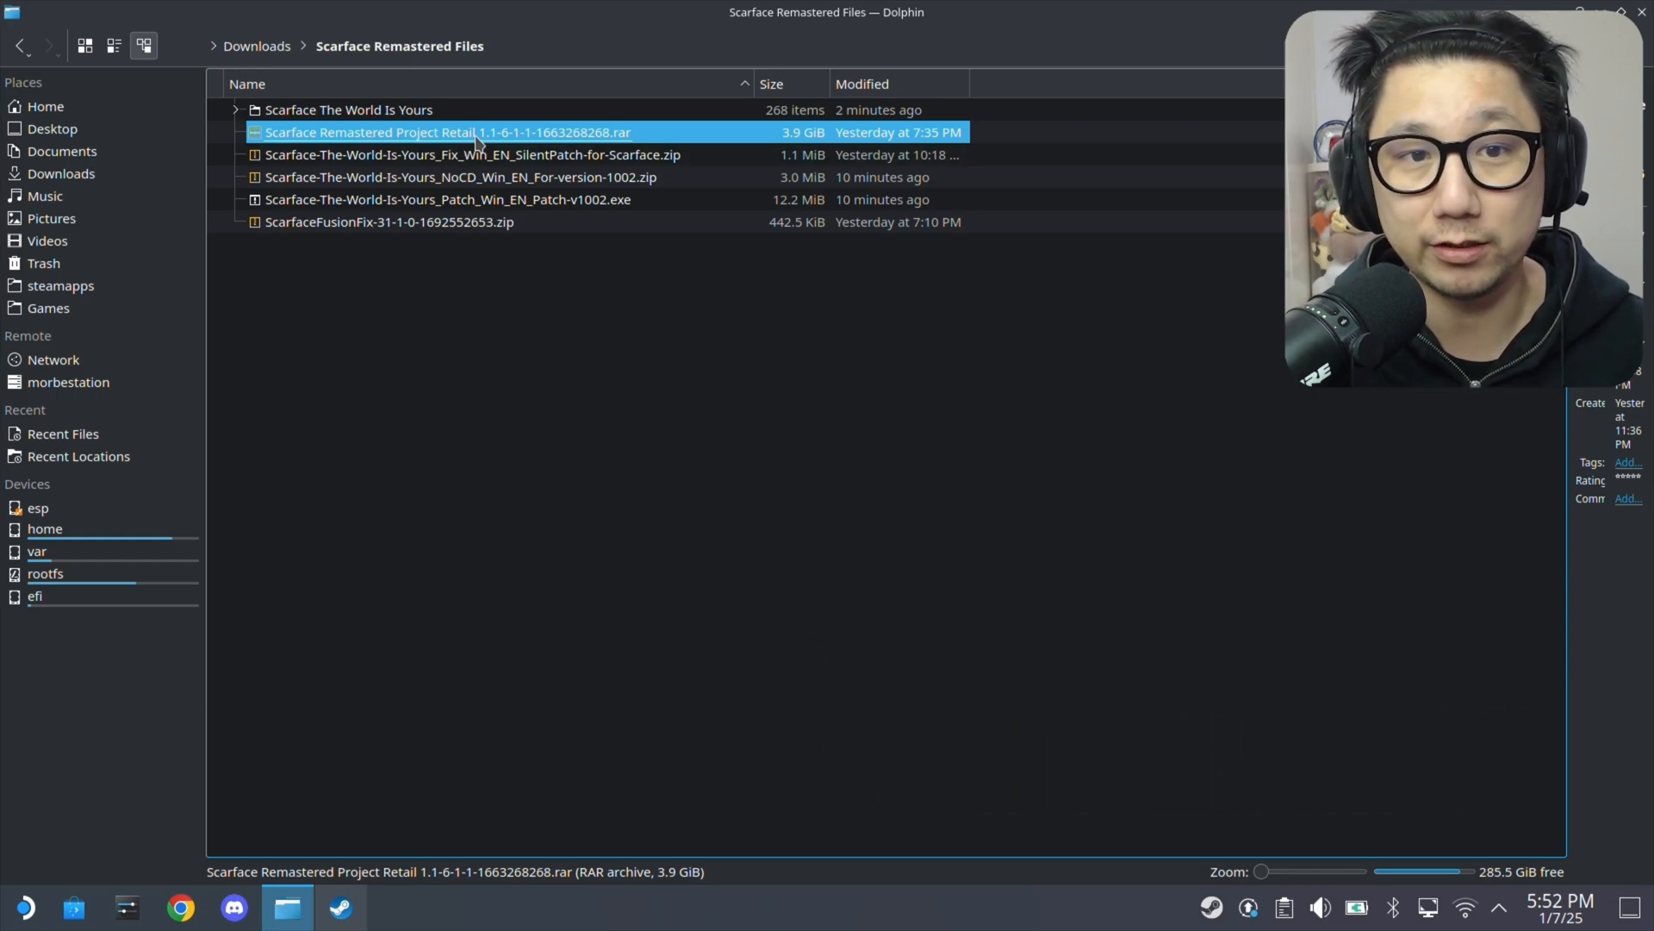
Open the Remastered Project Retail archive in Ark and extract it into the game folder.
double_click(448, 132)
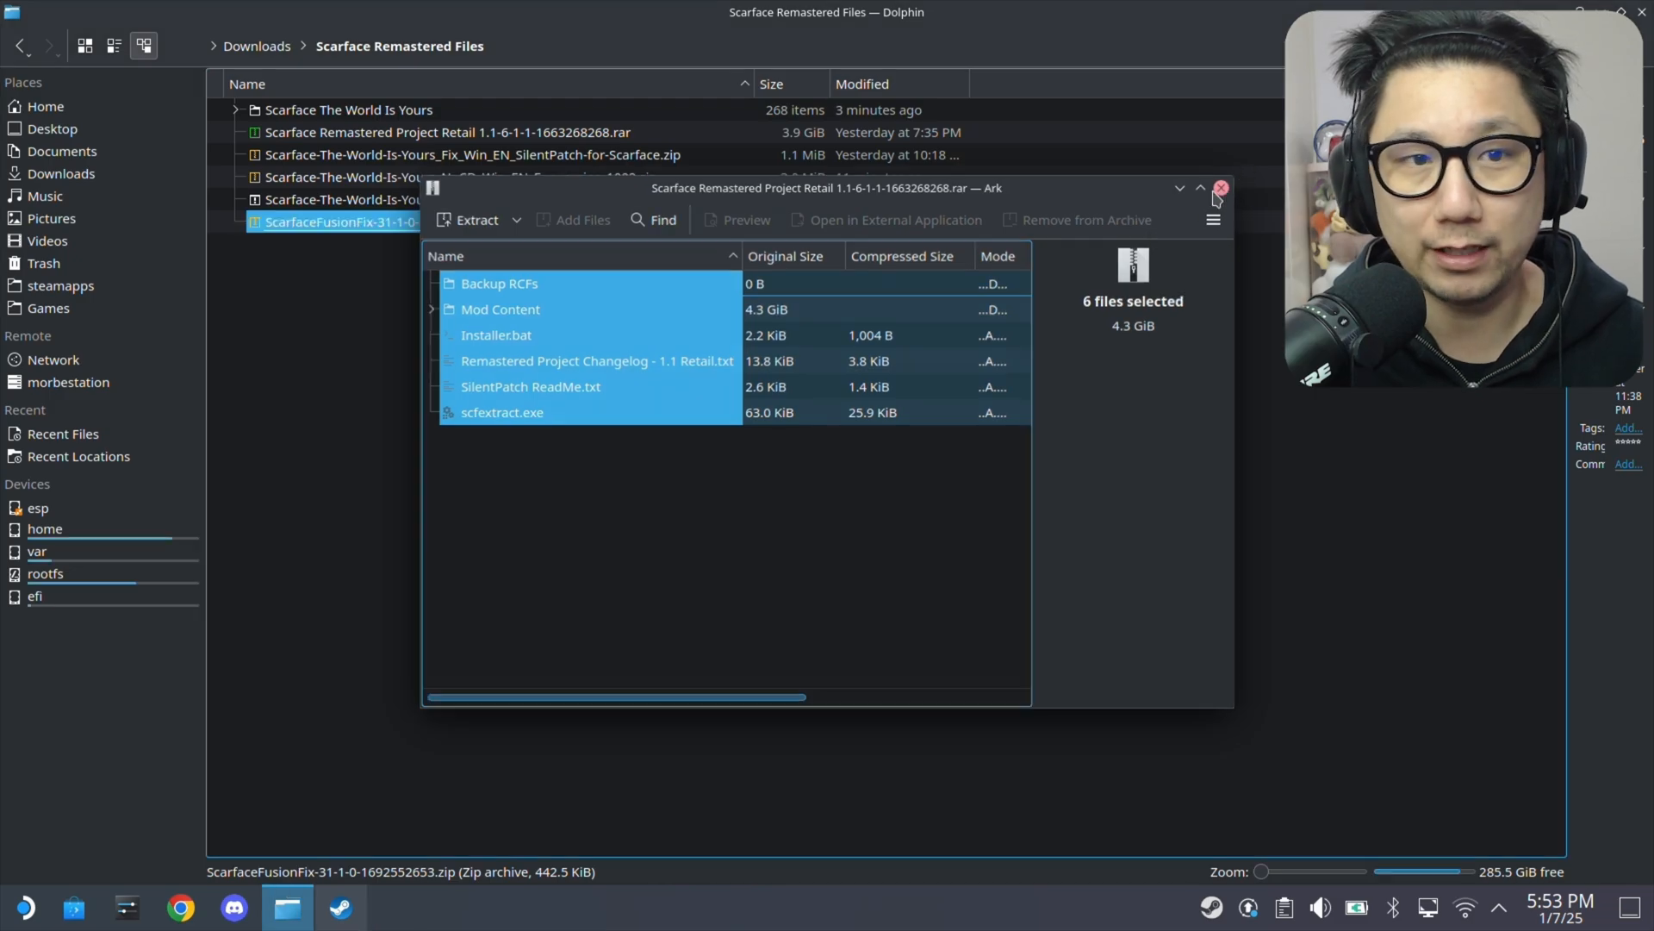
click(1221, 188)
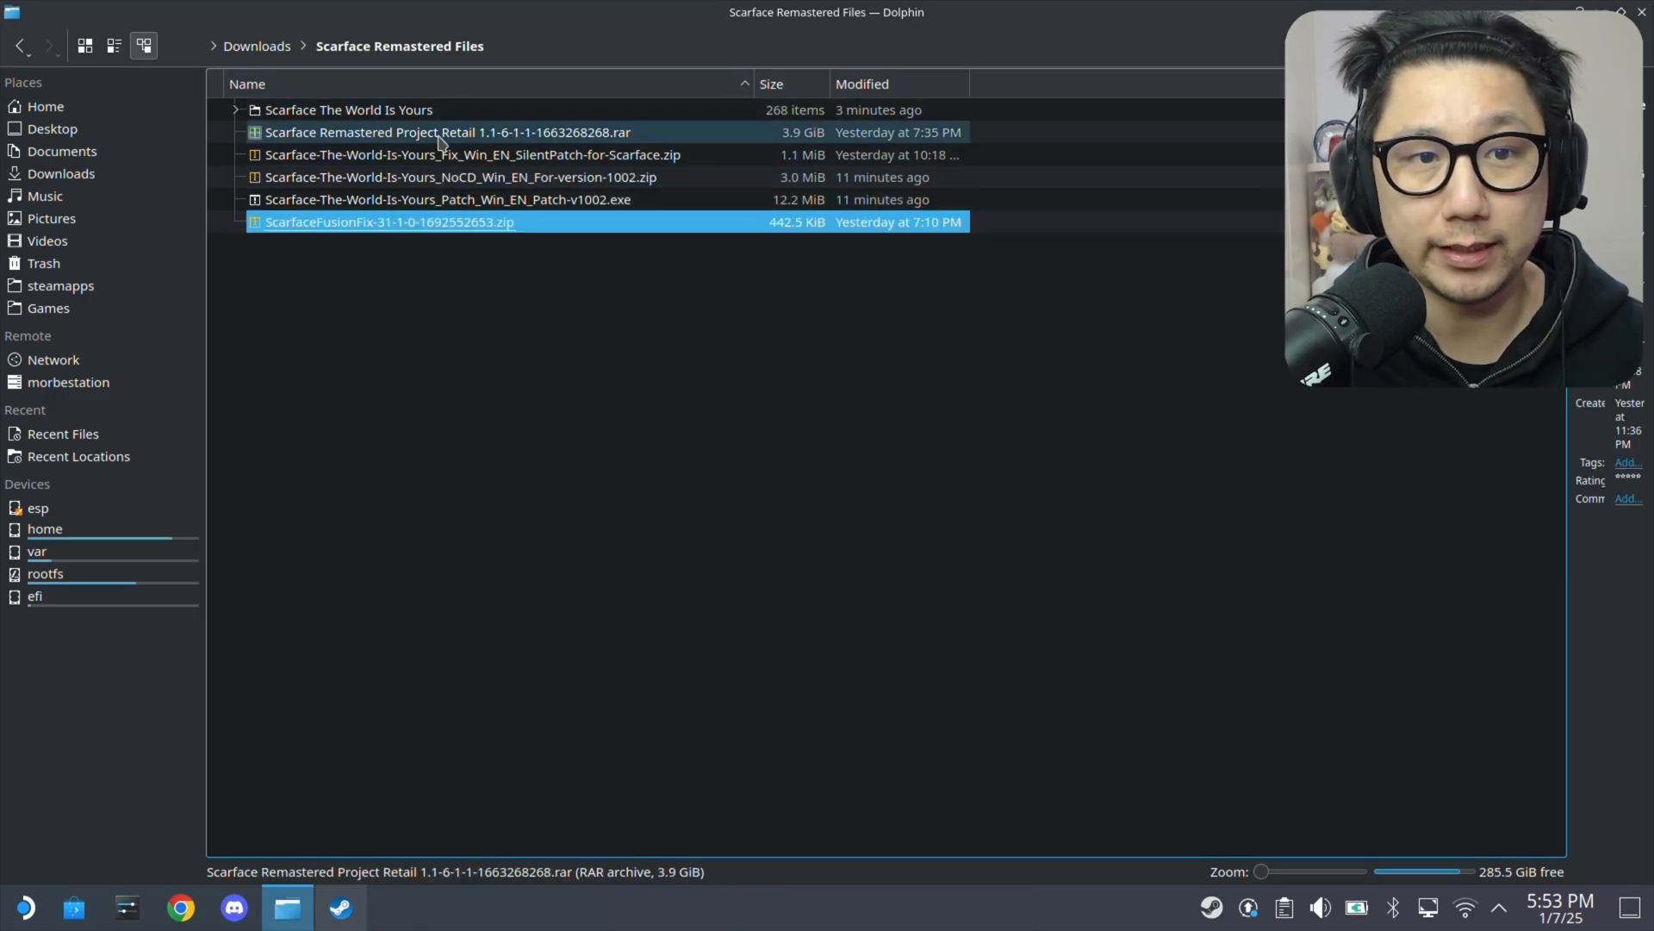
double_click(446, 132)
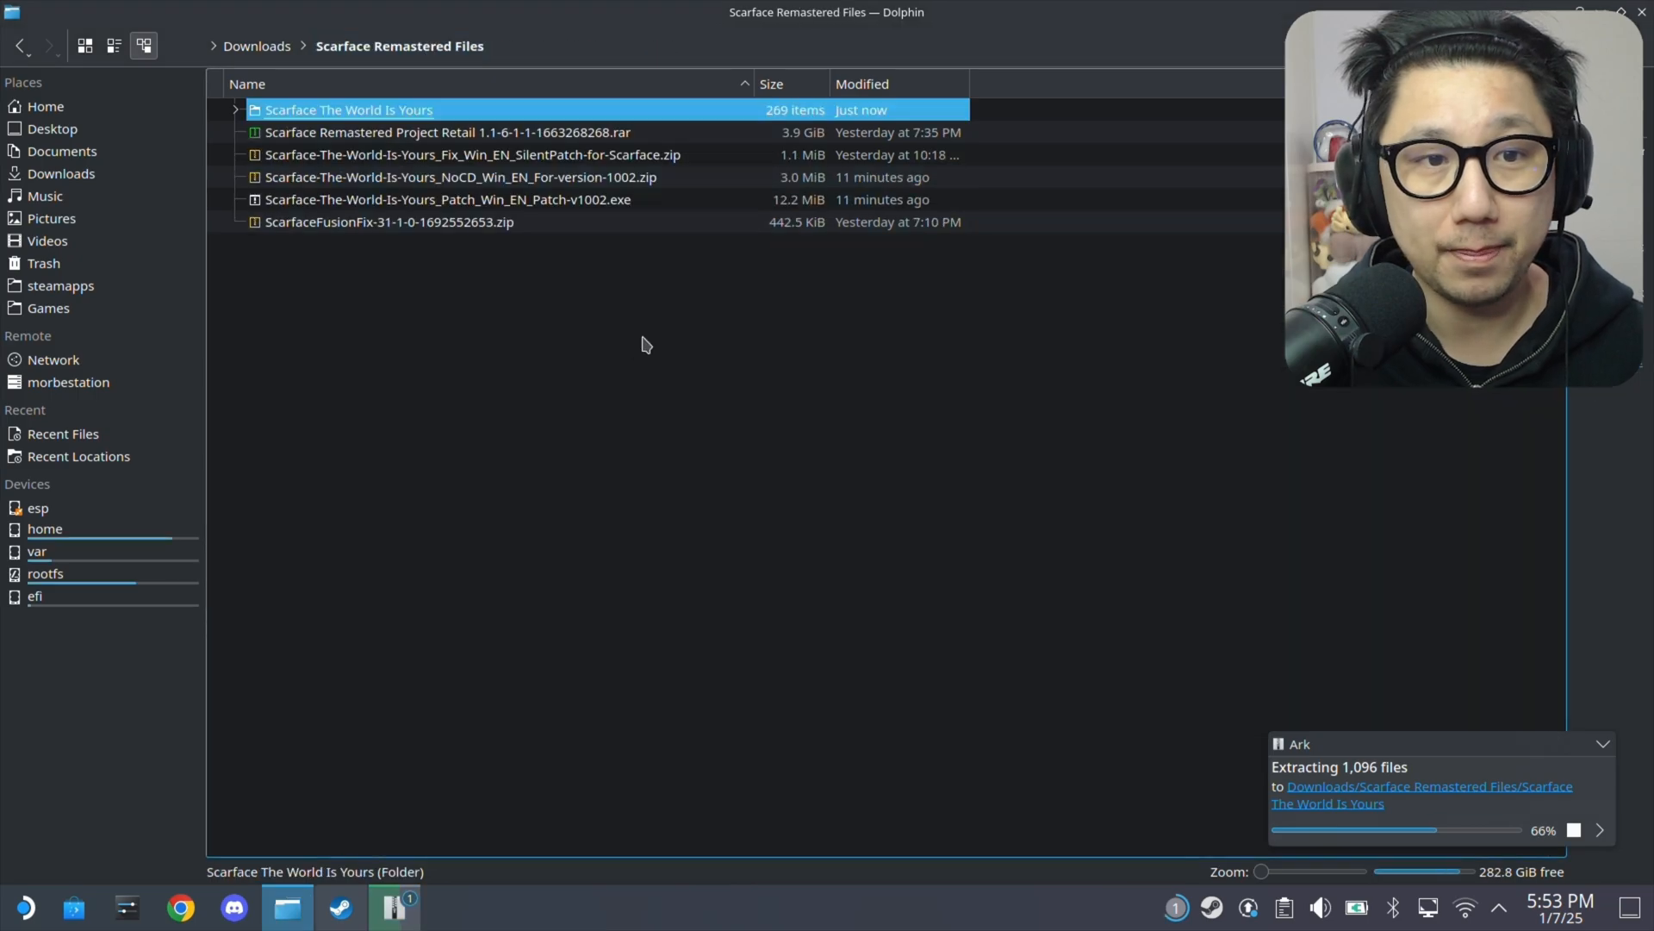
Extract ScarfaceFusionFix into the game folder, overwriting Installer.bat and Xidi.ini.
double_click(389, 222)
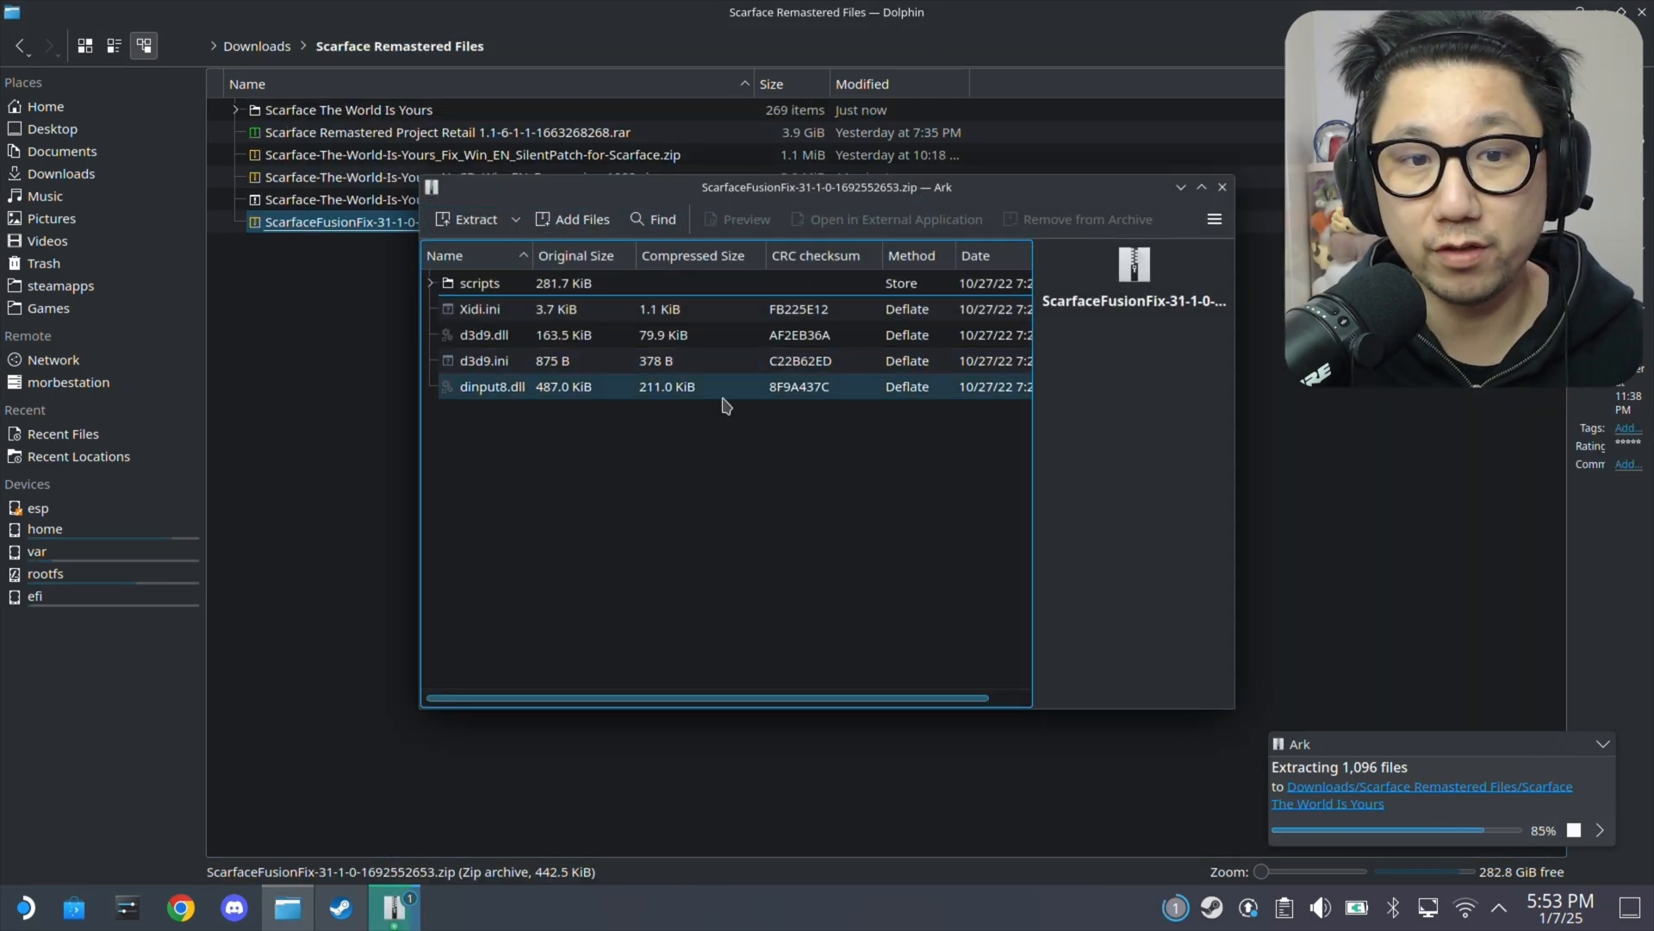
click(480, 308)
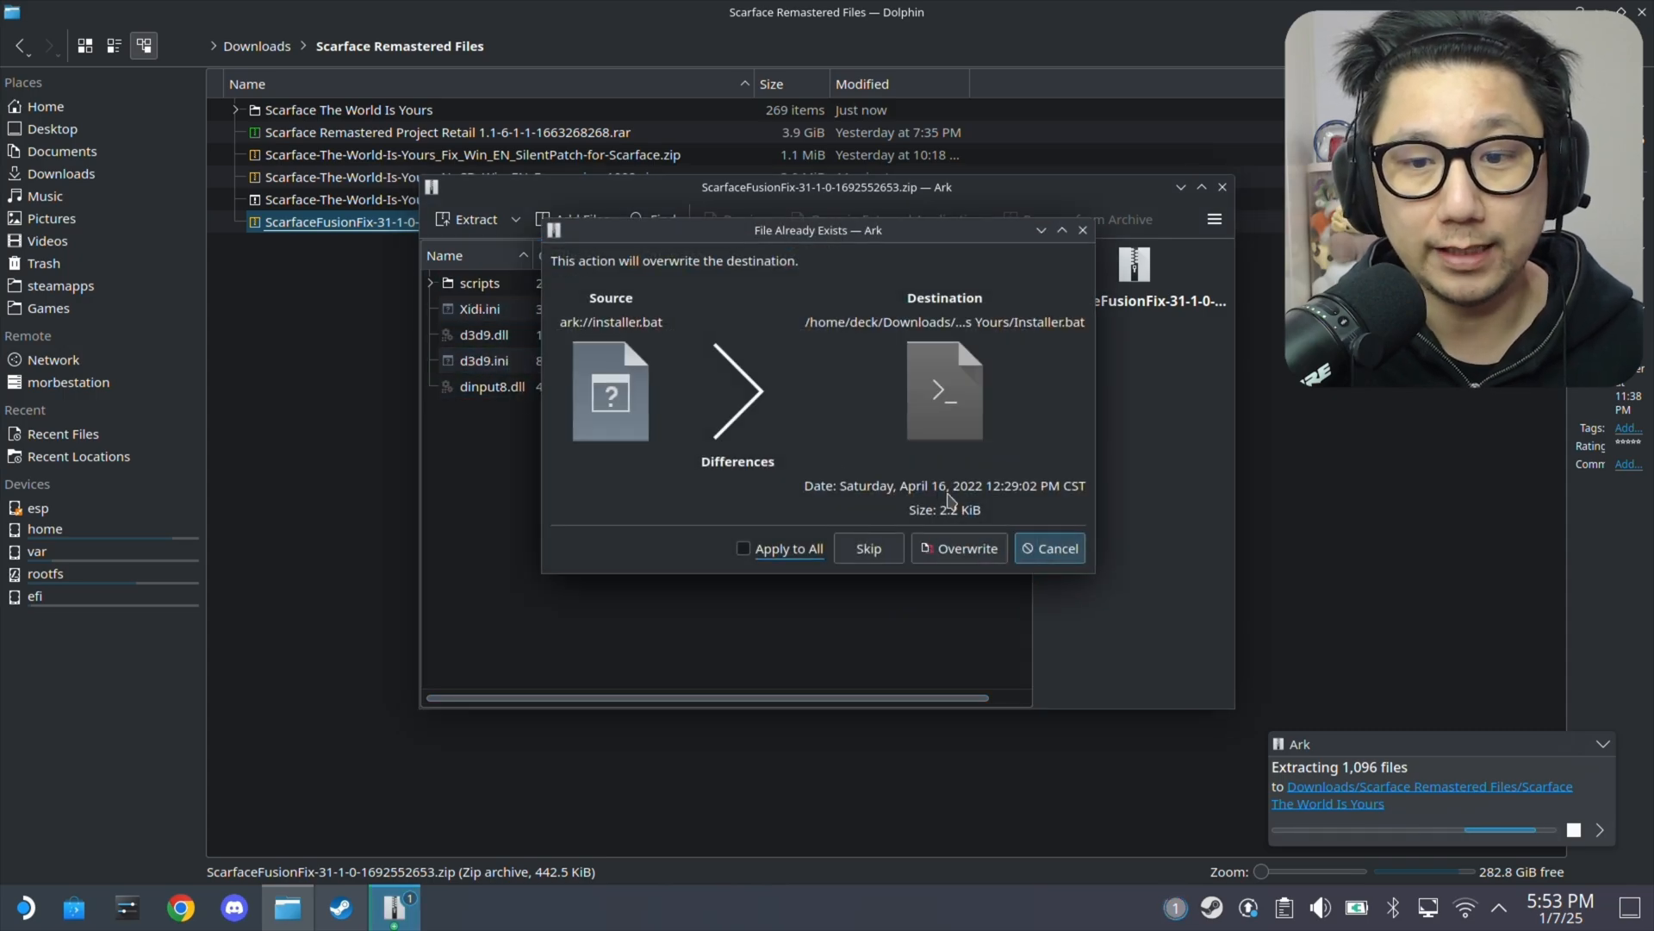
click(958, 548)
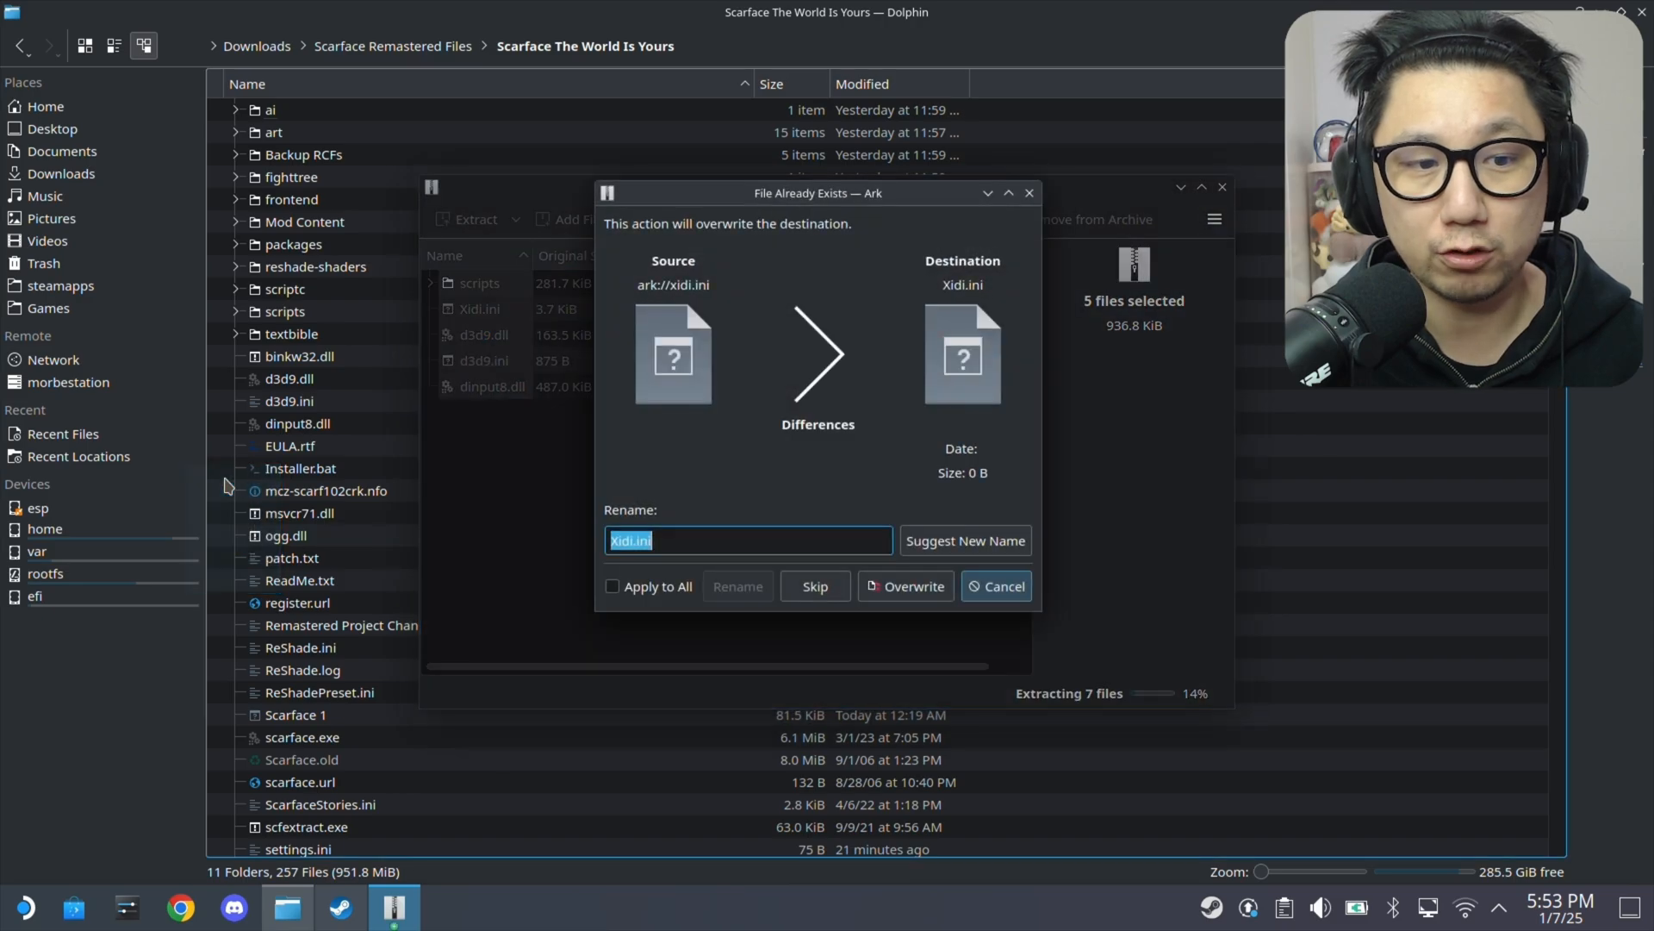
click(904, 586)
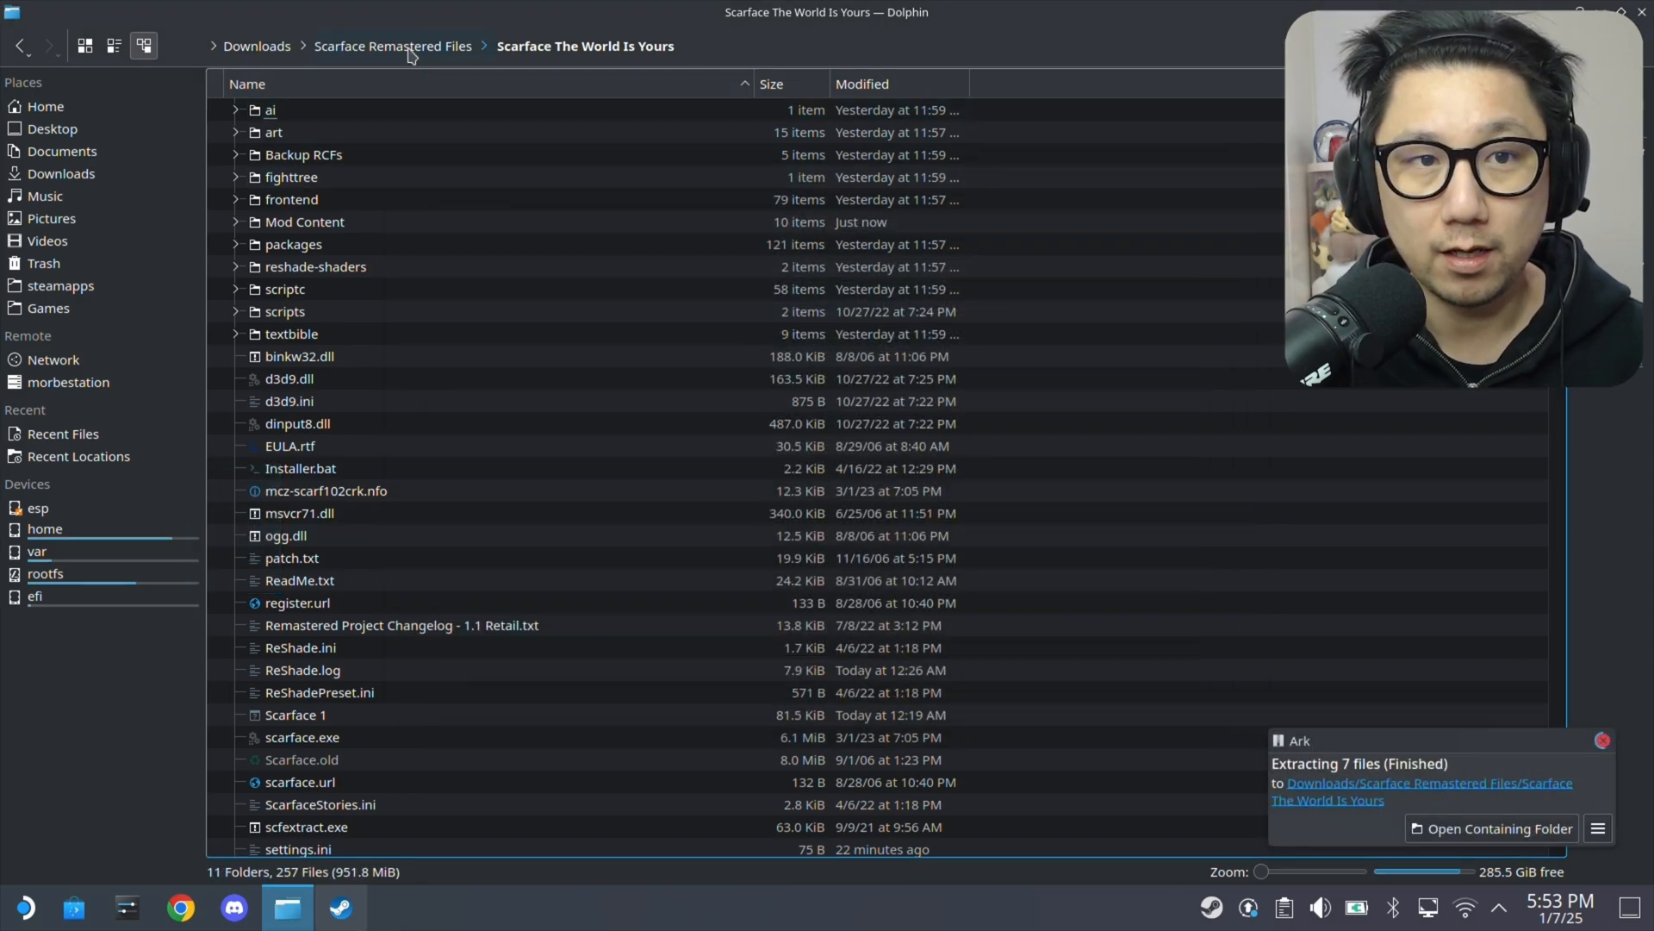
click(391, 45)
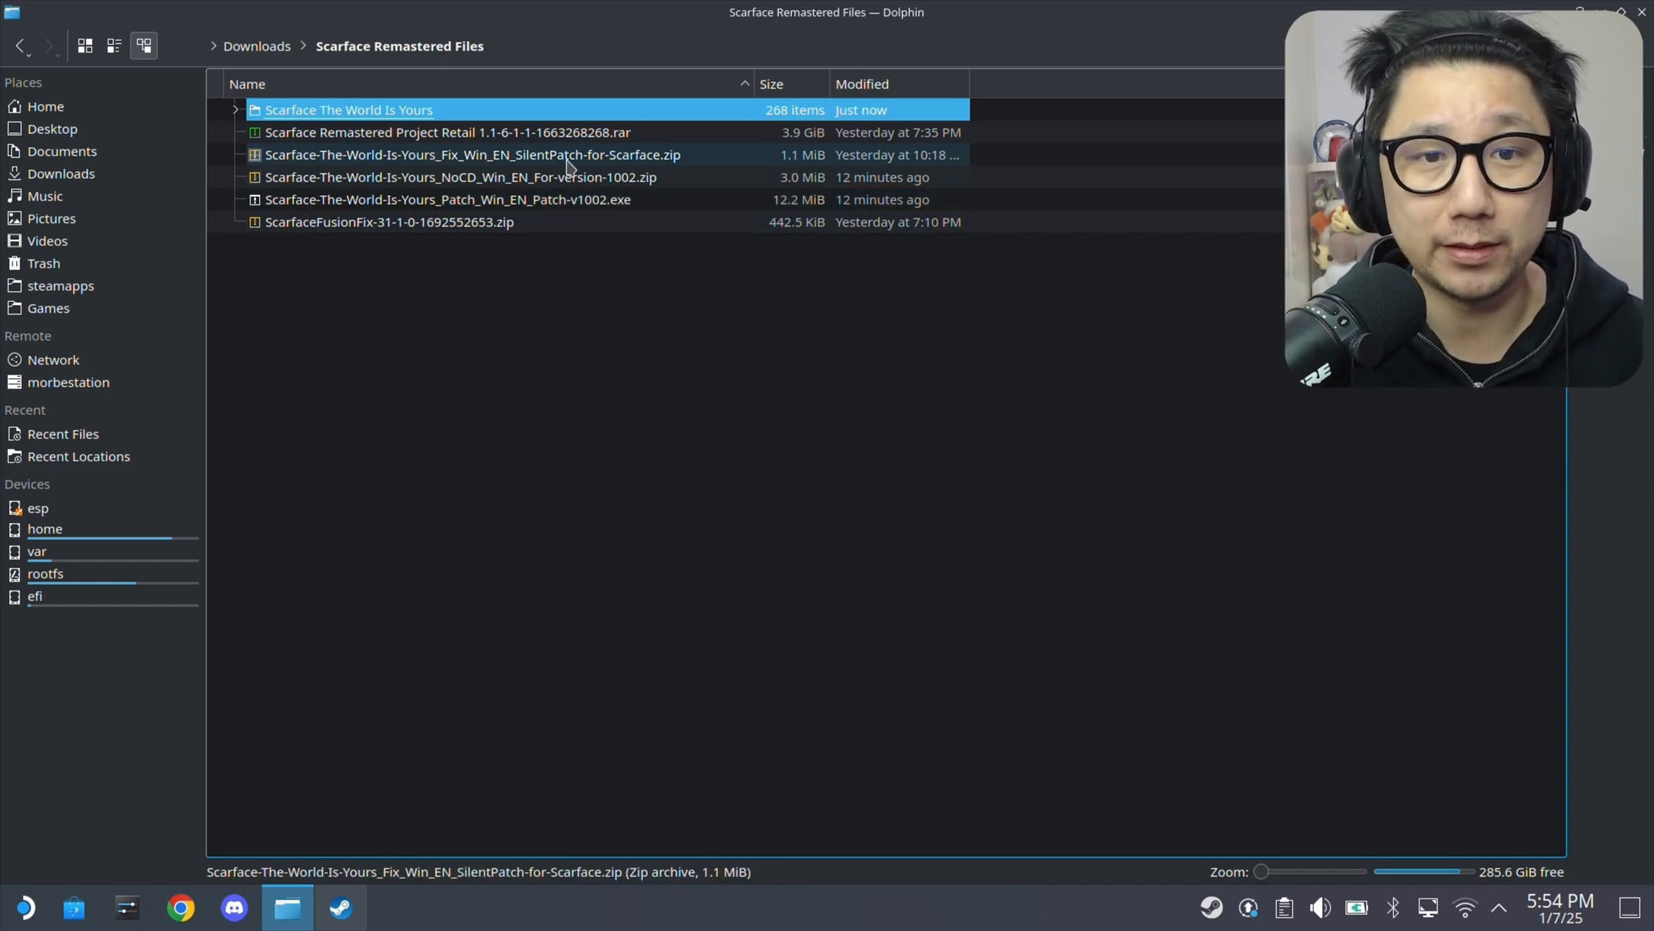
click(461, 176)
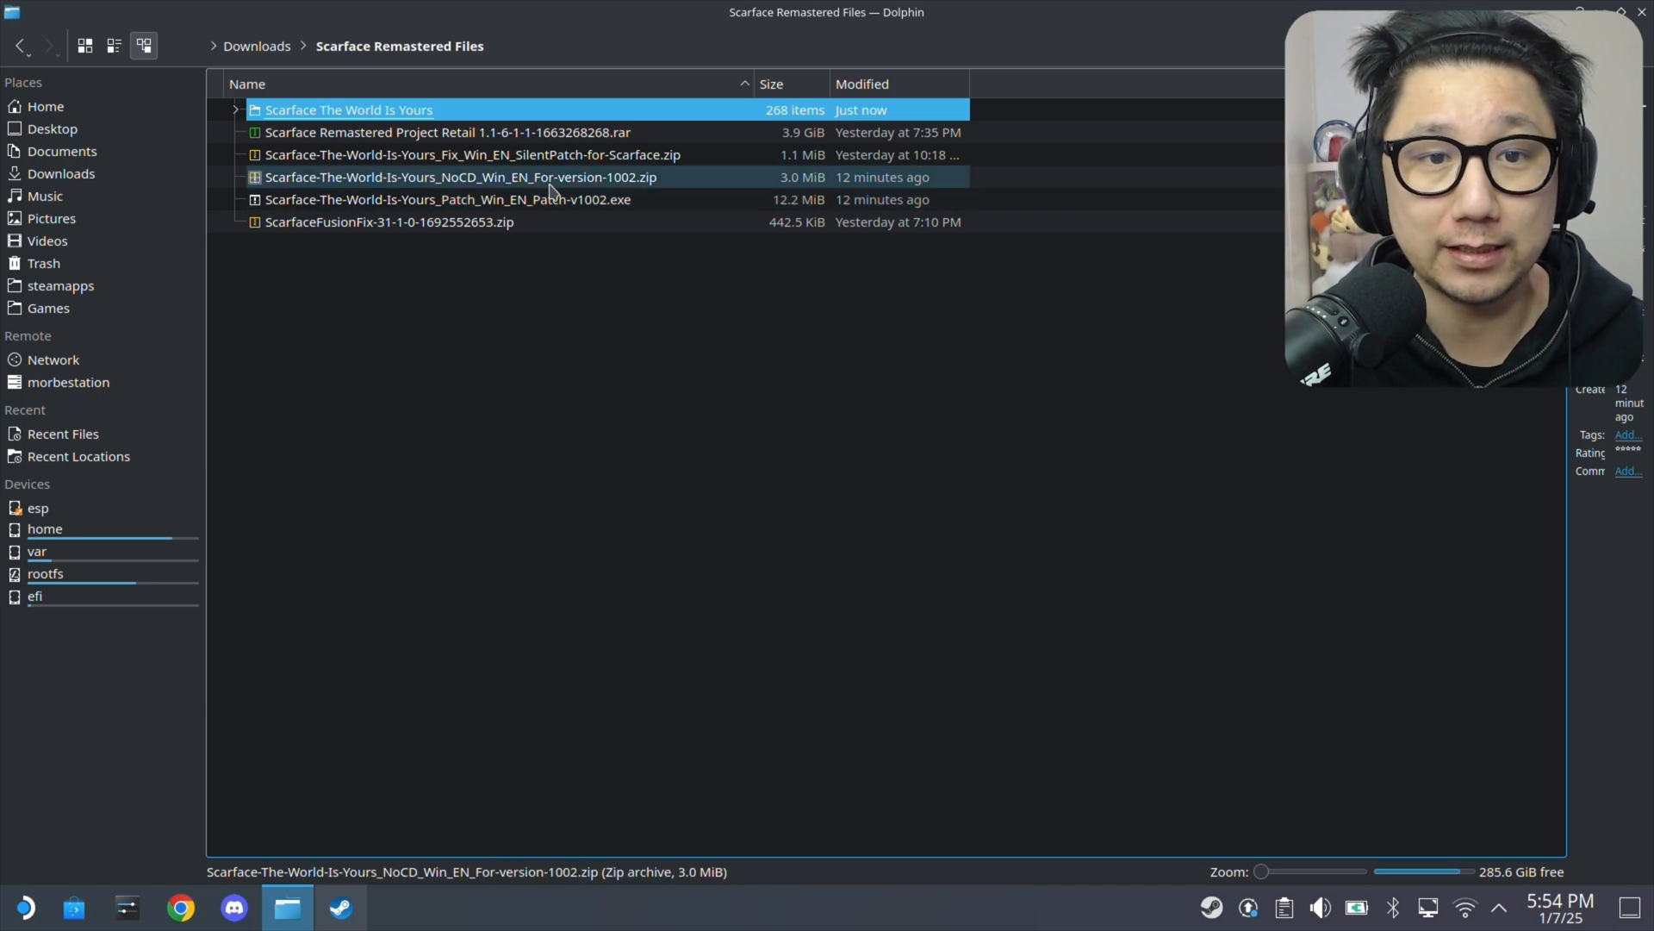
click(447, 199)
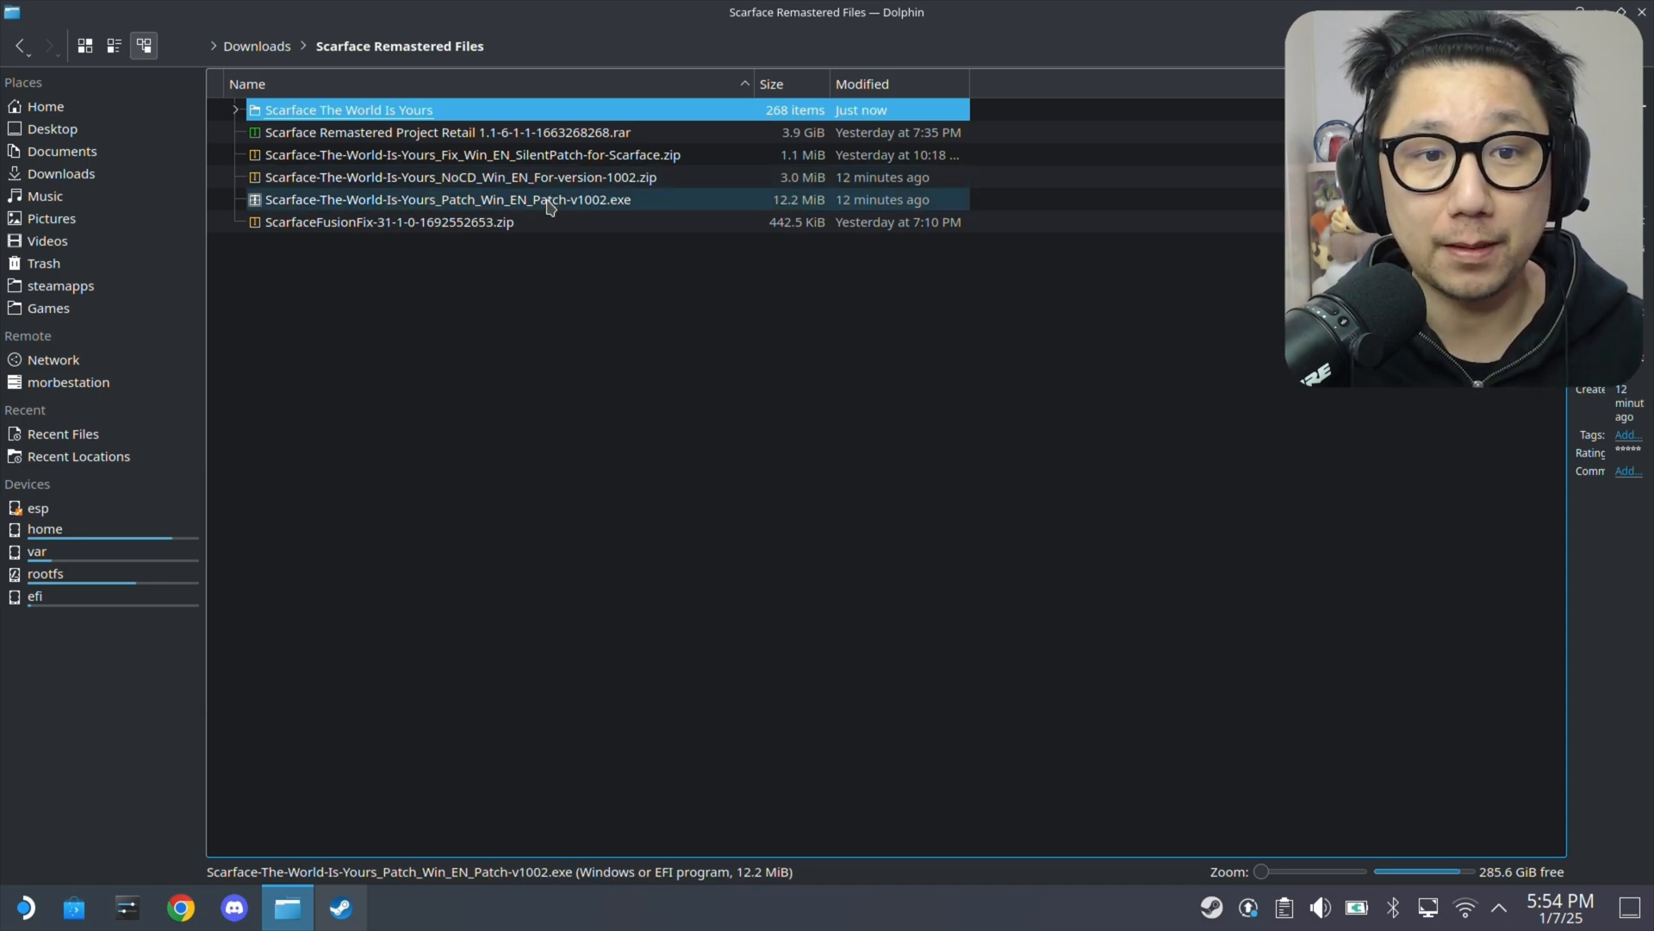
click(448, 199)
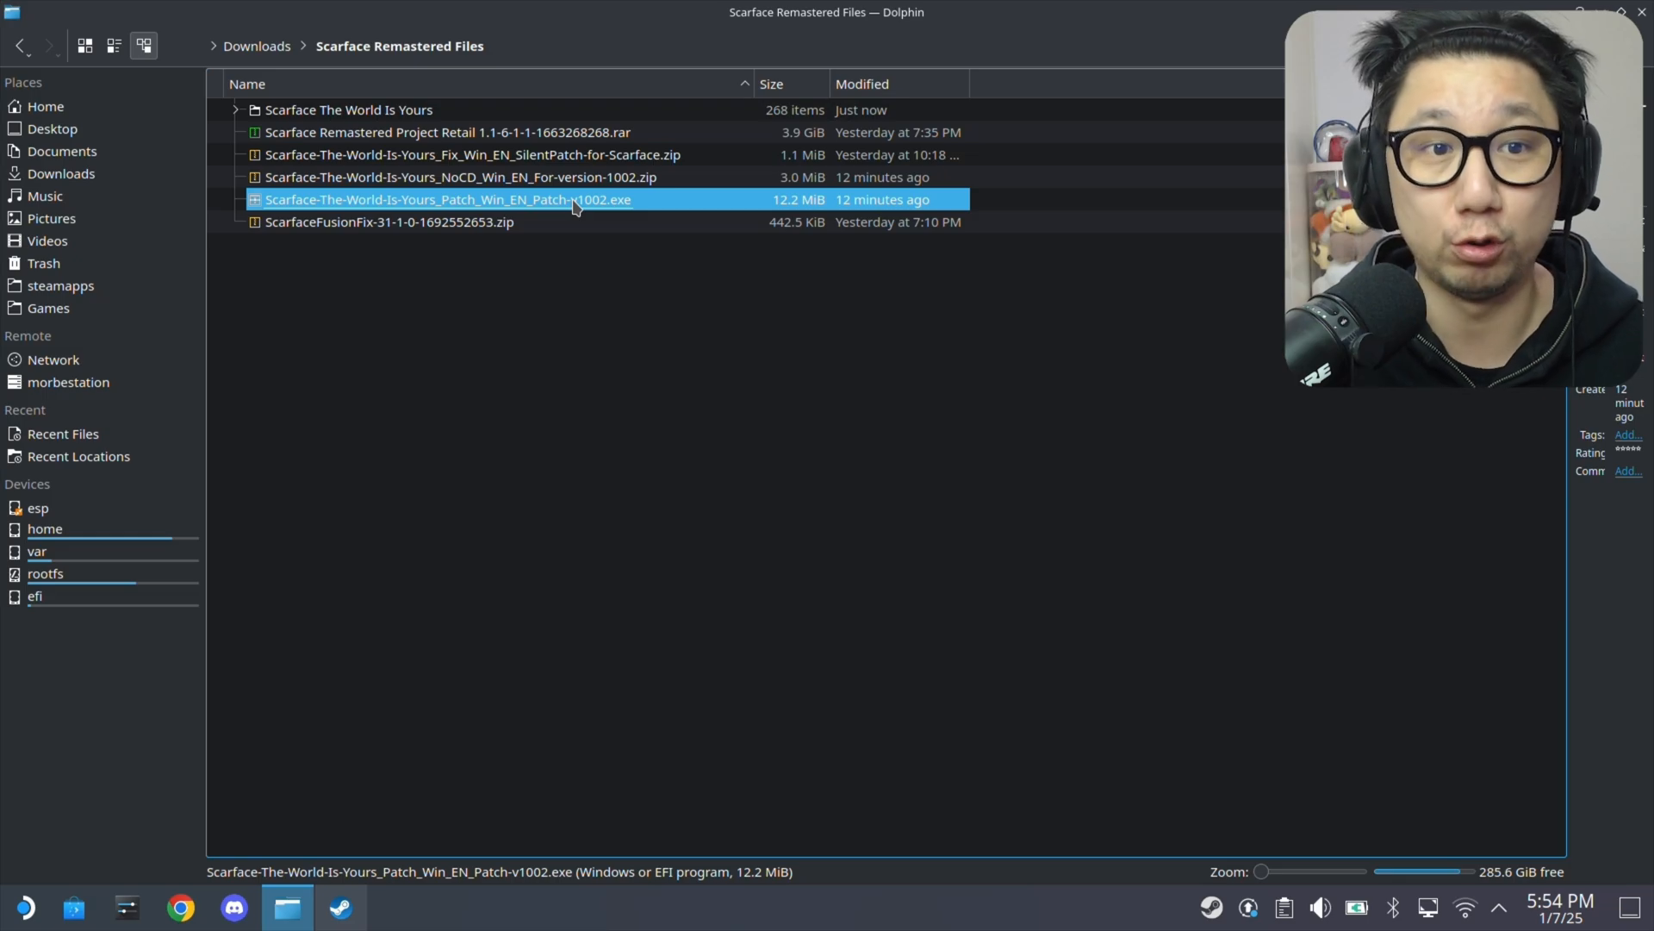
double_click(349, 108)
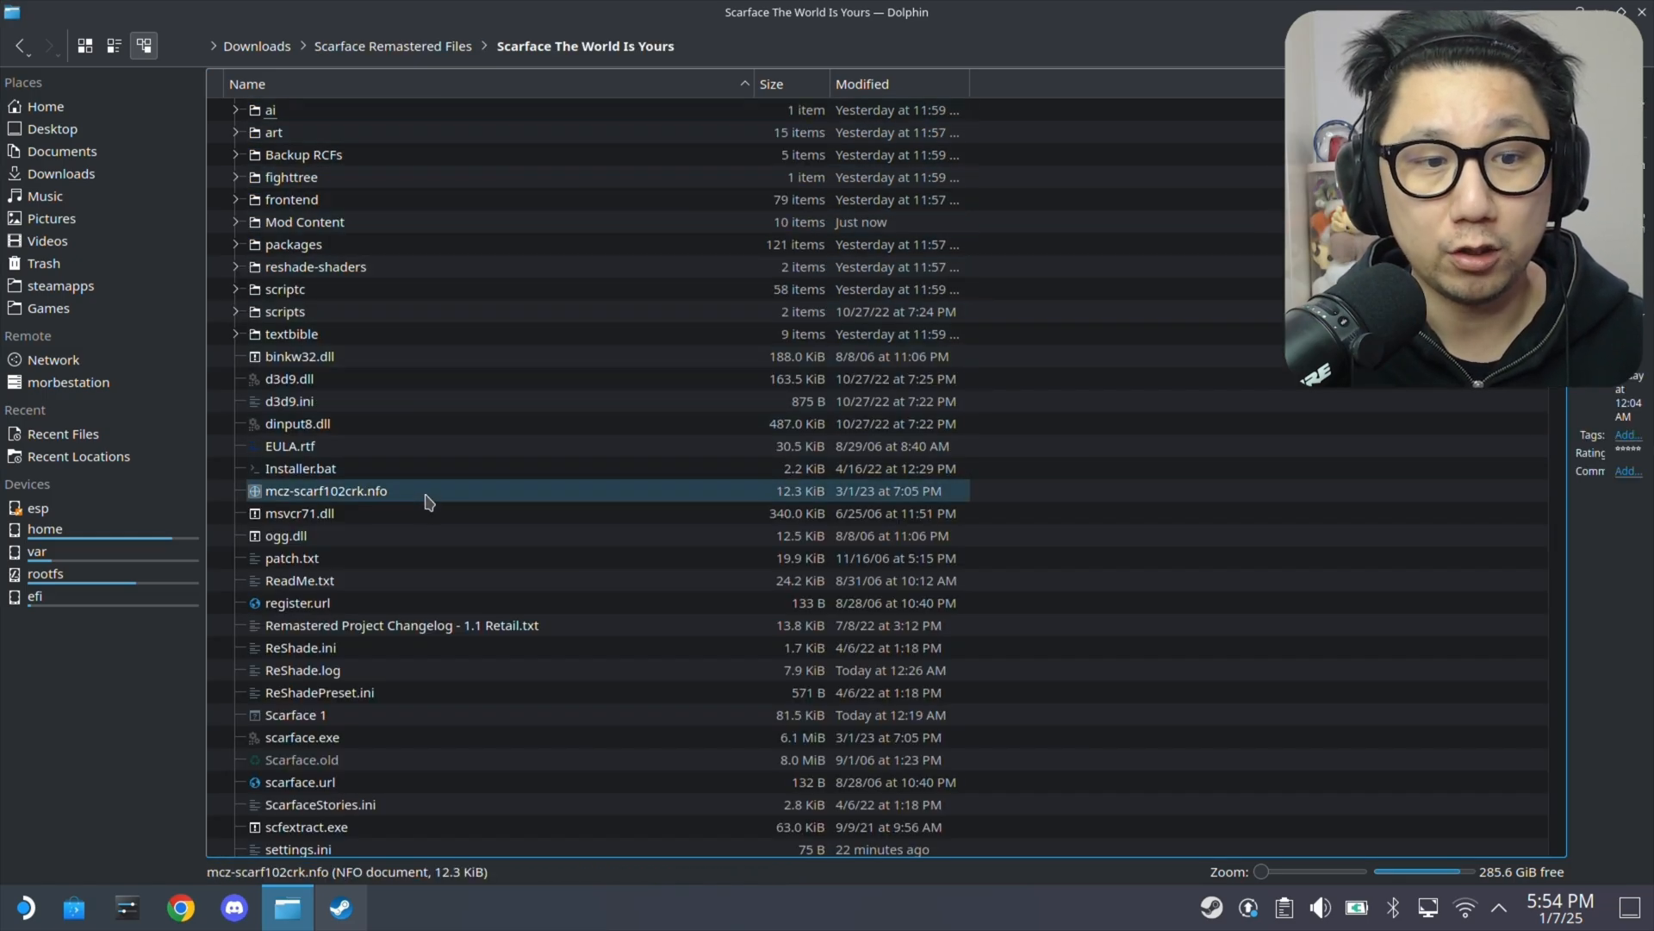
double_click(292, 557)
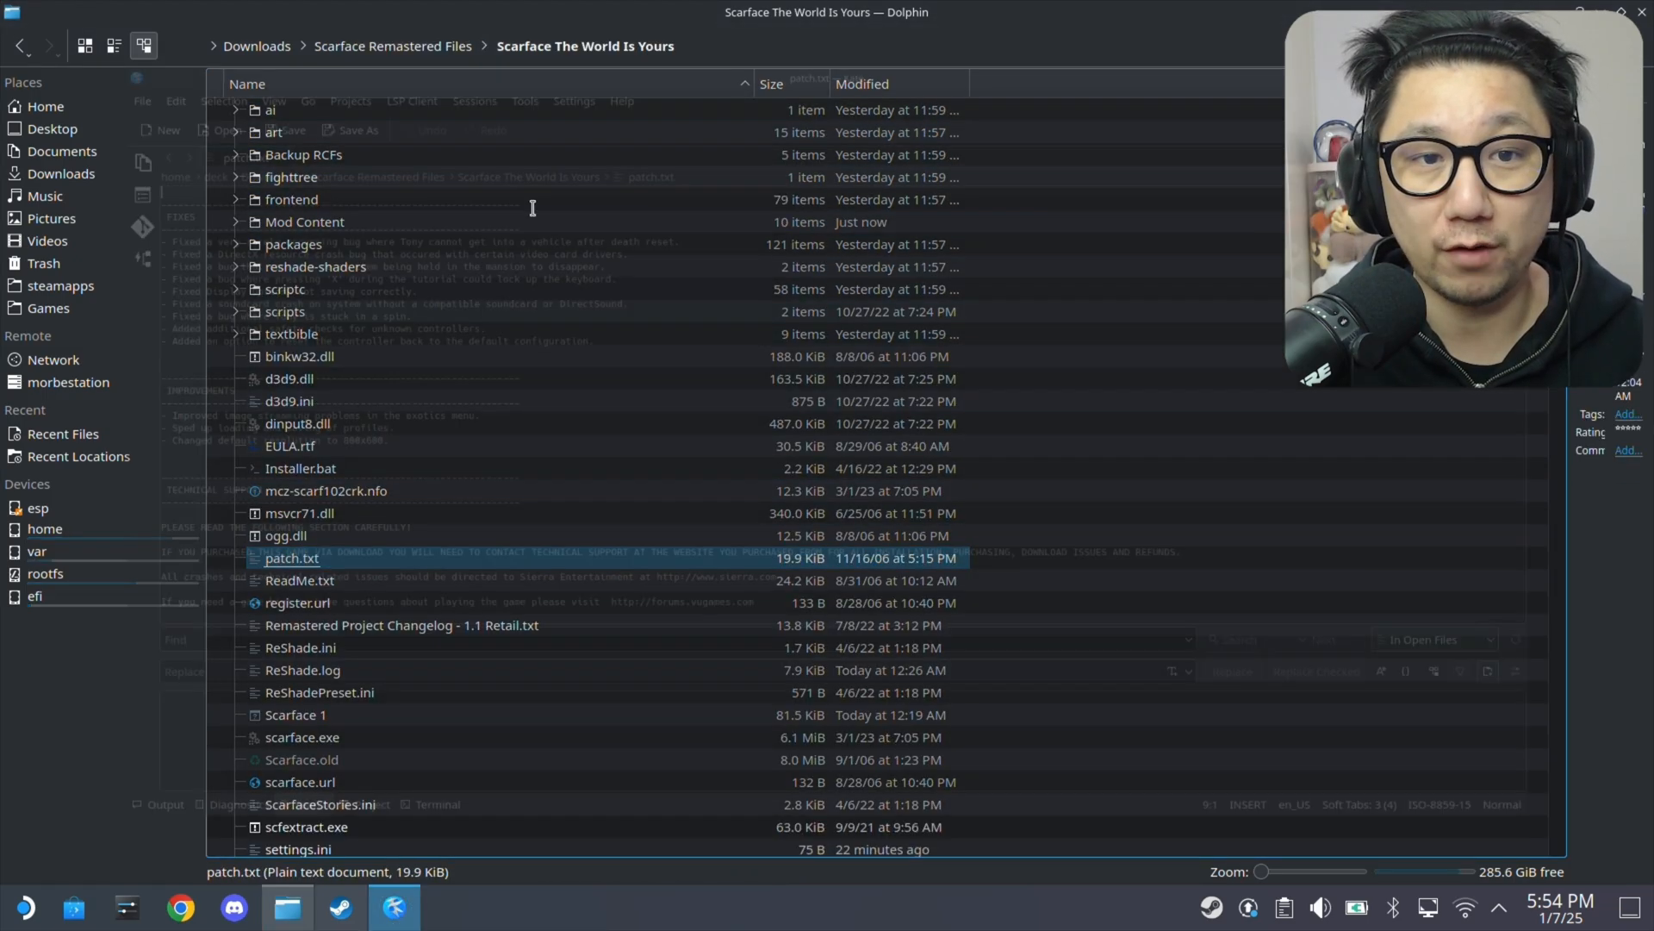
double_click(292, 558)
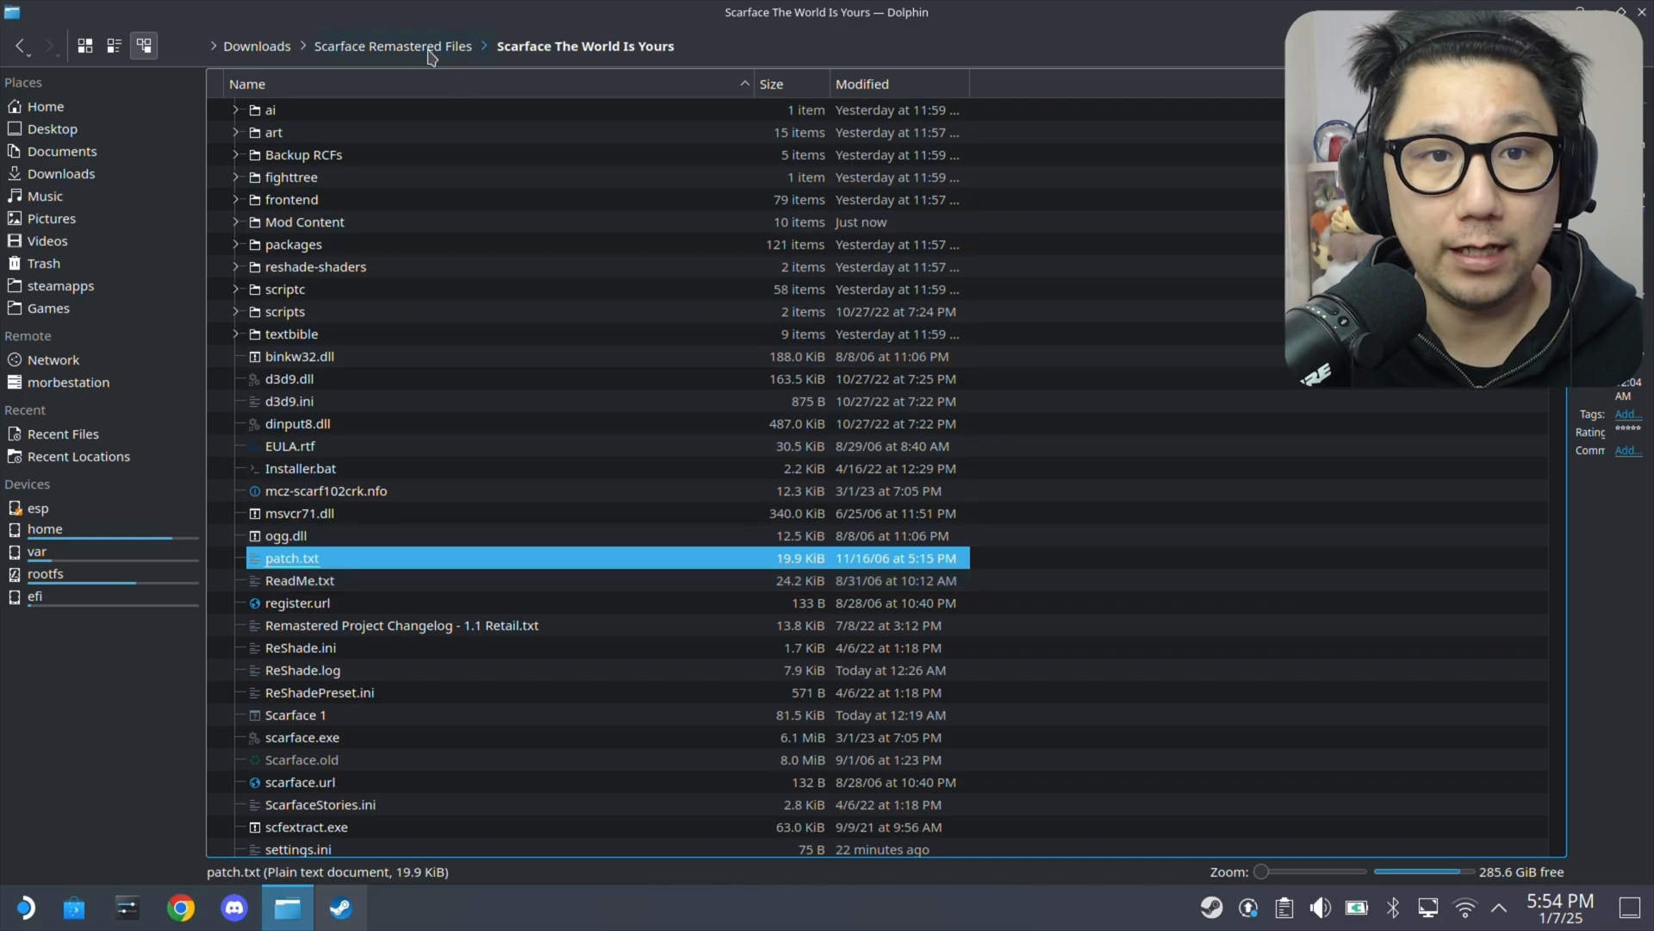
click(391, 45)
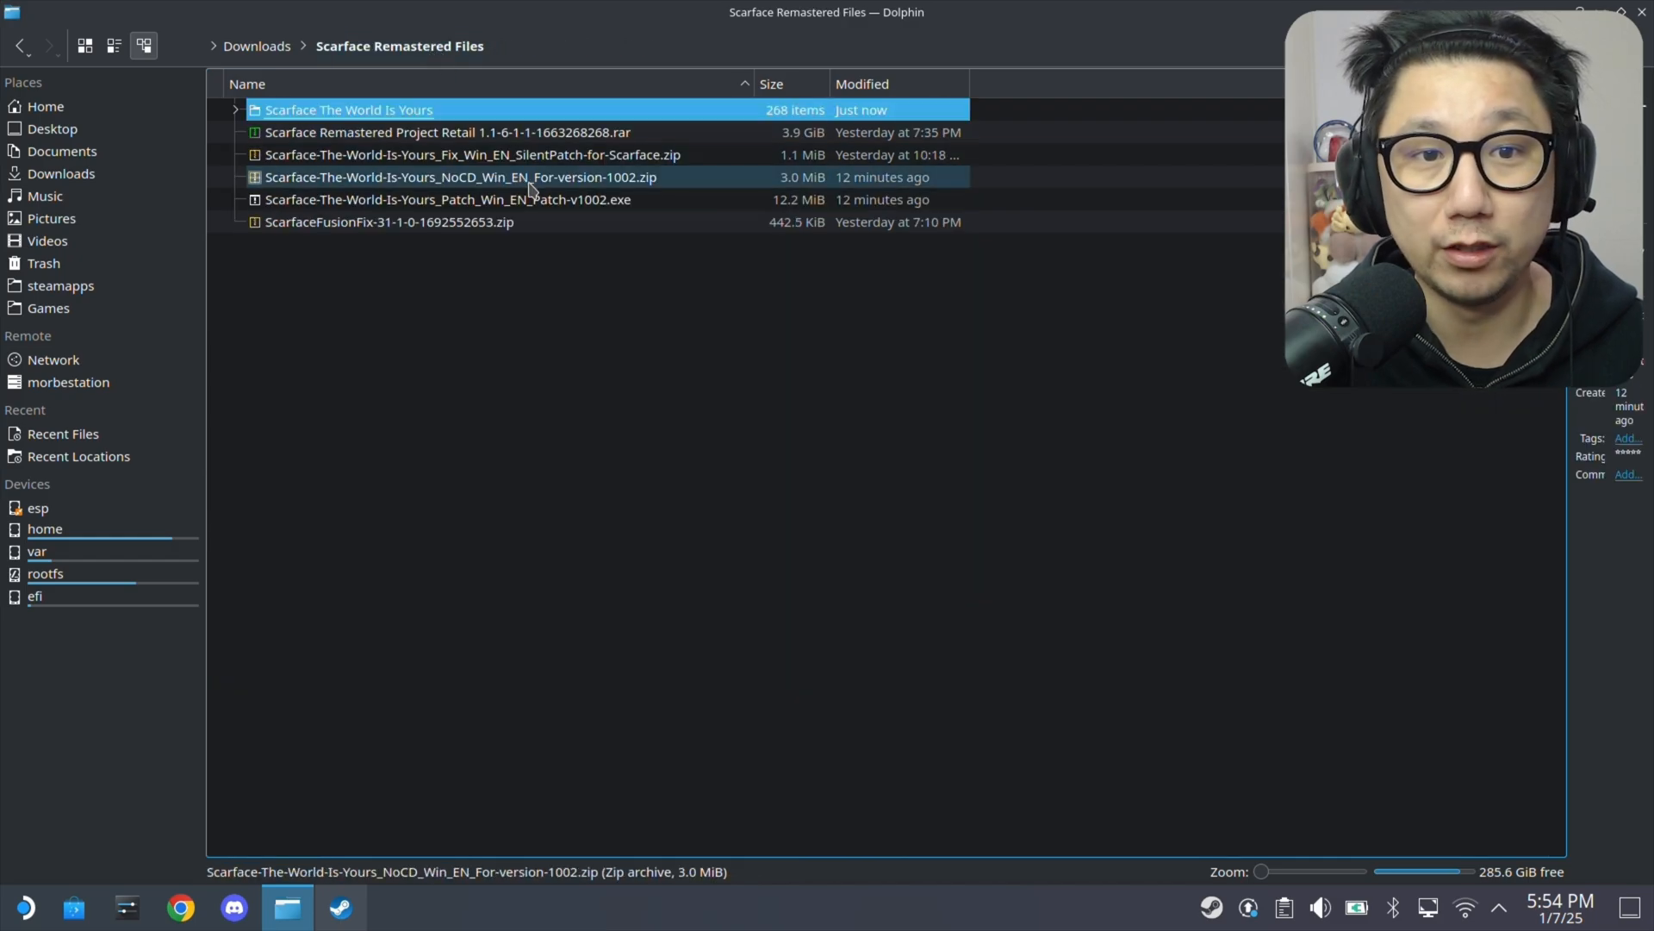
double_click(461, 176)
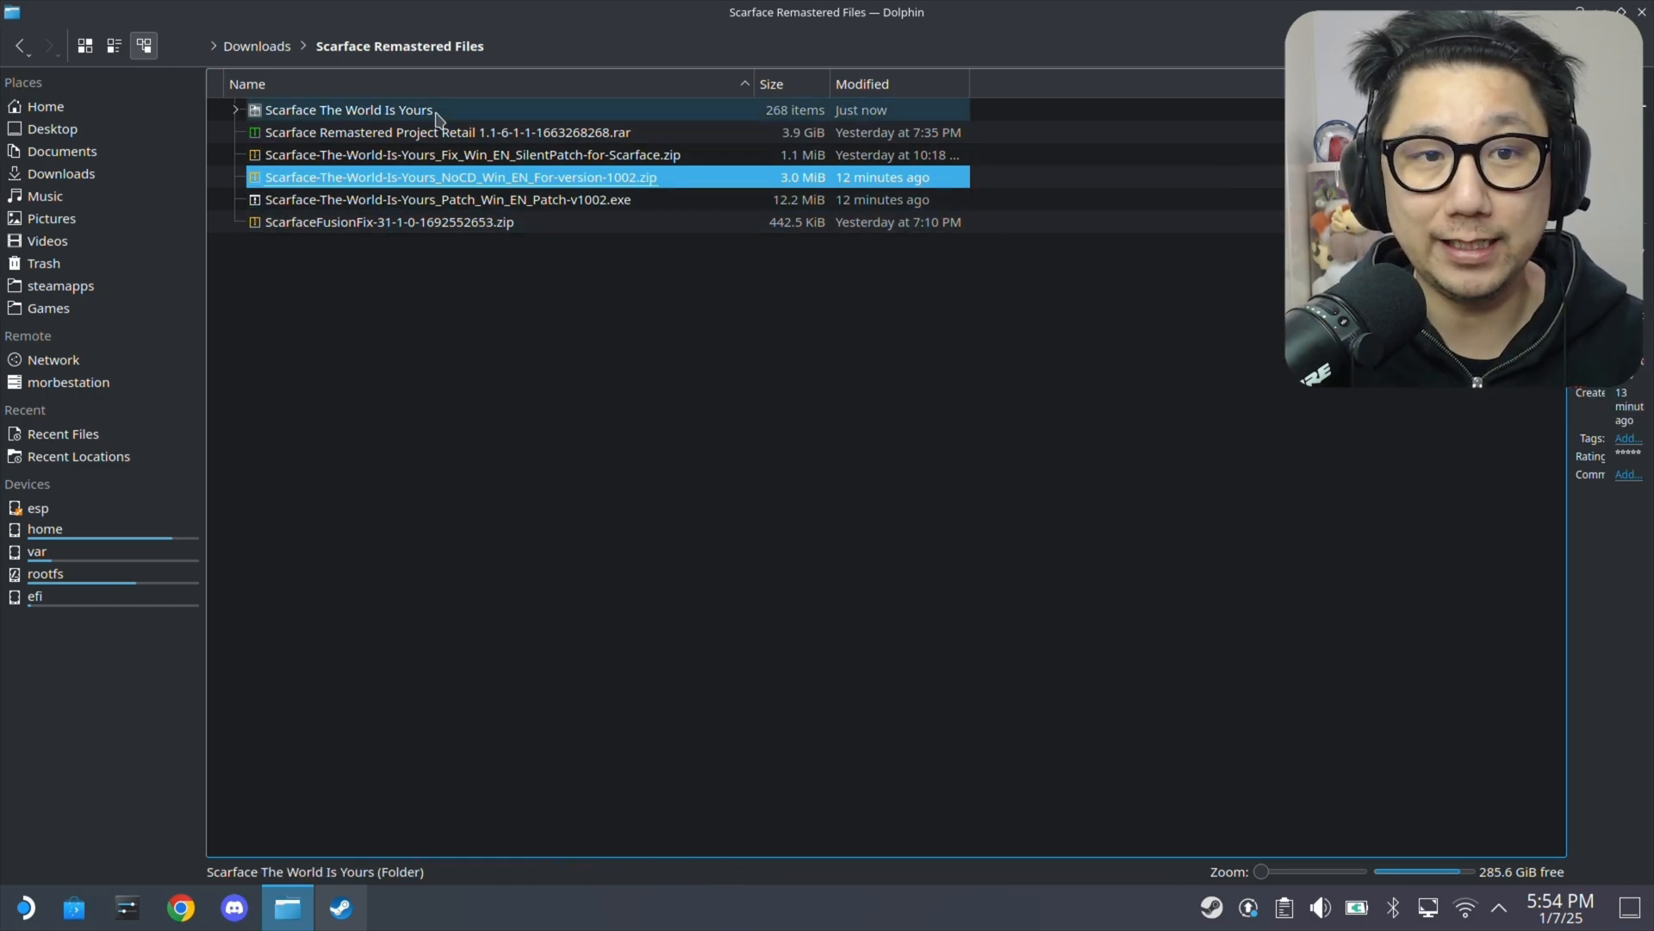
double_click(349, 109)
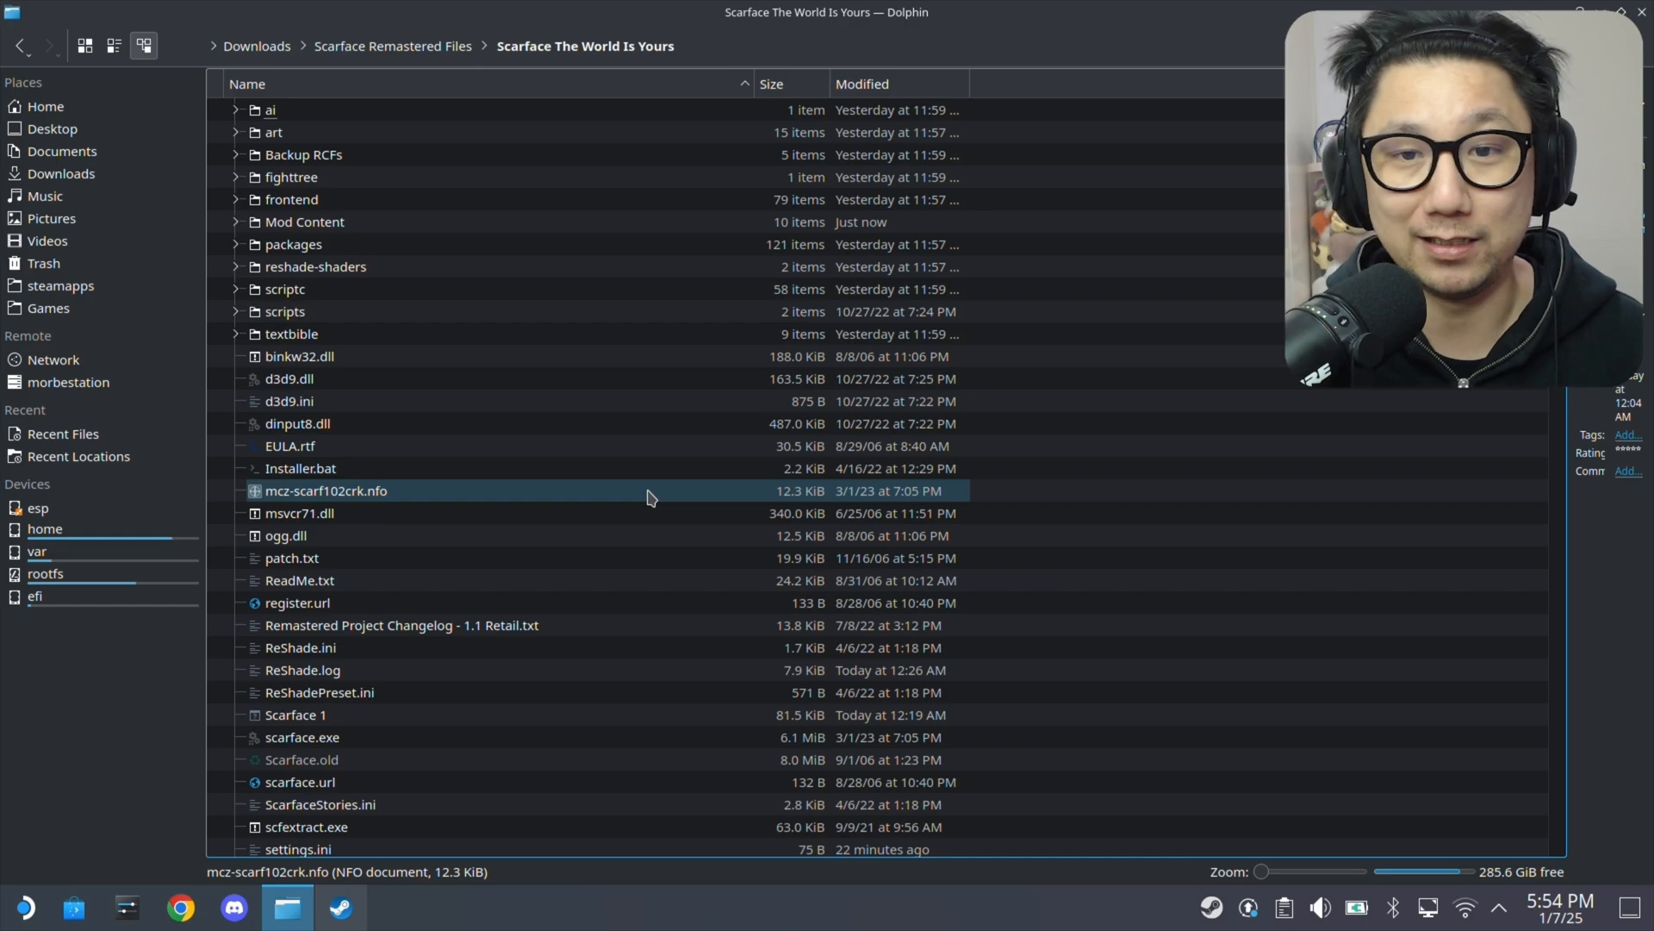
click(301, 468)
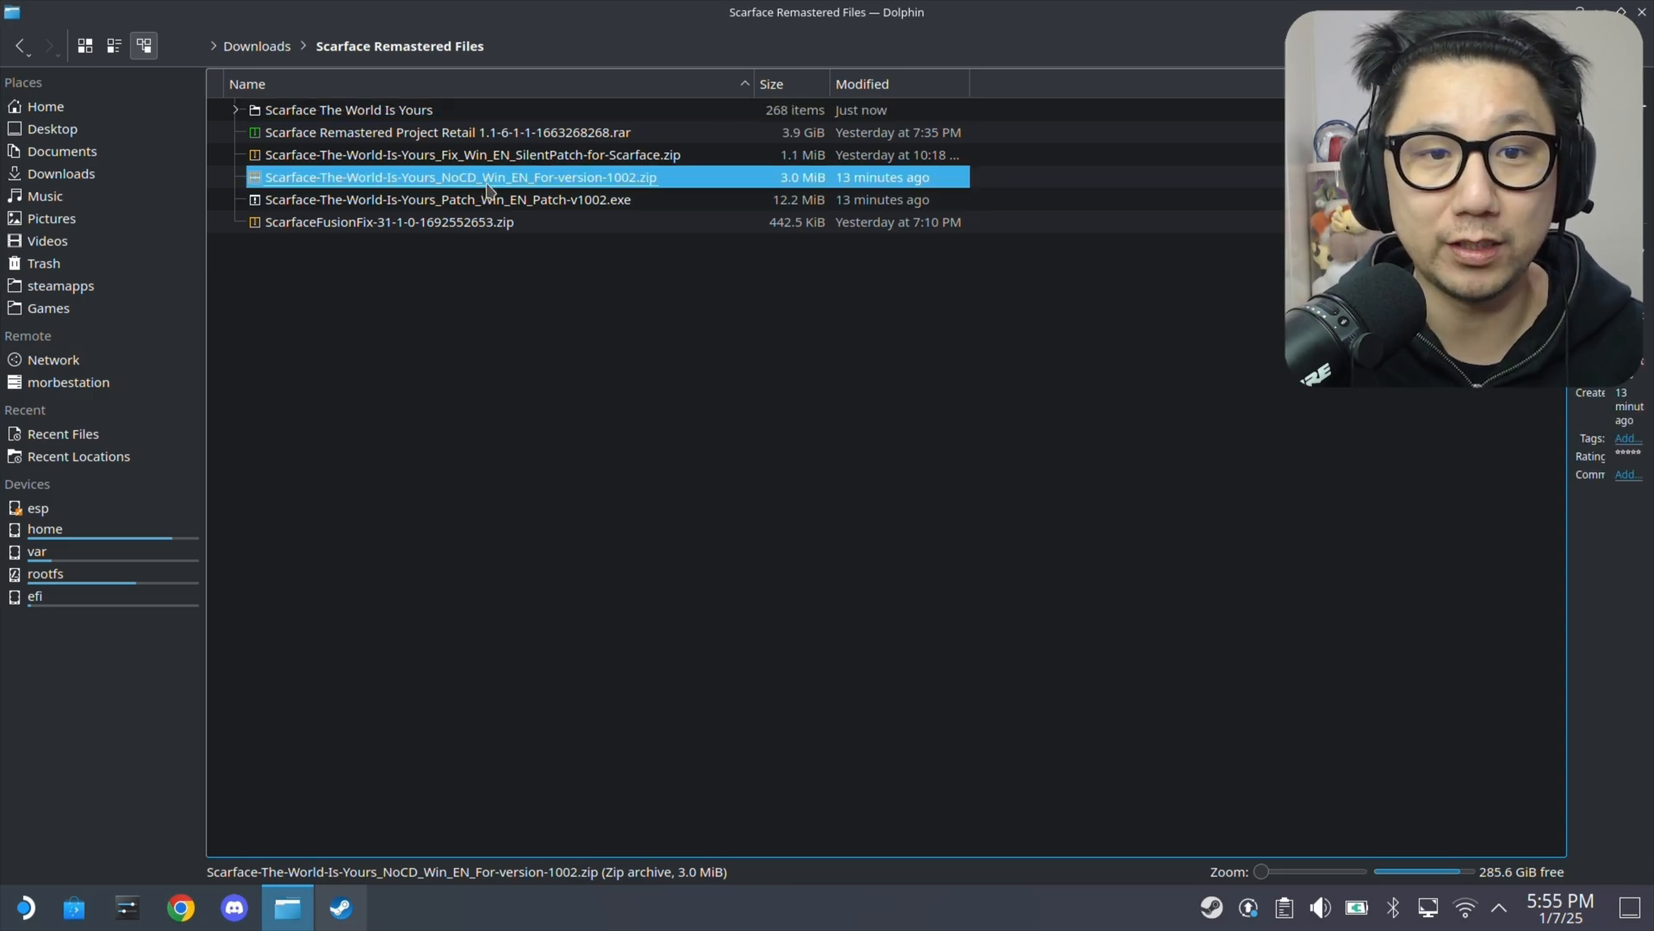
click(469, 154)
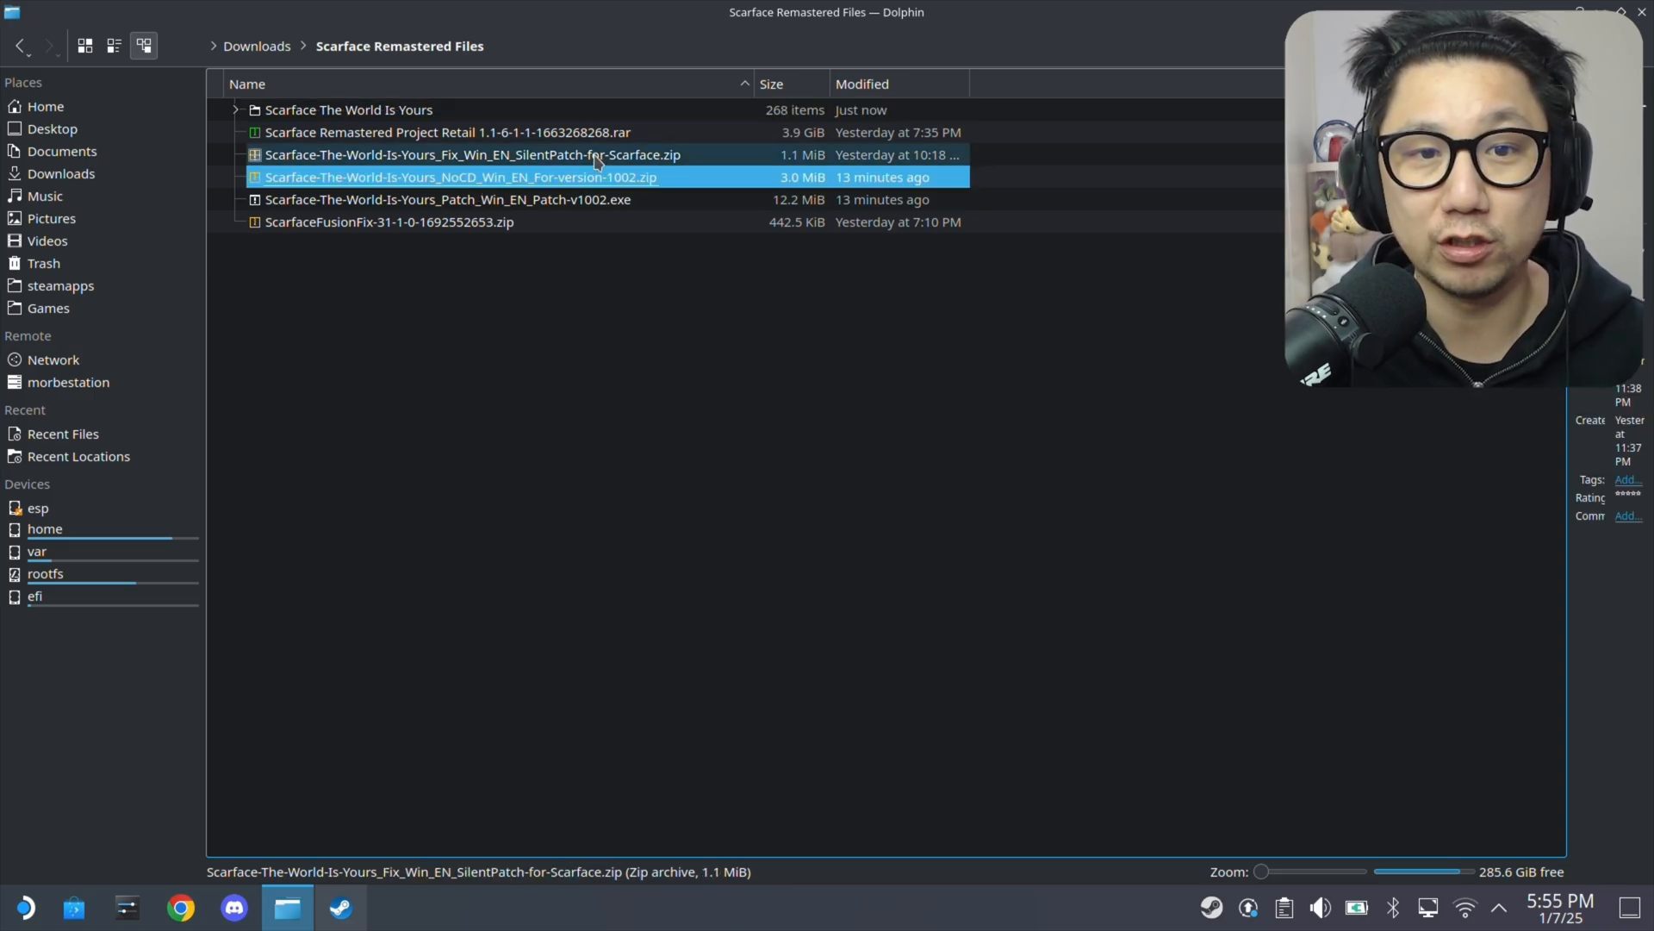
Extract SilentPatch's three files into the game folder, overwriting conflicts and dismissing the ReadMe.txt error.
double_click(473, 154)
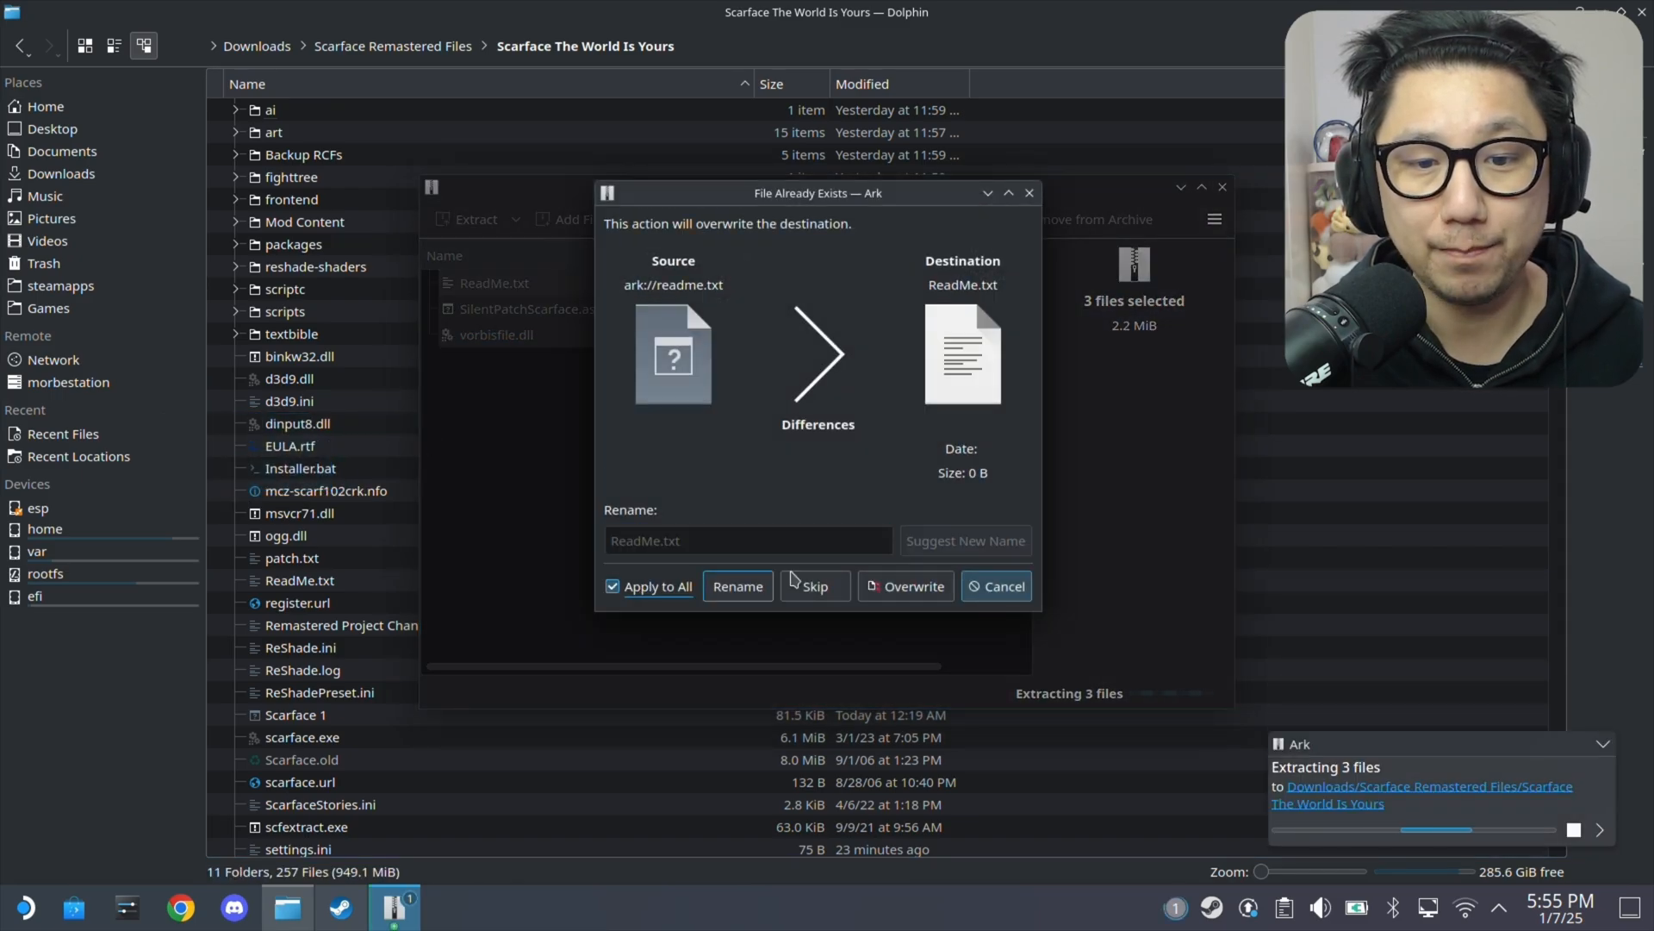
click(904, 586)
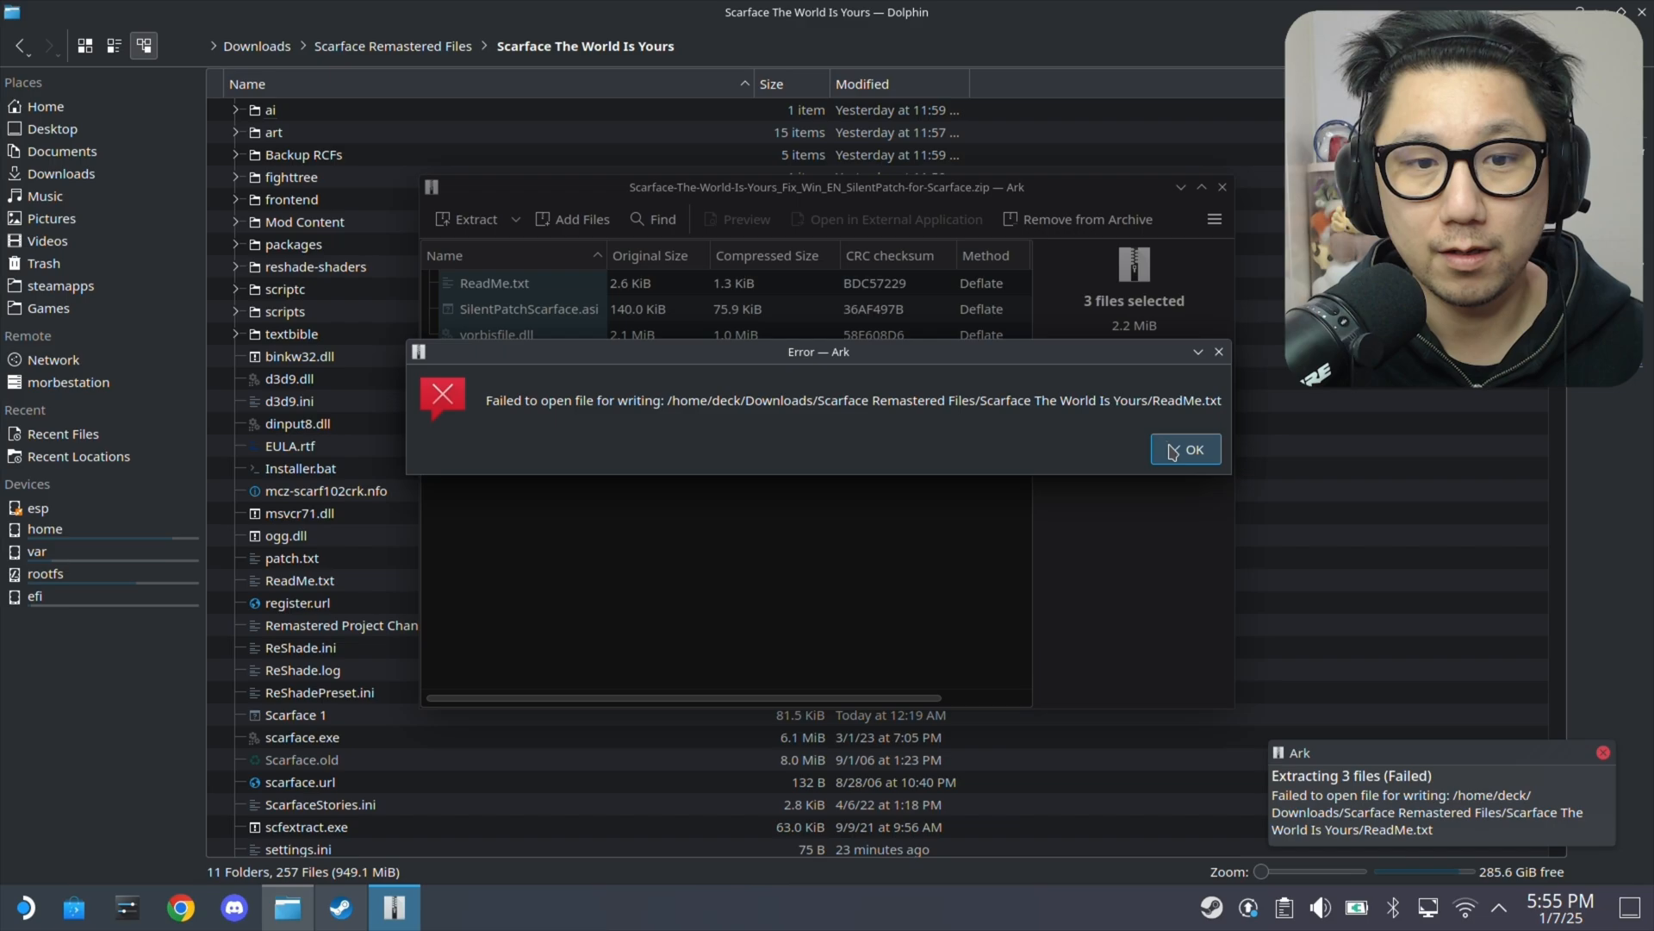
click(1186, 448)
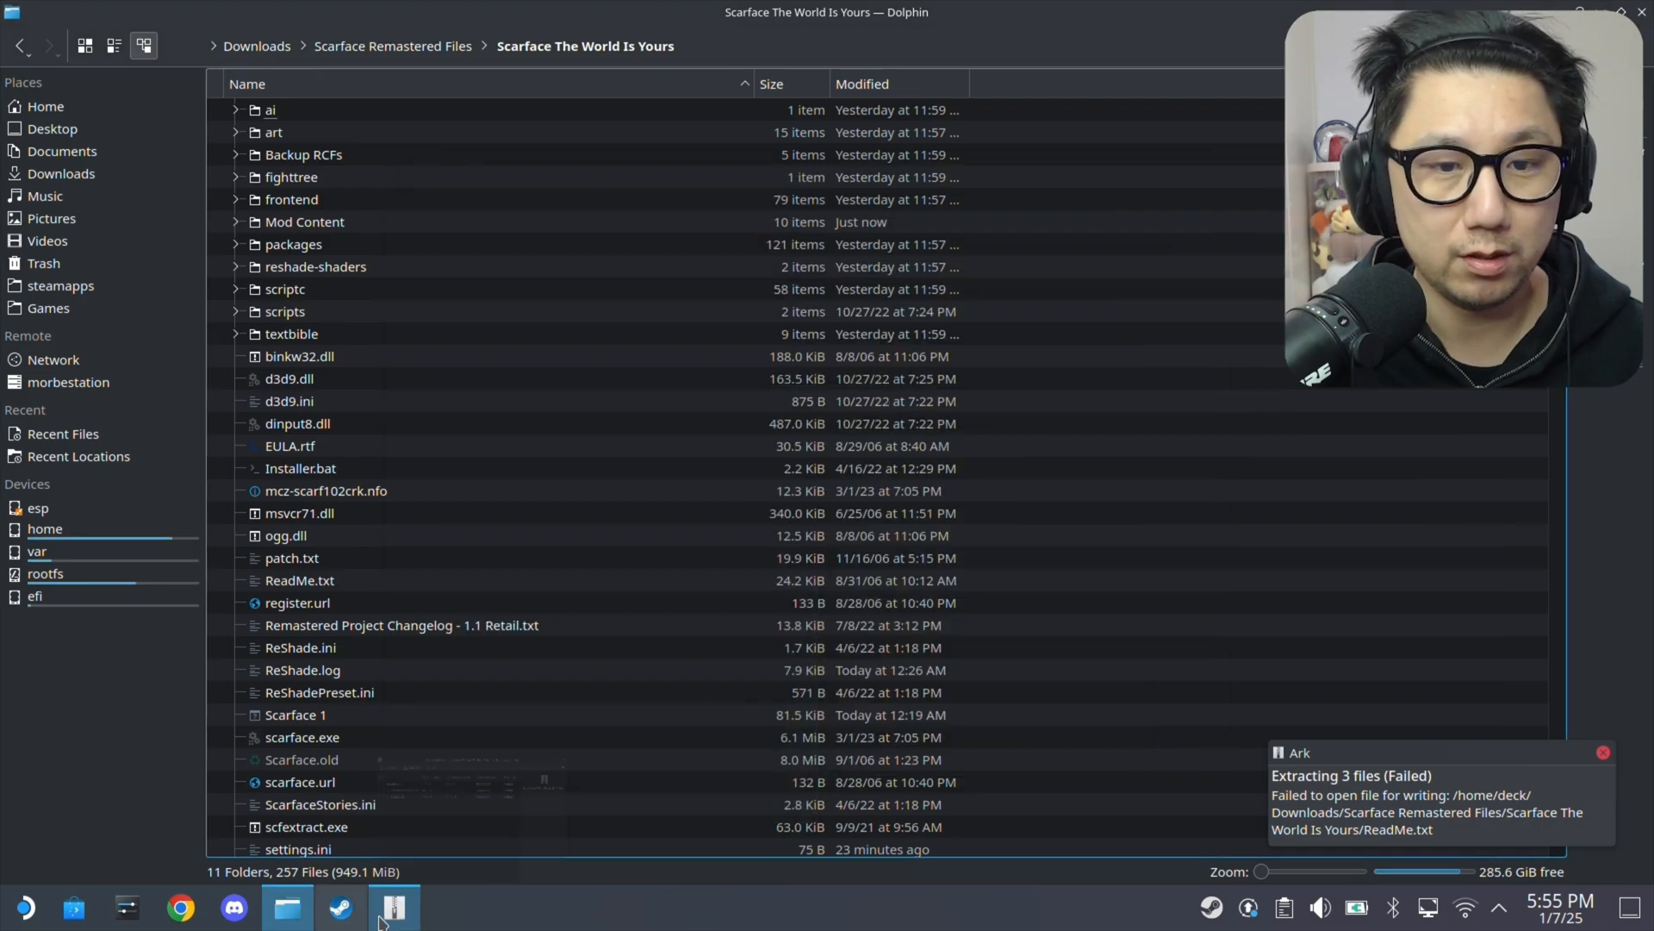
click(394, 907)
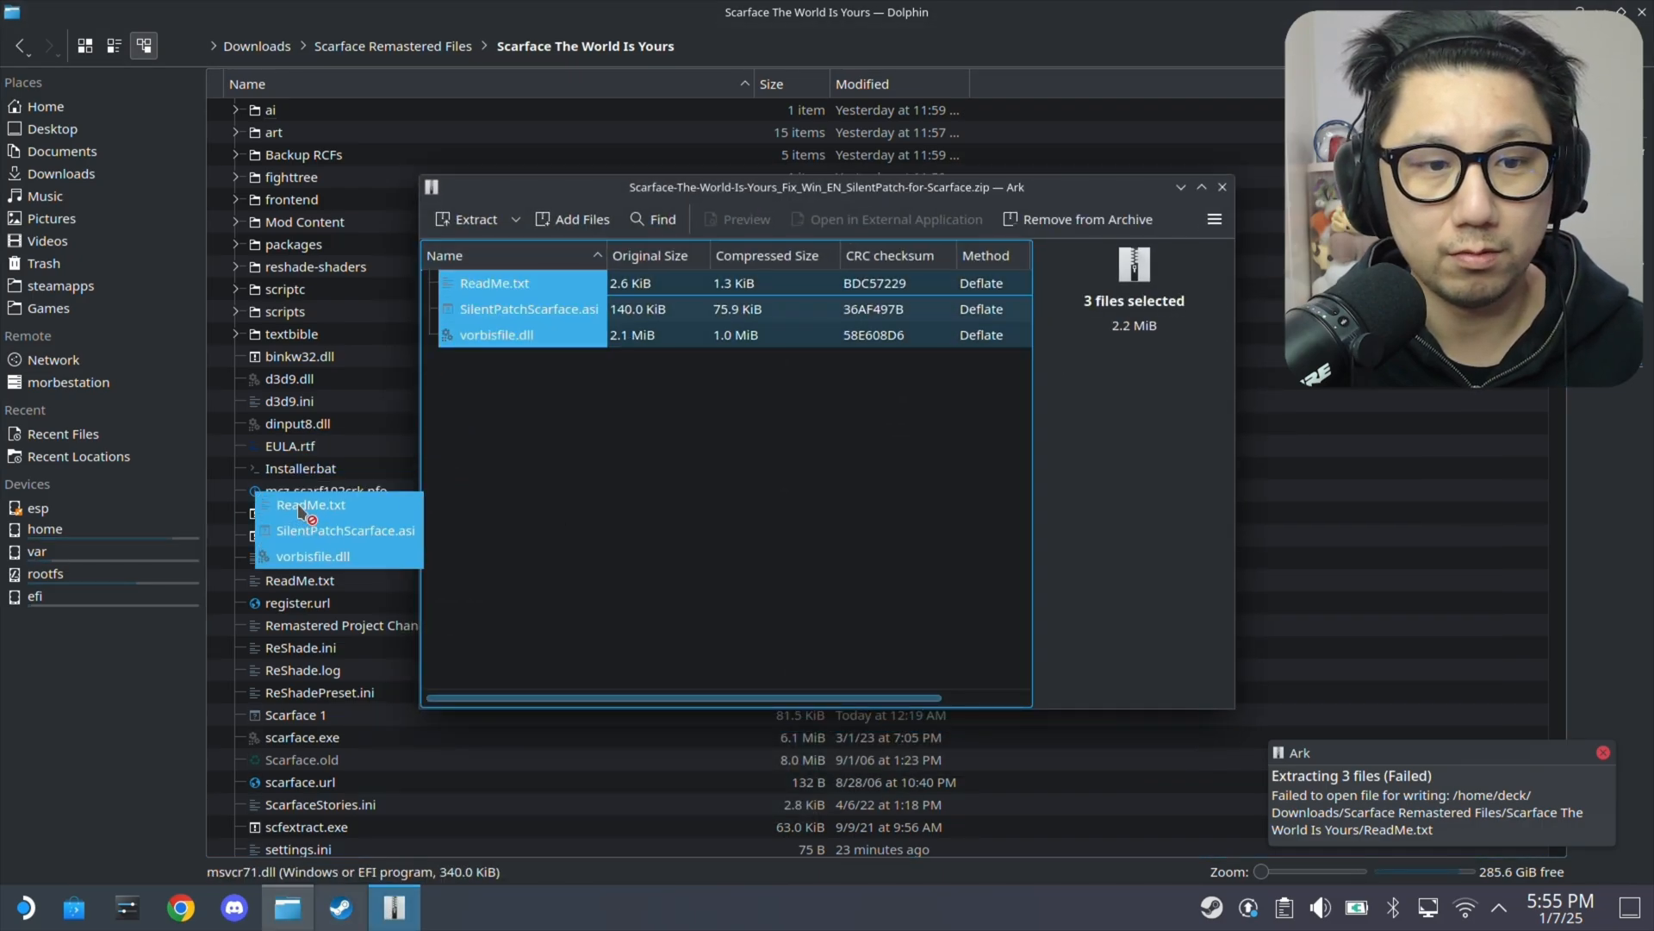
click(475, 219)
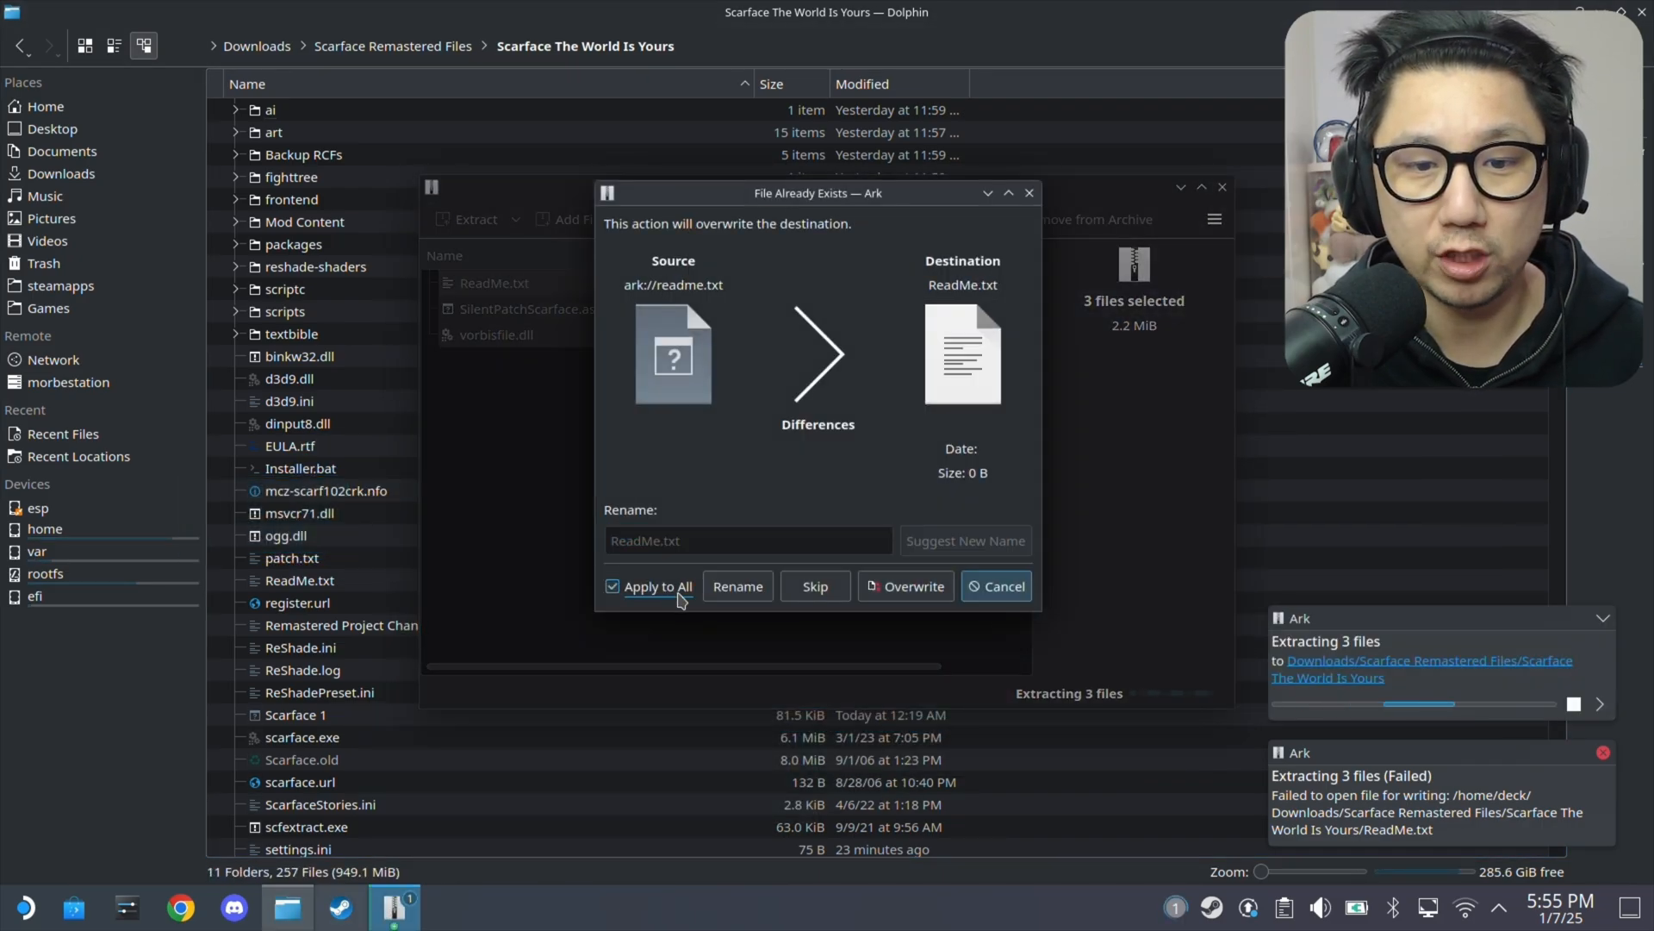
click(906, 586)
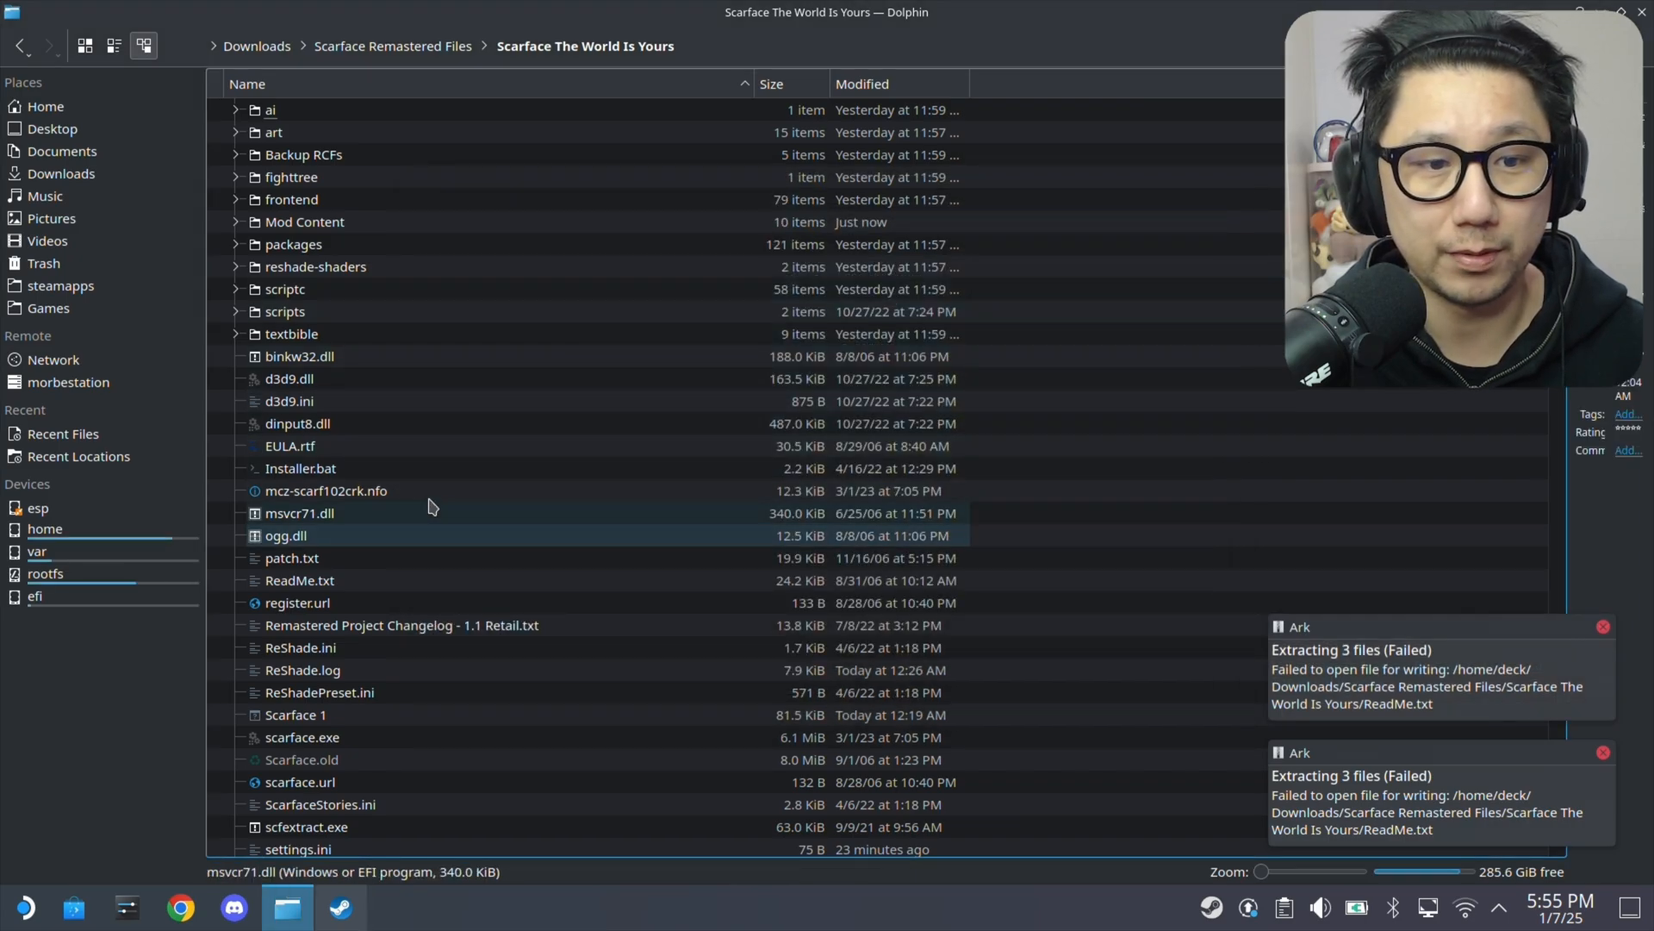
Open ReadMe.txt in Kate to check it, then close it.
double_click(300, 580)
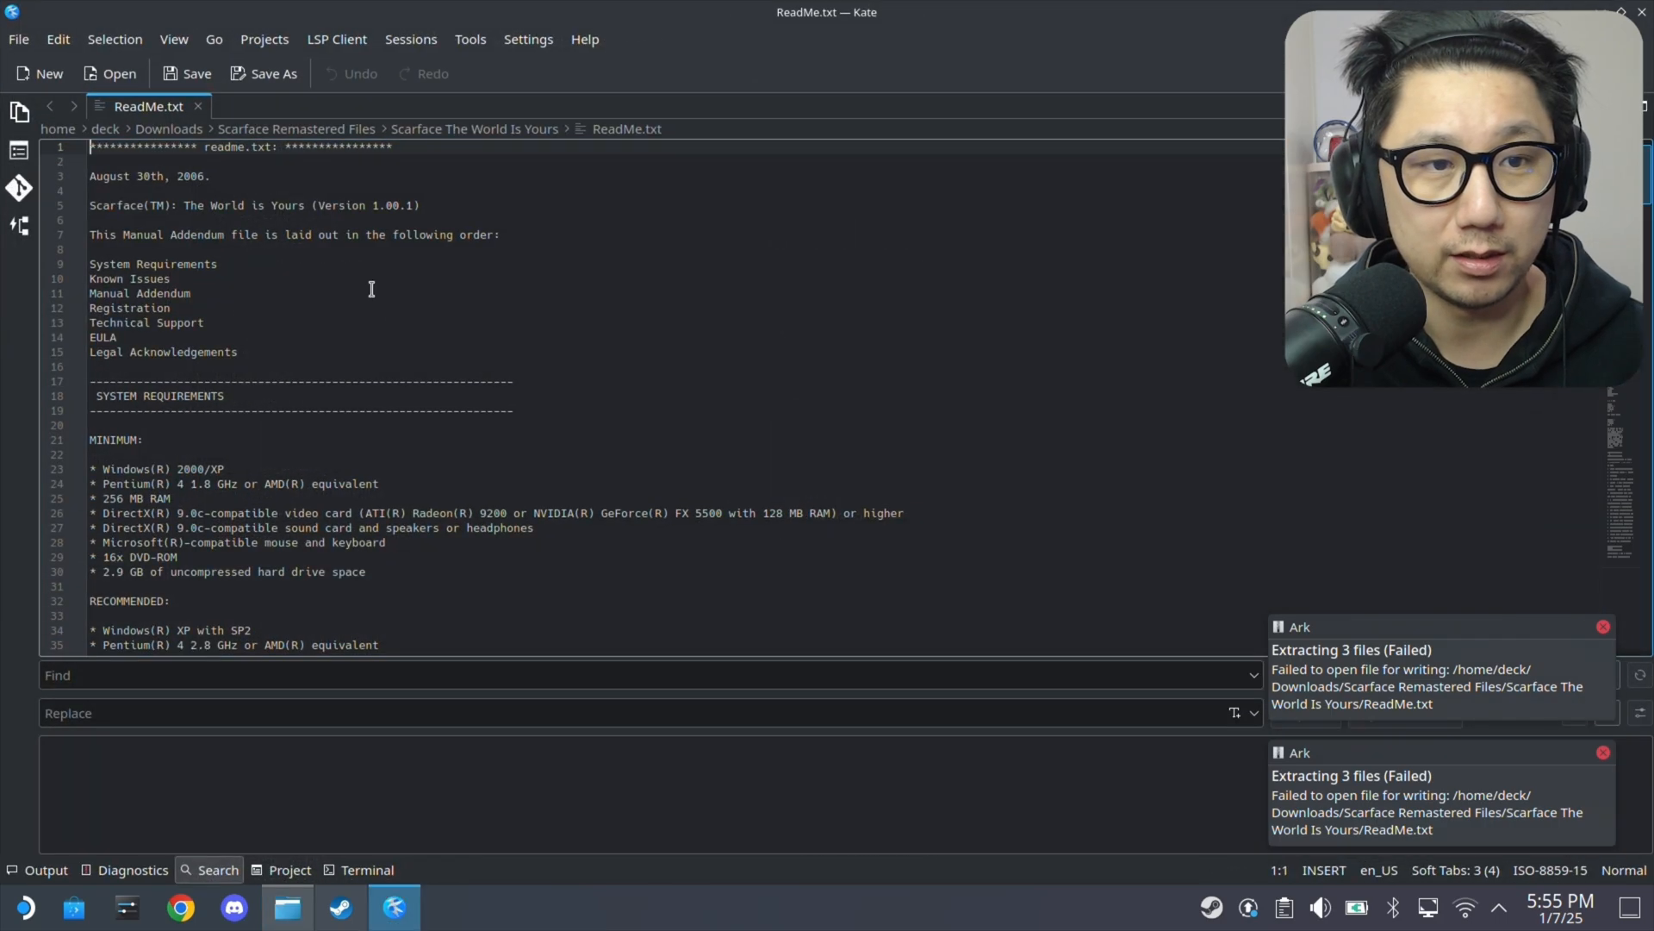
click(198, 105)
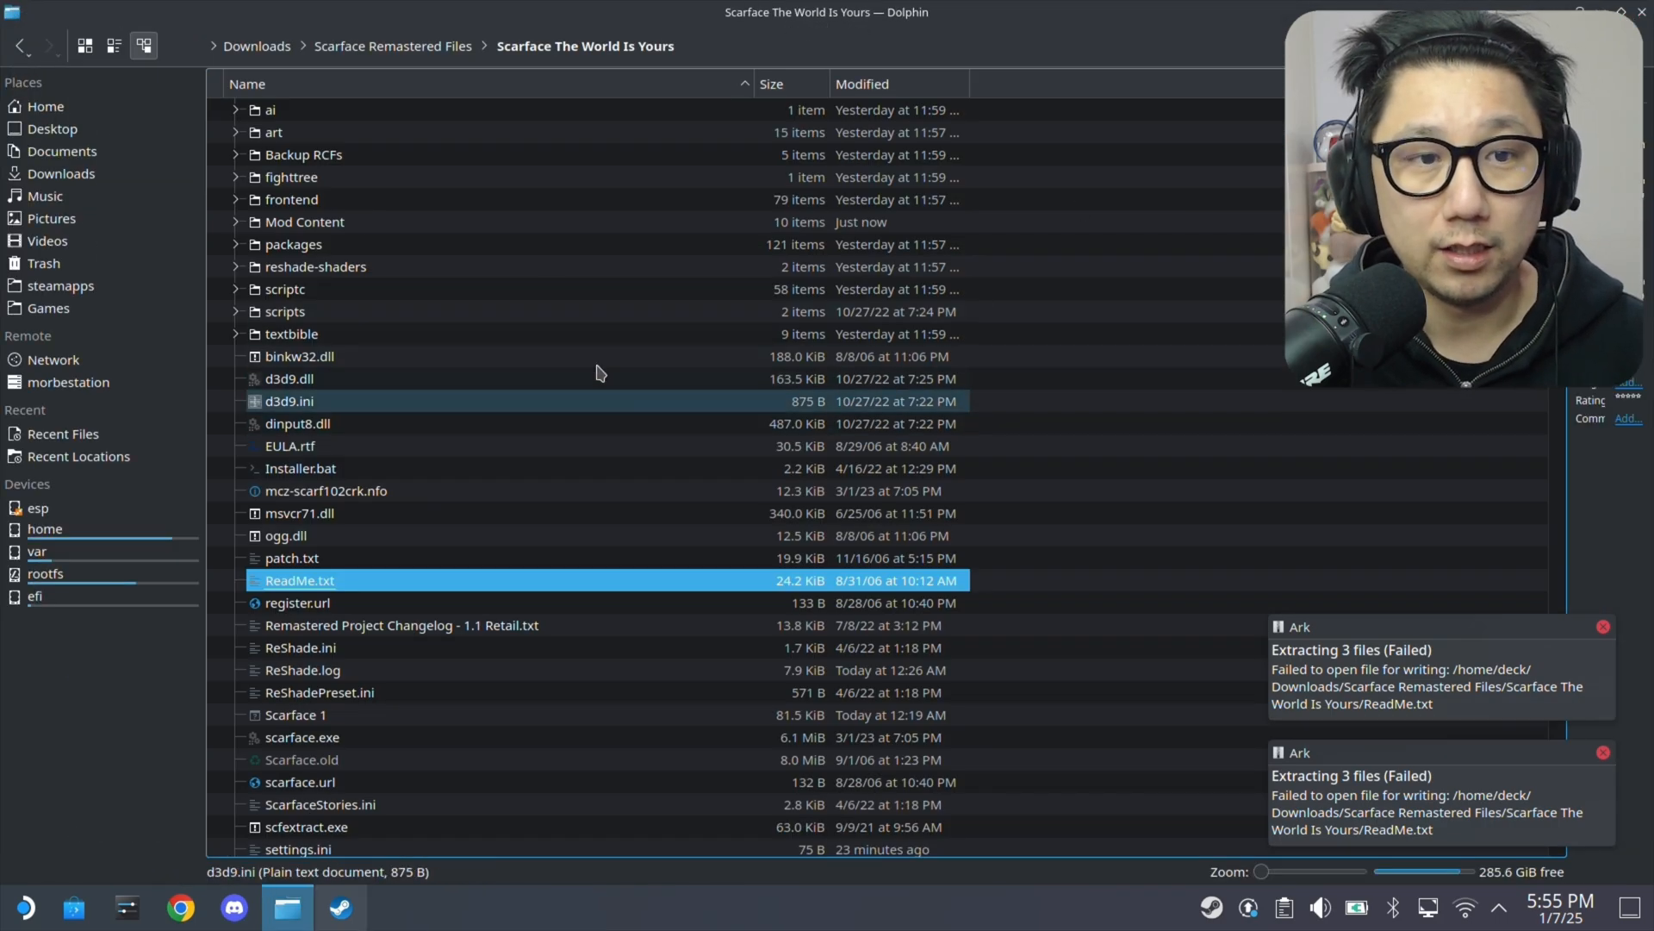
click(326, 490)
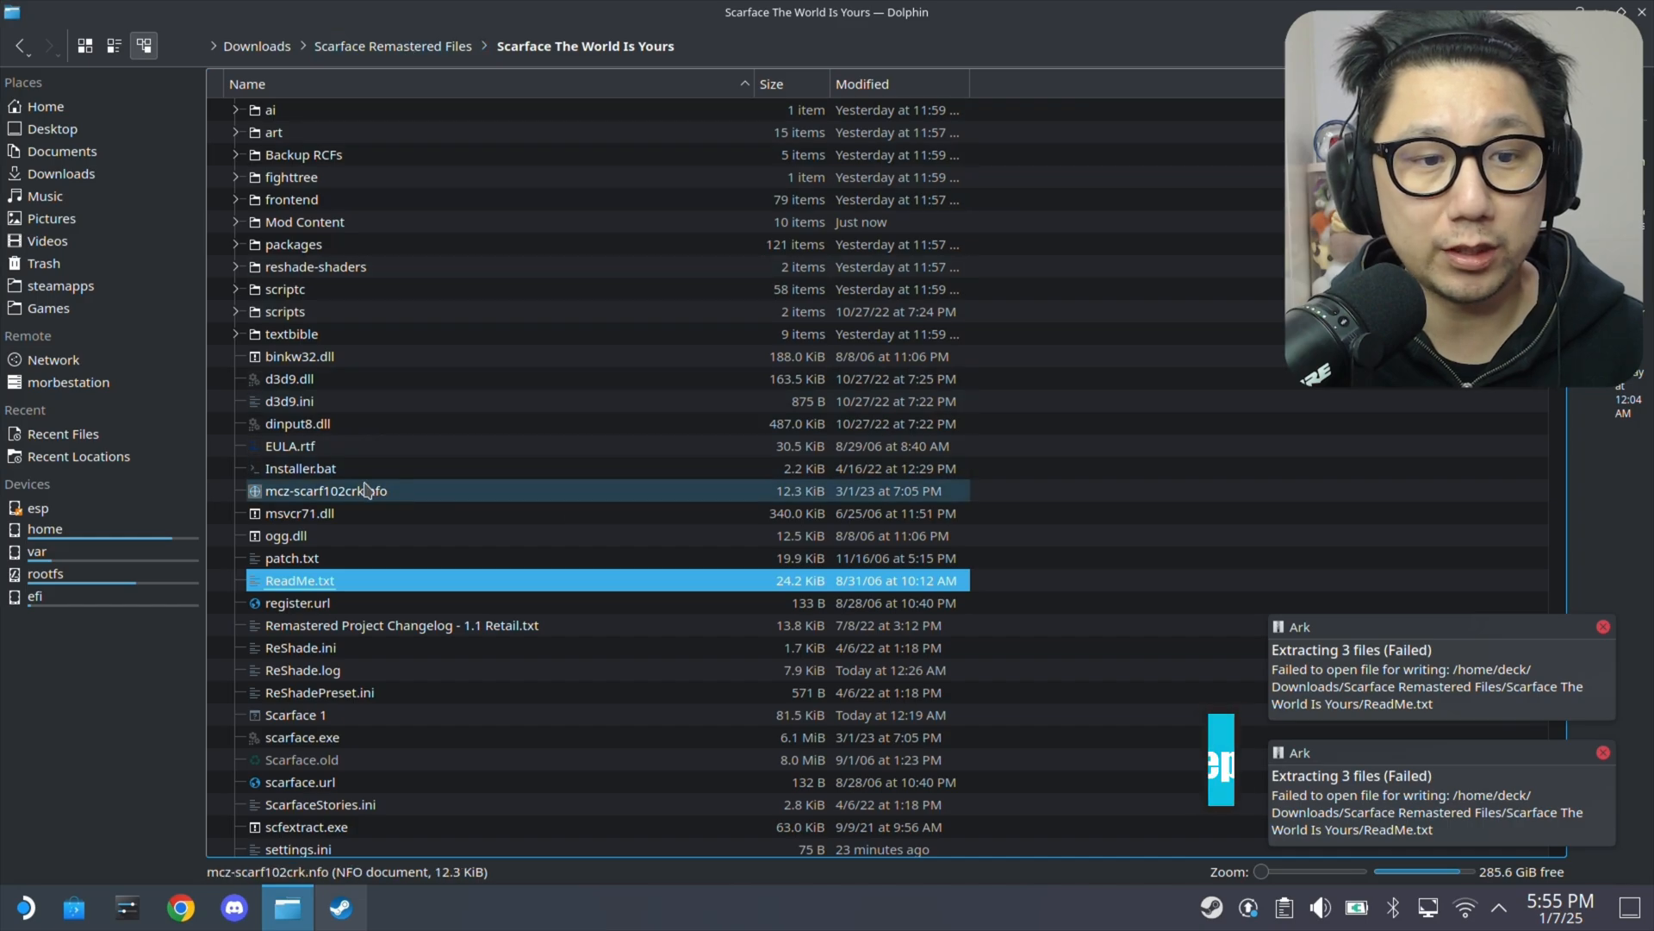
click(301, 467)
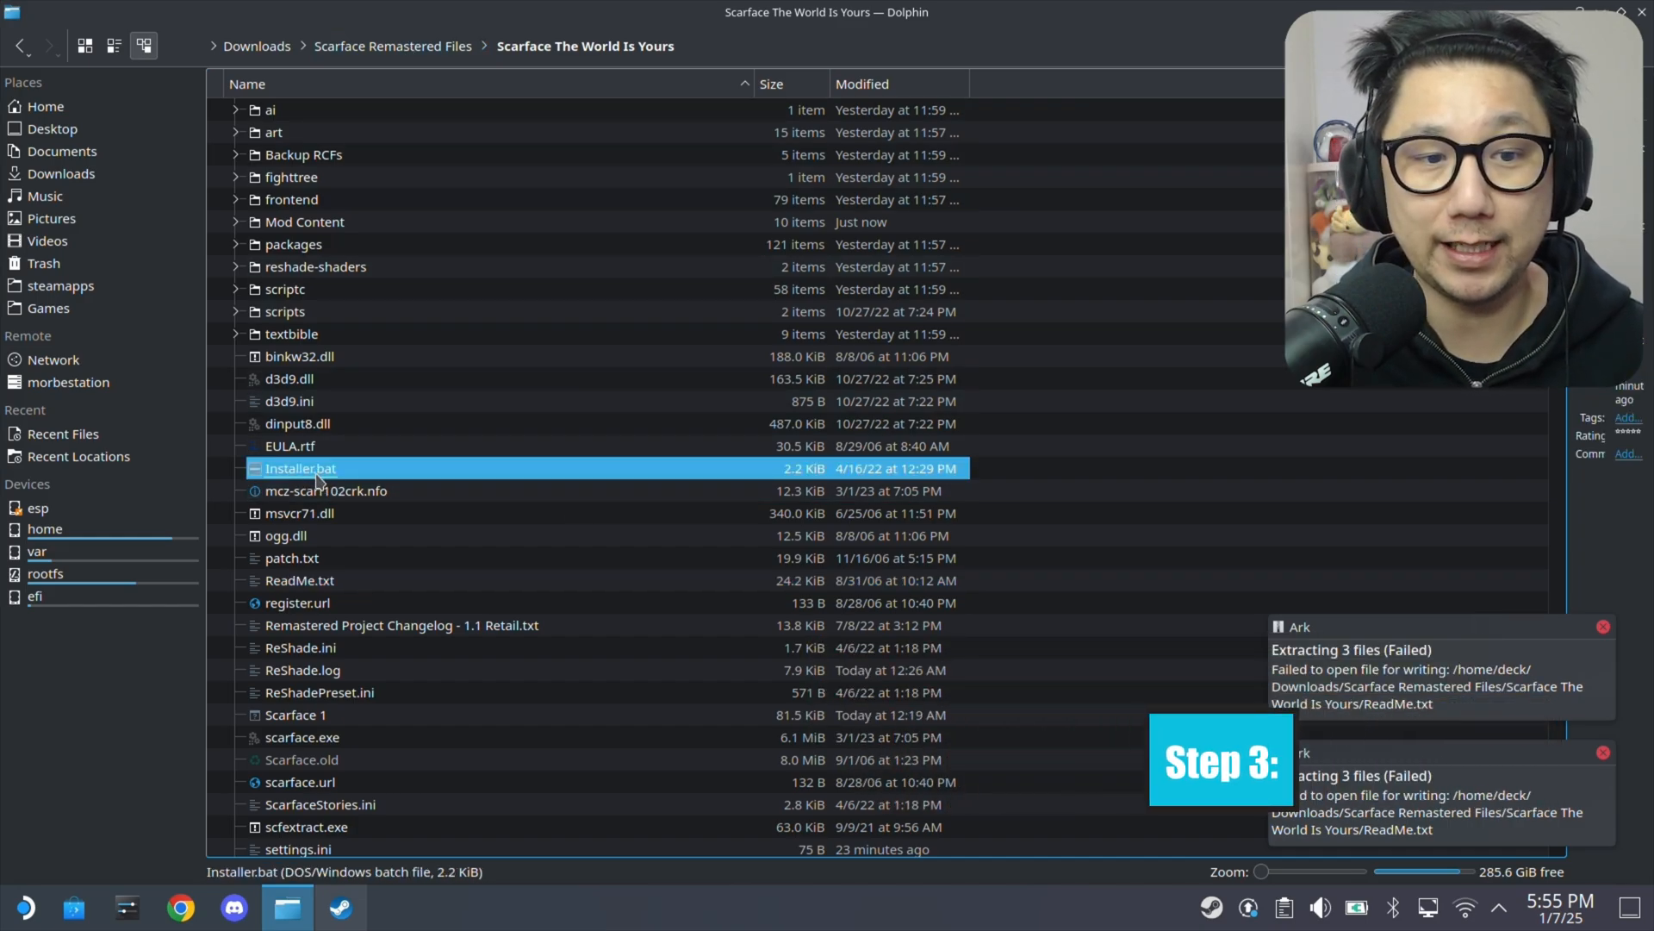
right_click(301, 467)
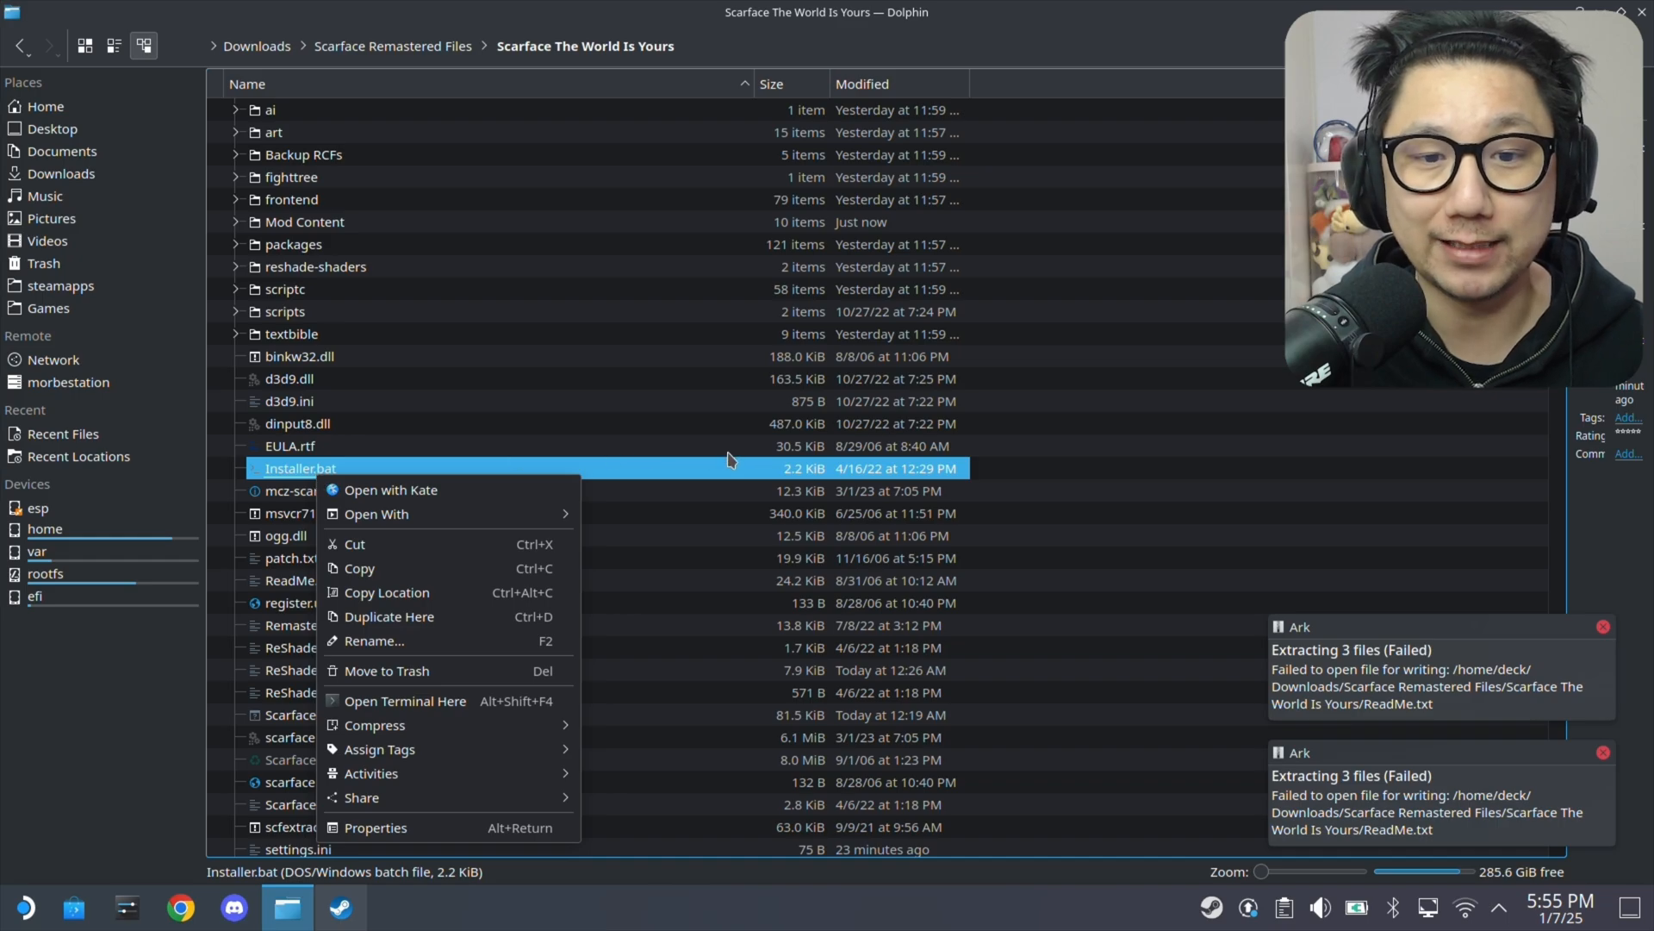
click(723, 474)
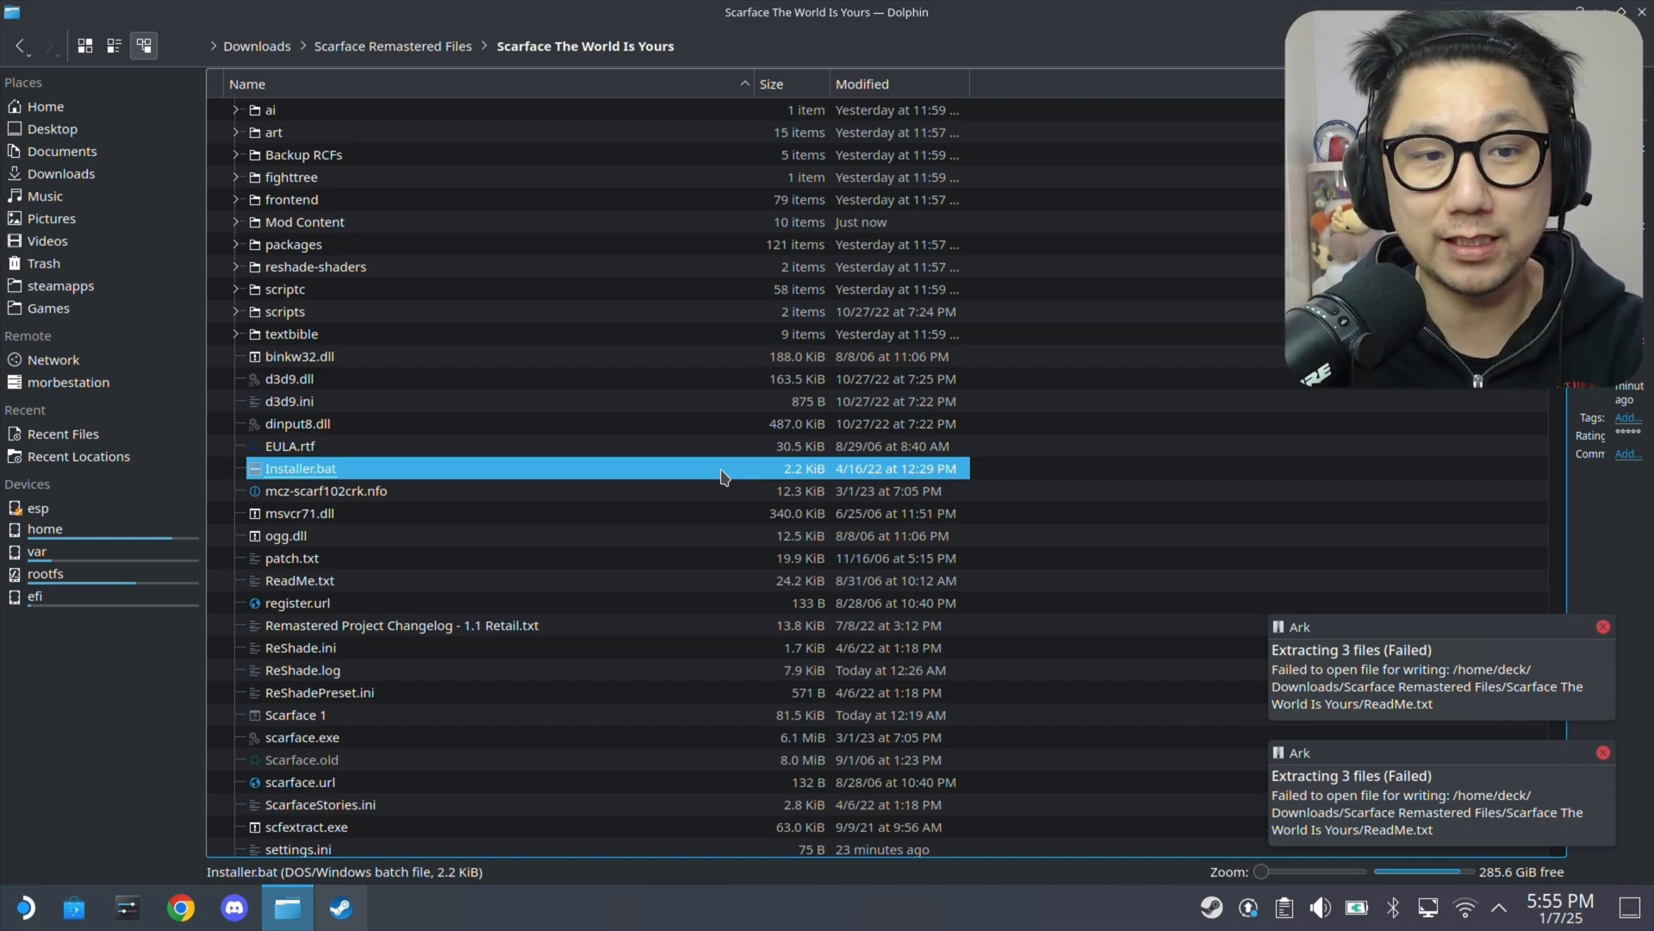
scroll(down, 3)
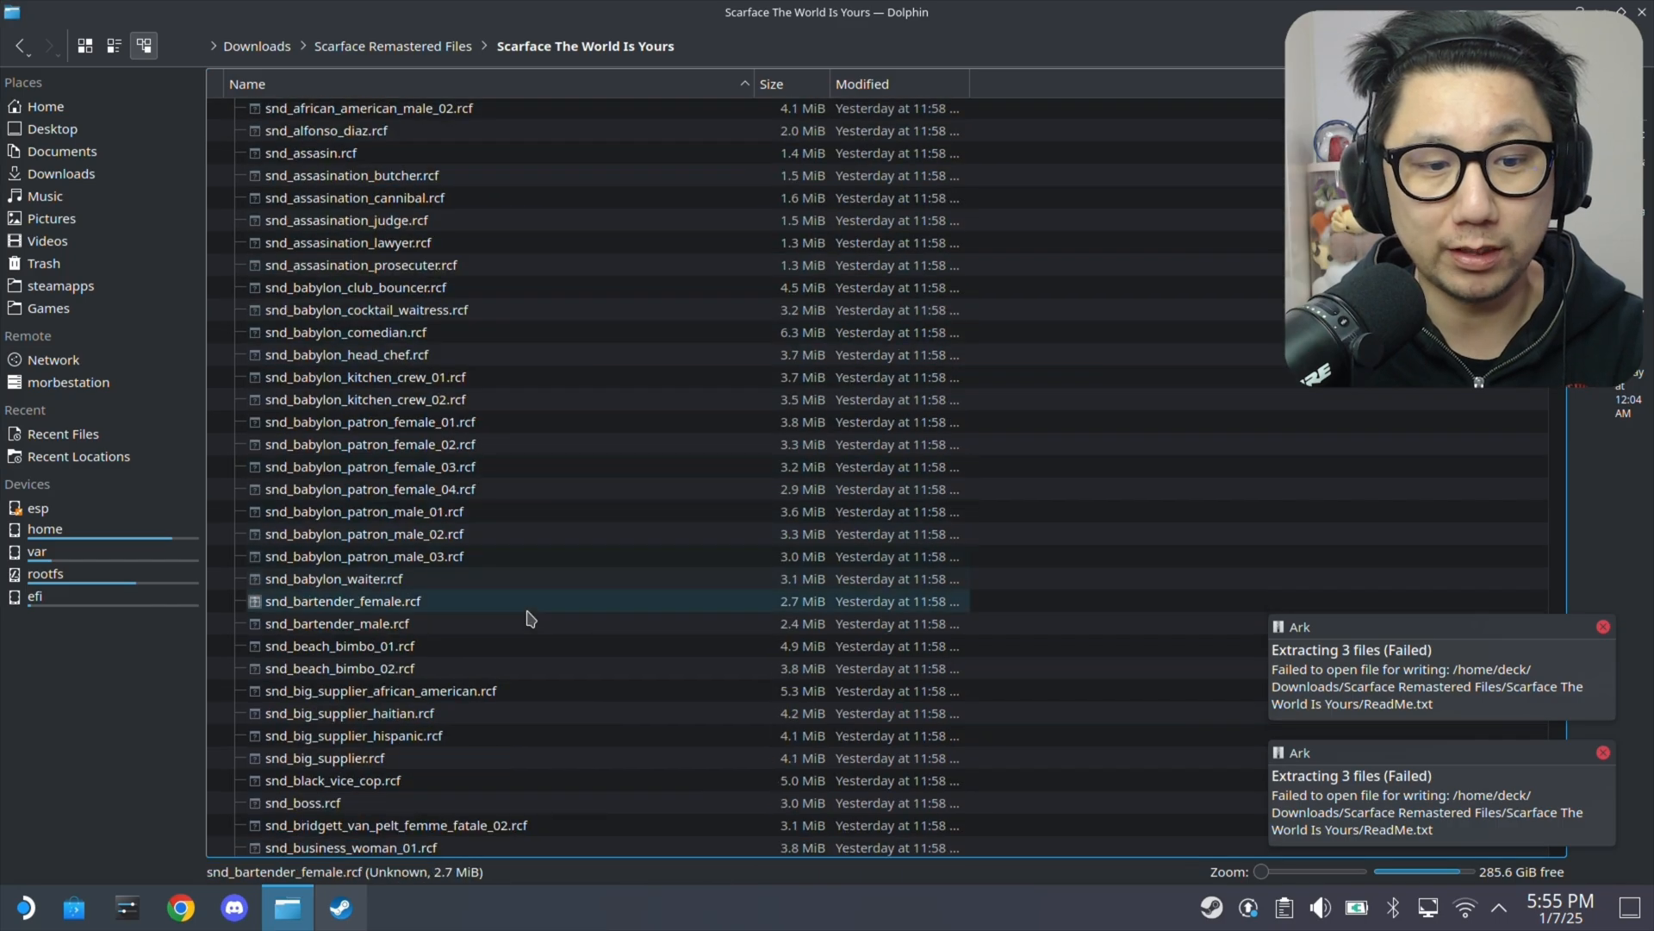
scroll(down, 3)
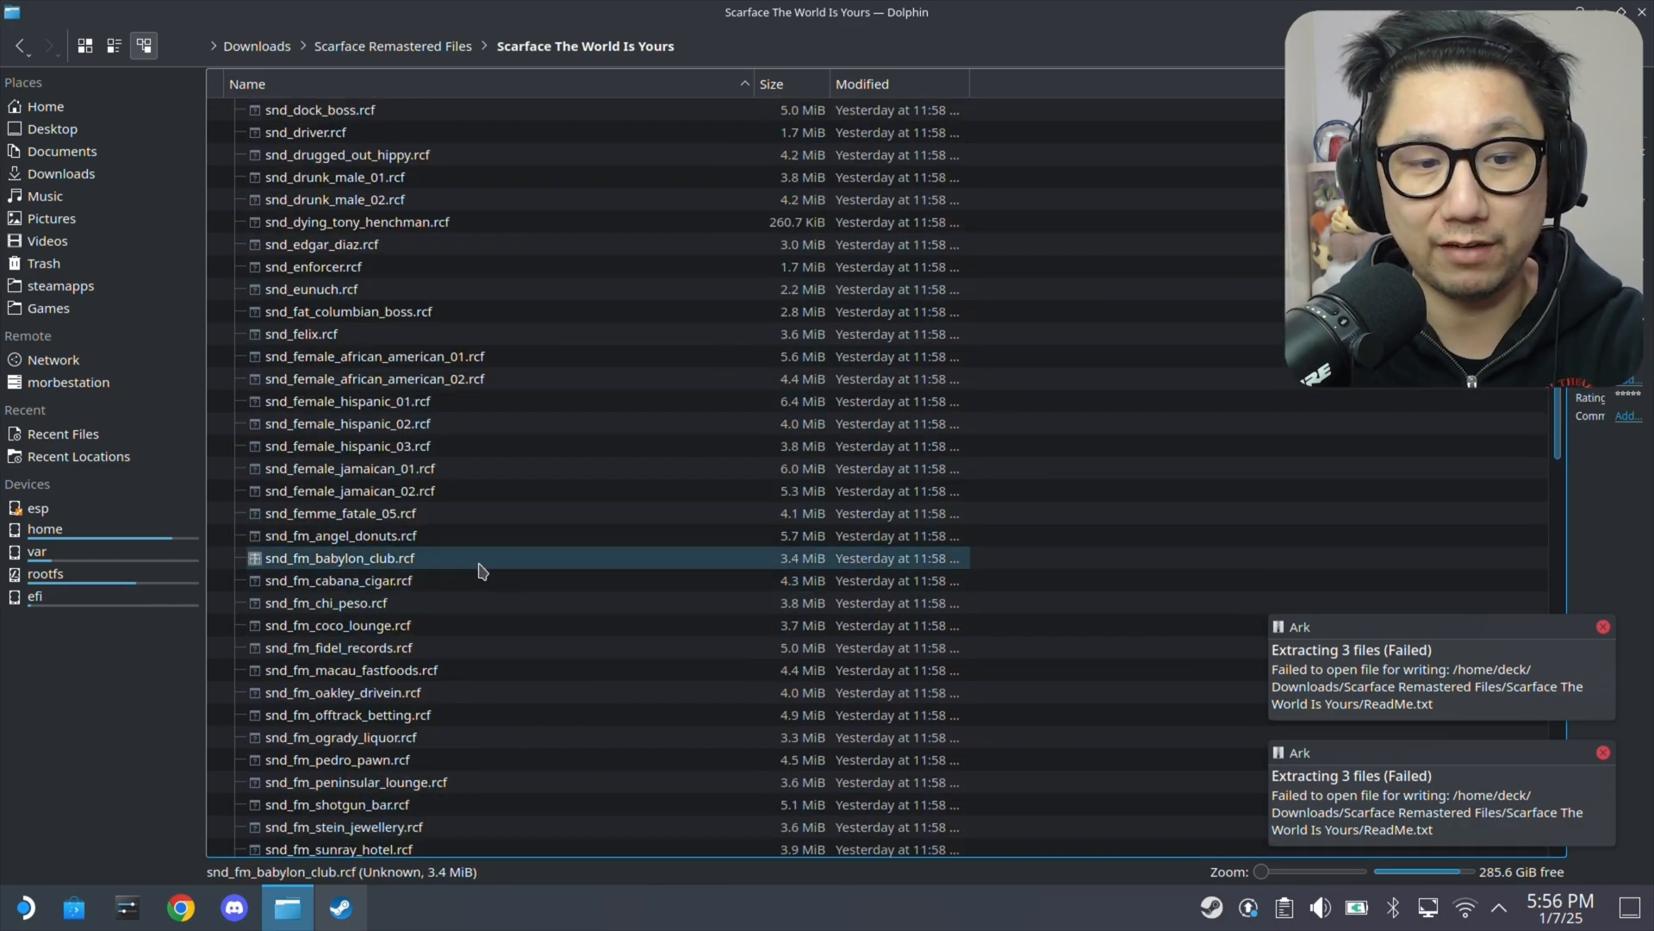
scroll(down, 3)
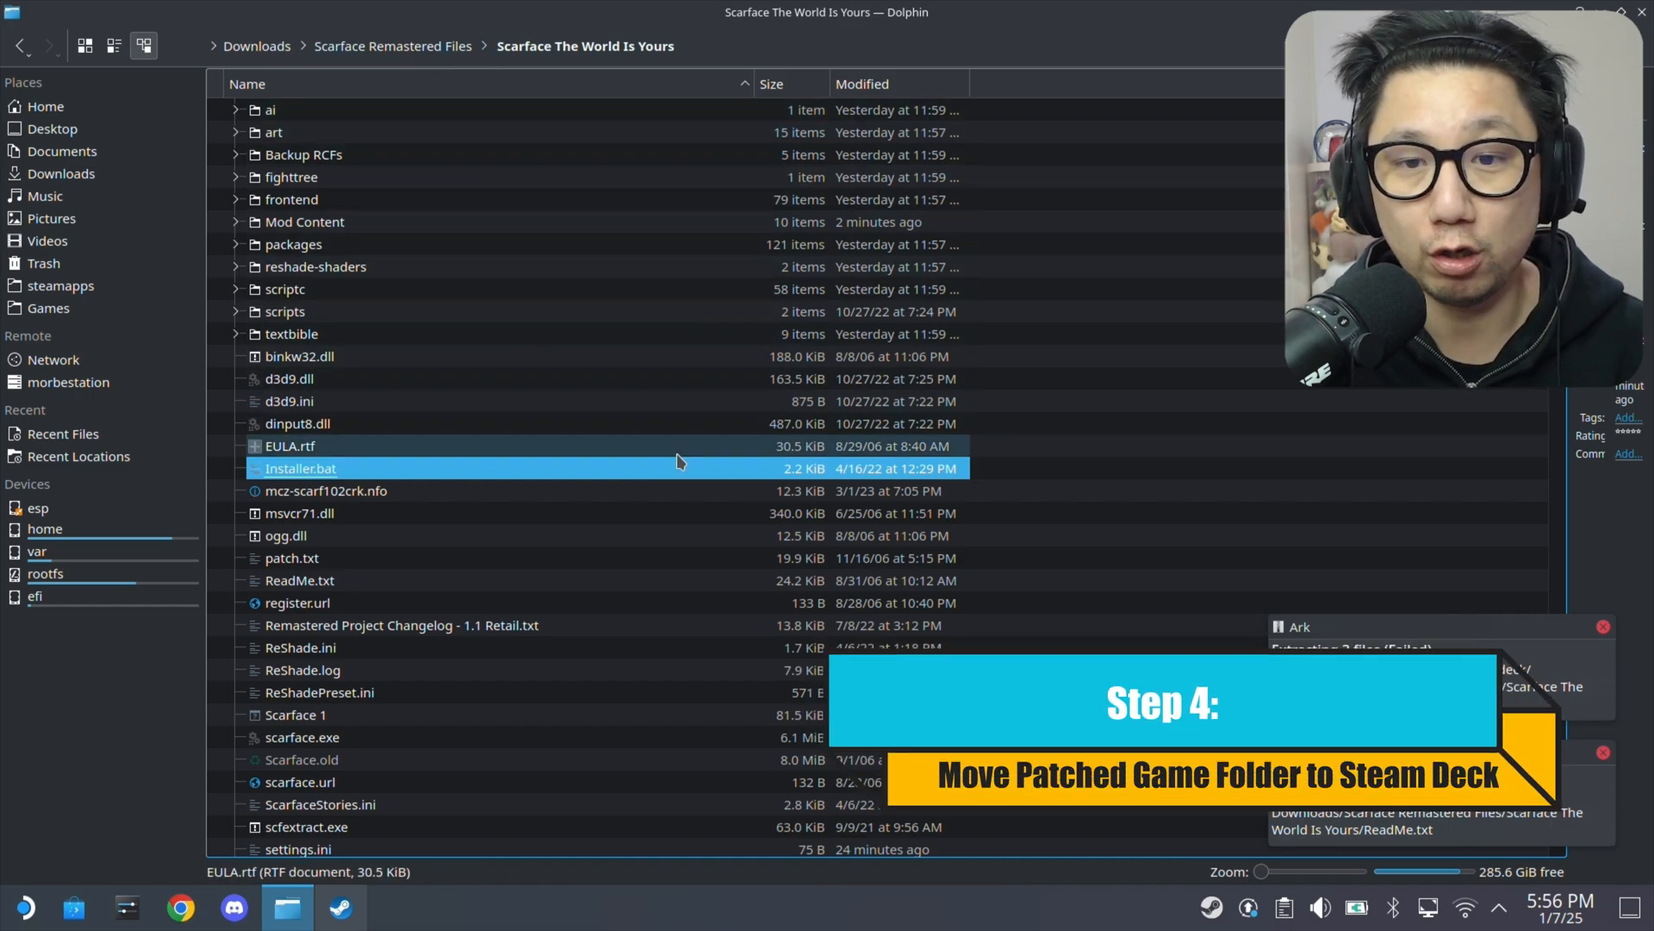
Add scarface.exe to Steam as a non-Steam game from its context menu.
scroll(down, 3)
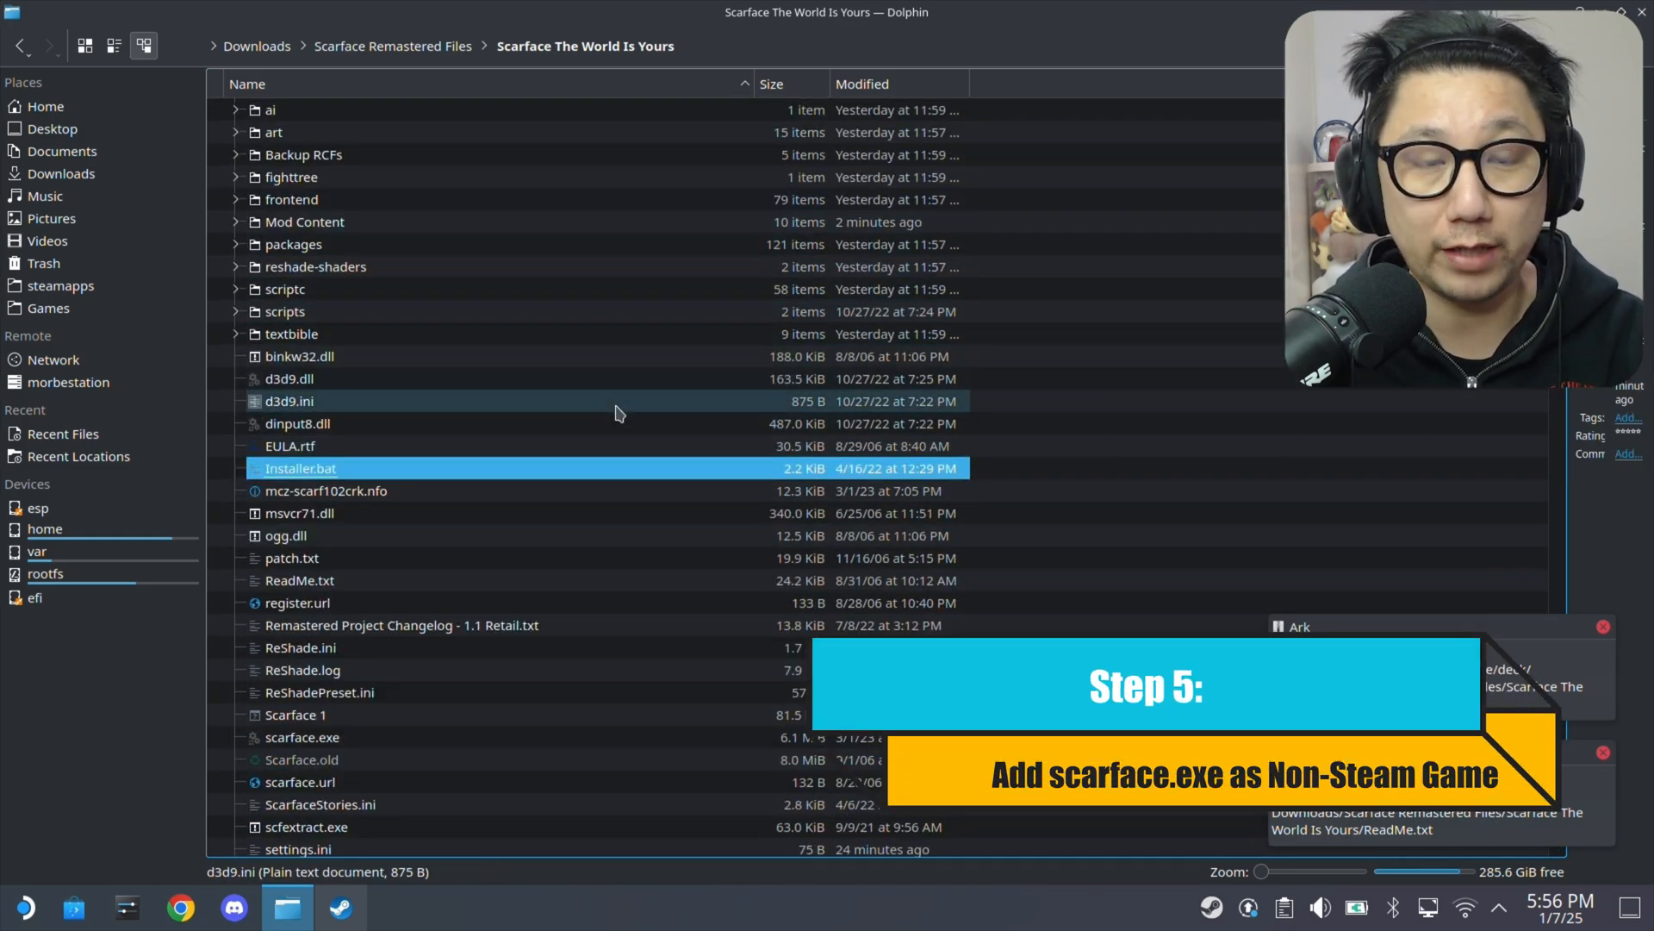
scroll(down, 3)
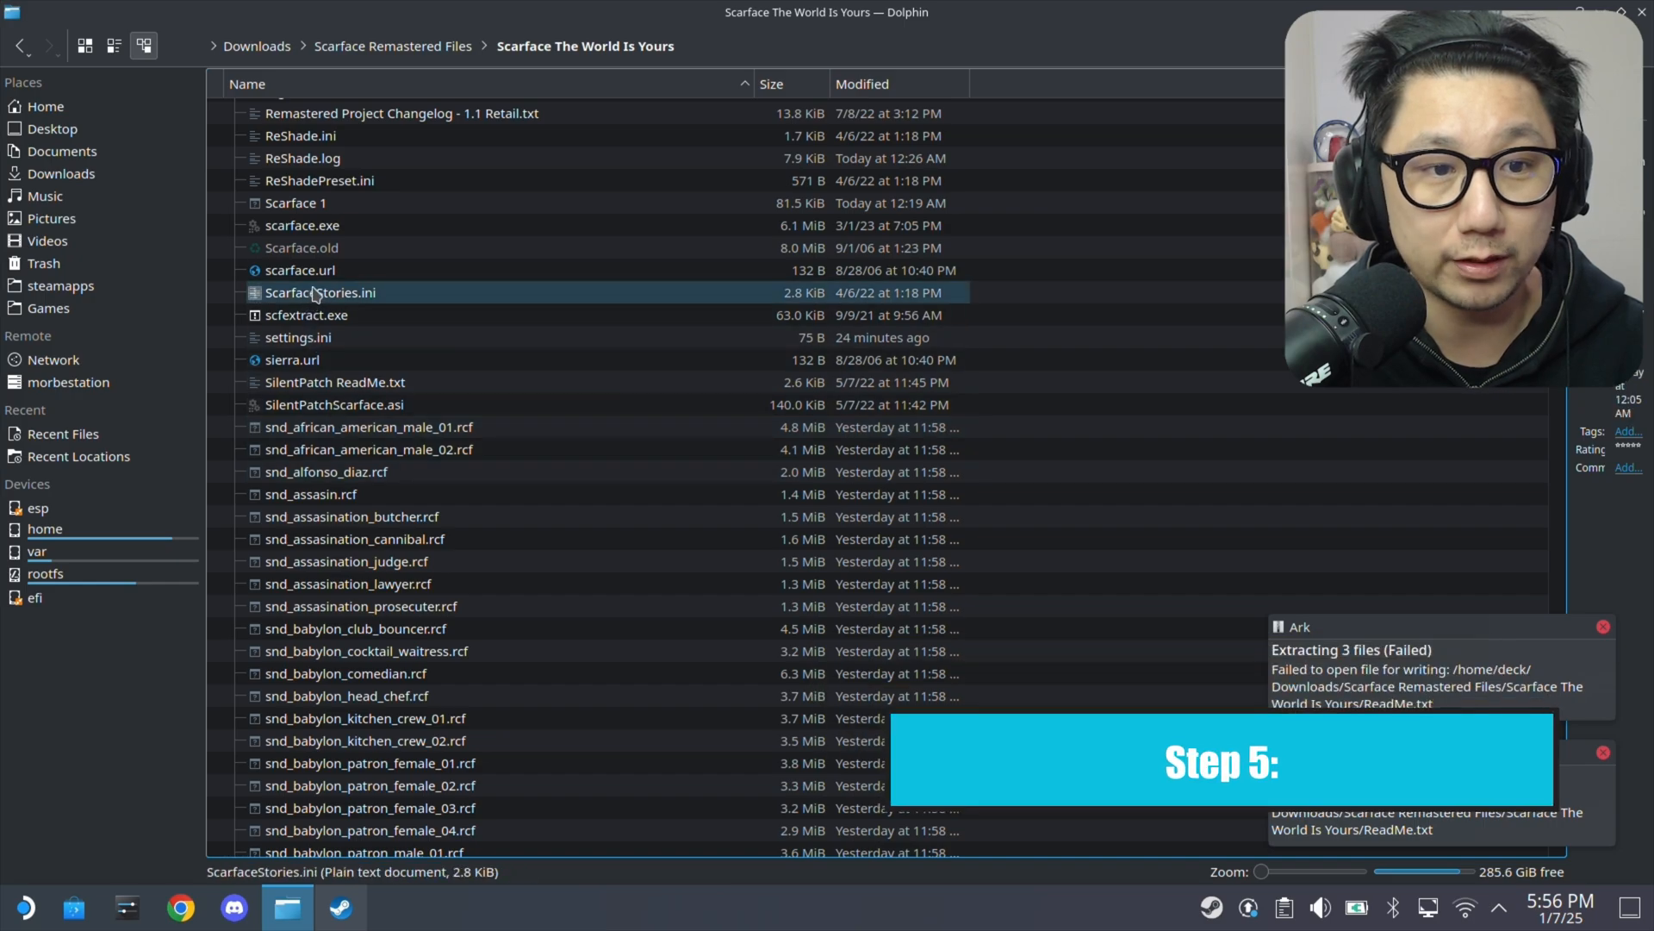
right_click(302, 225)
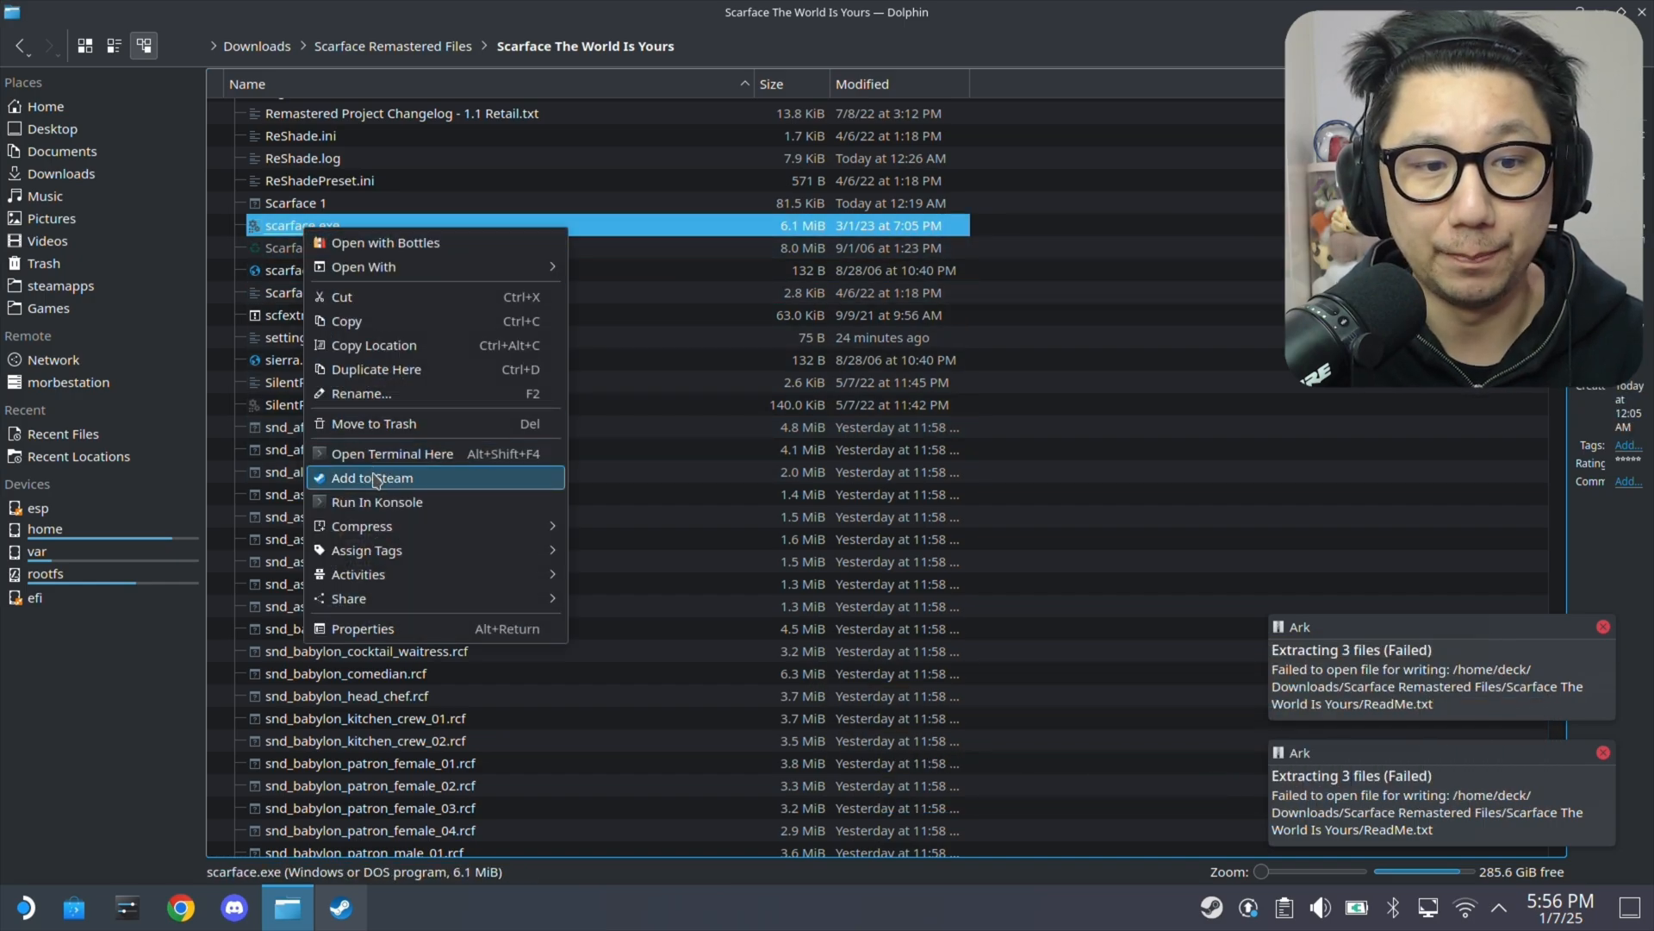
click(372, 476)
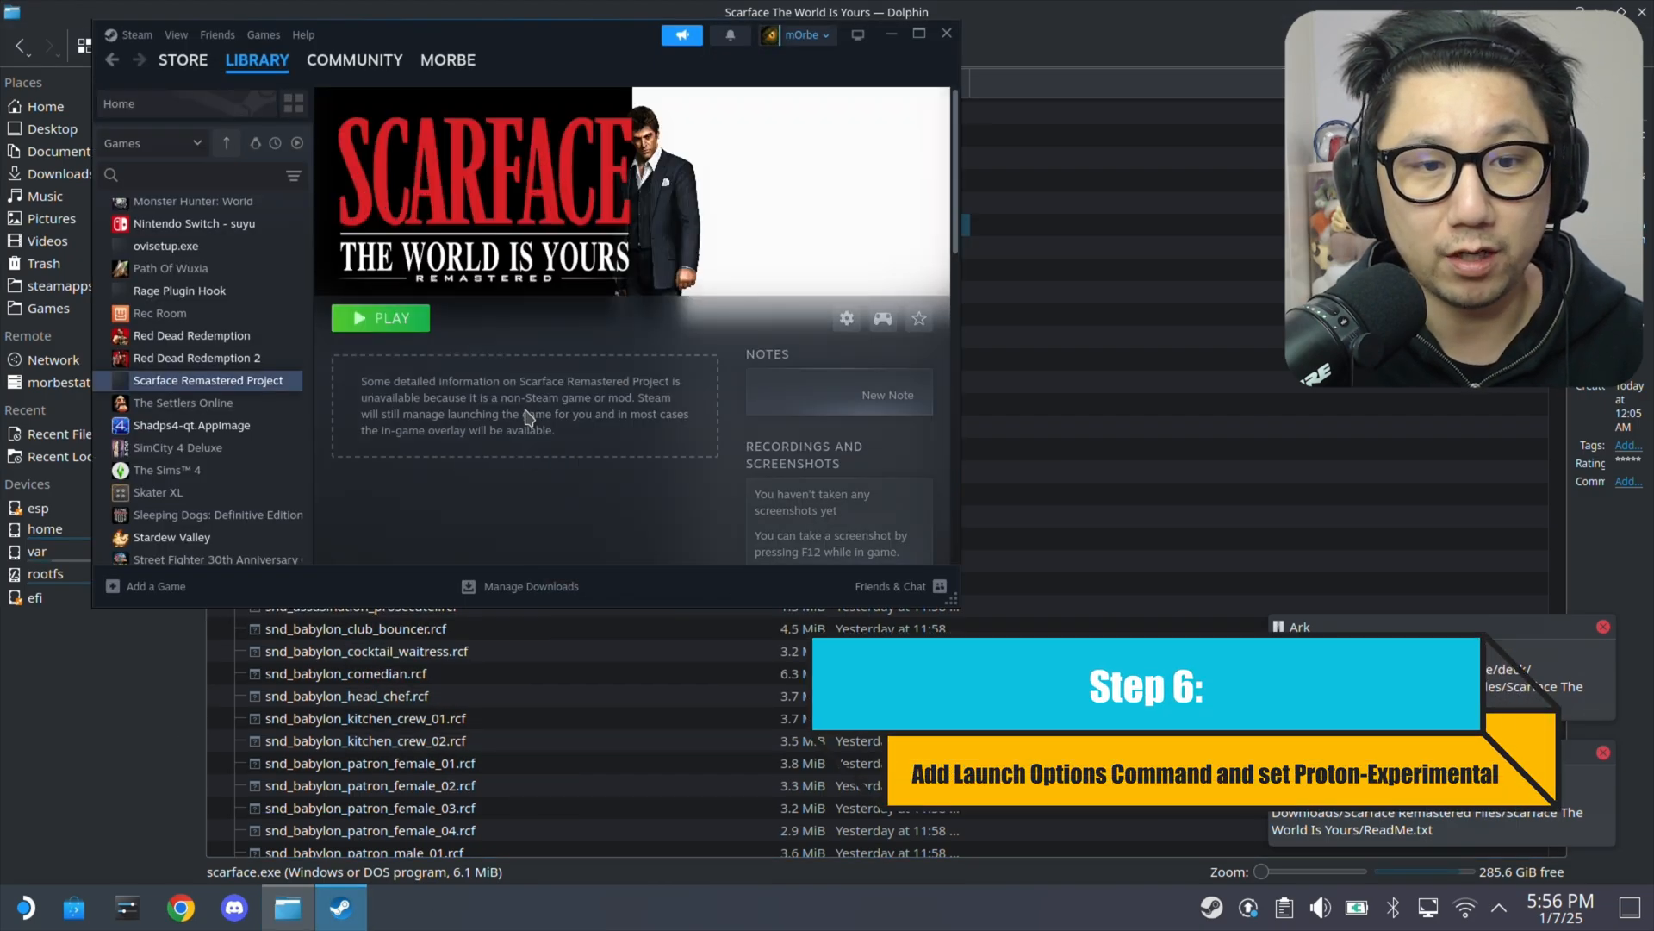
Set the Scarface Remastered Project shortcut's launch options to PROTON_USE_WINED3D=1 %COMMAND%.
click(846, 319)
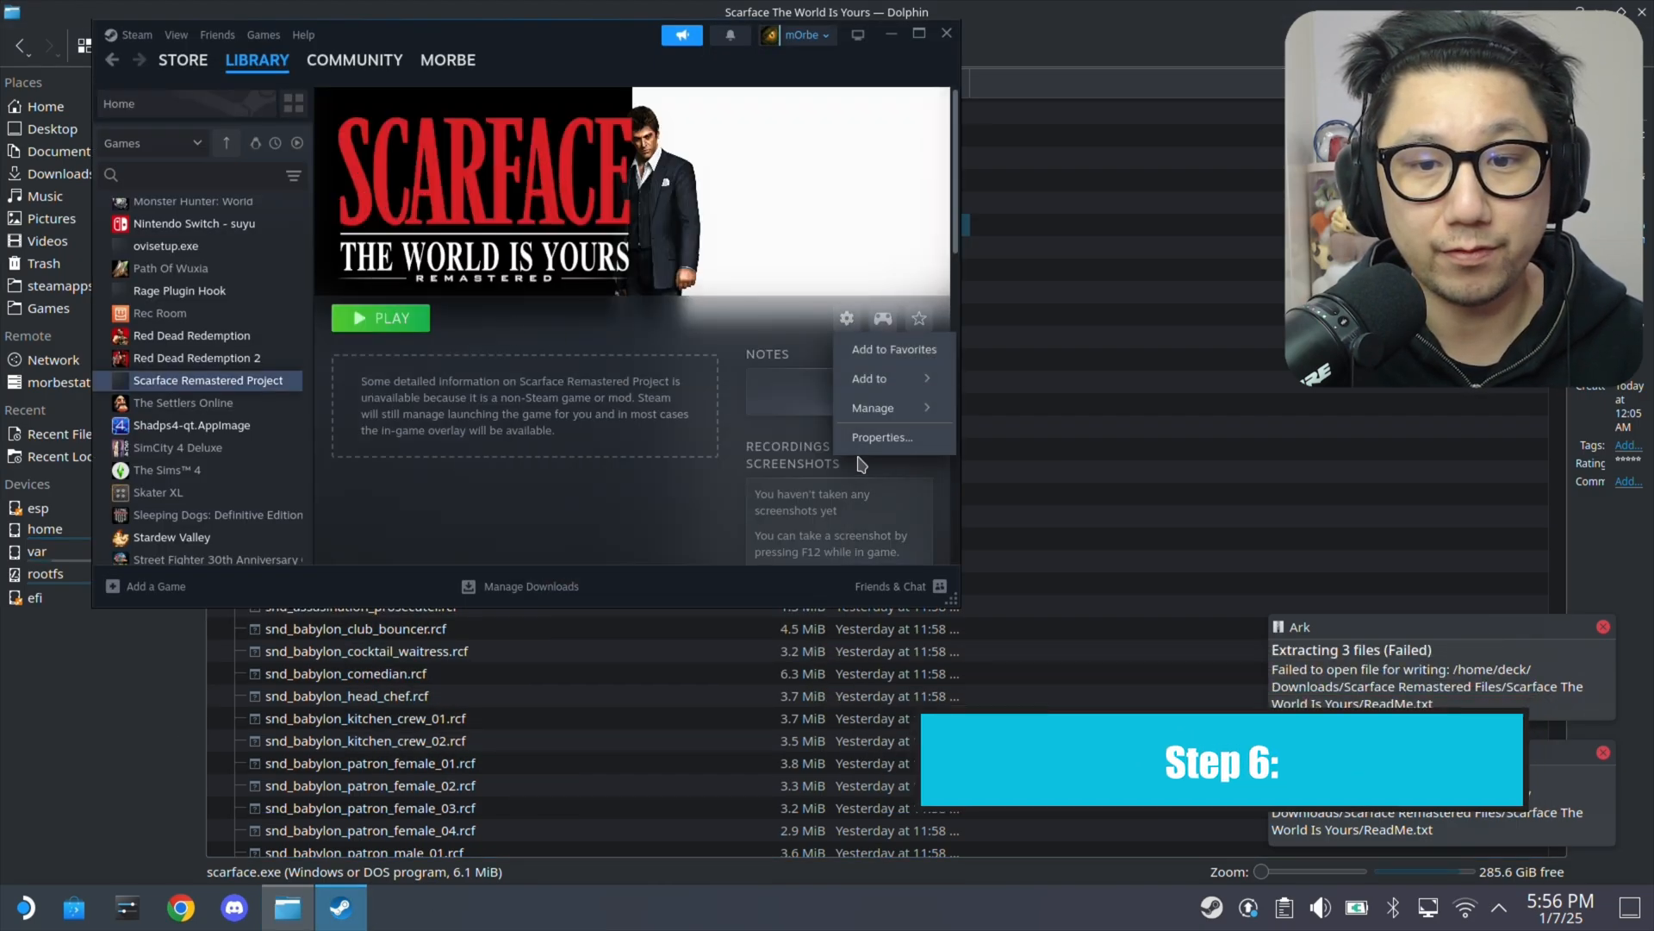
click(880, 437)
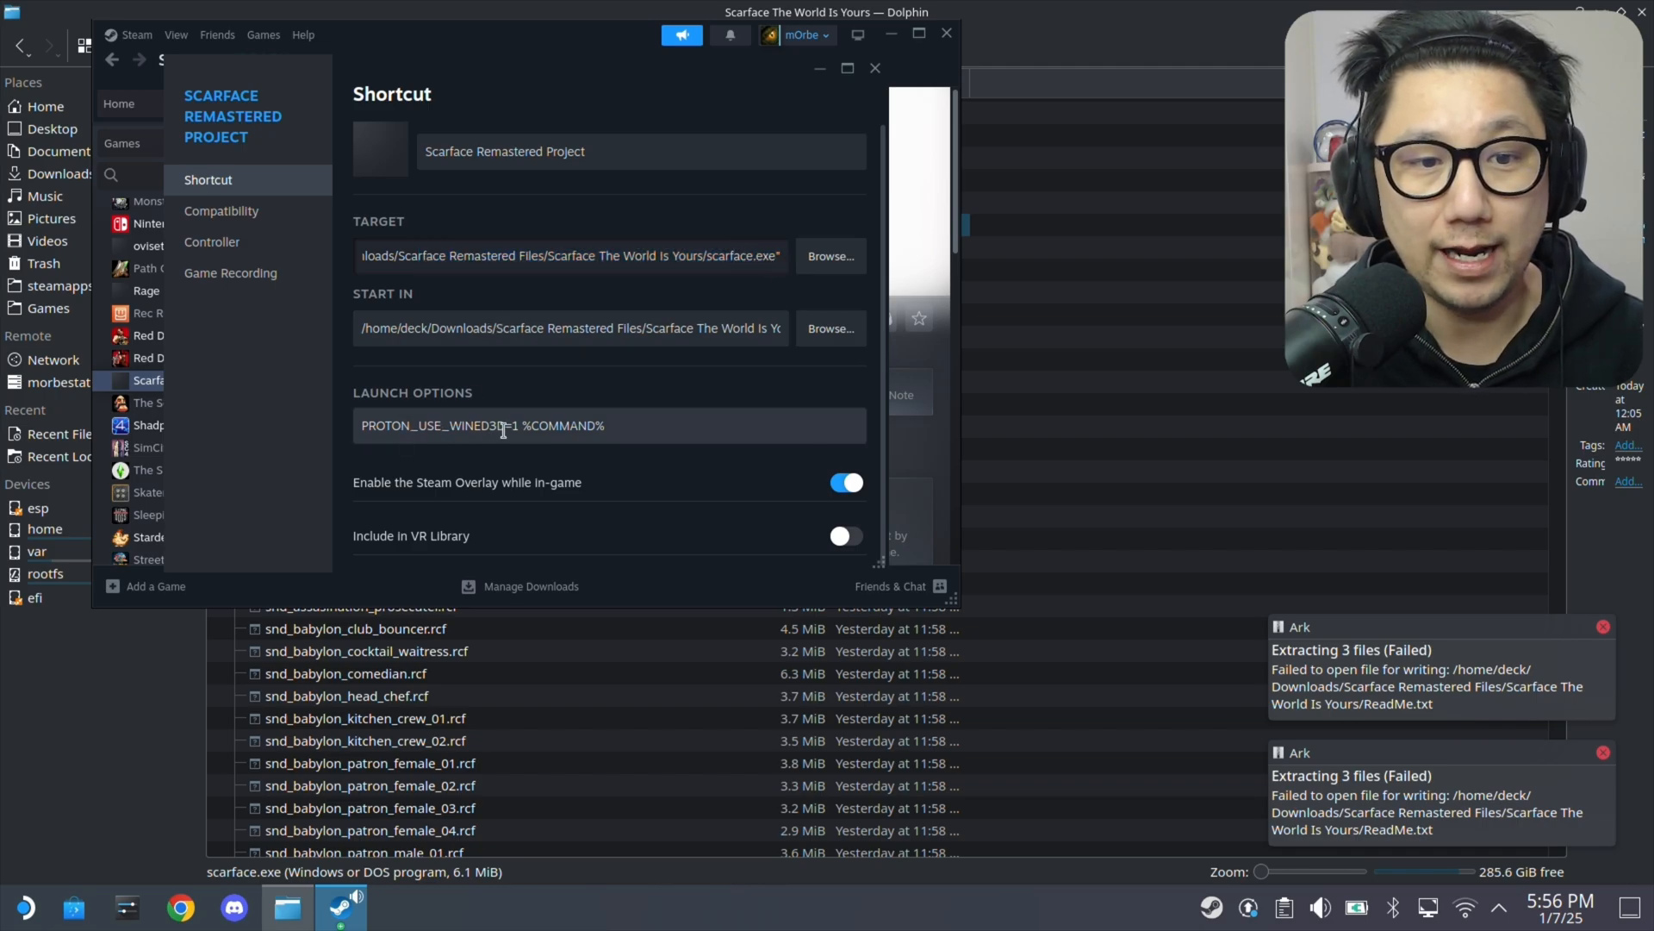
triple_click(483, 425)
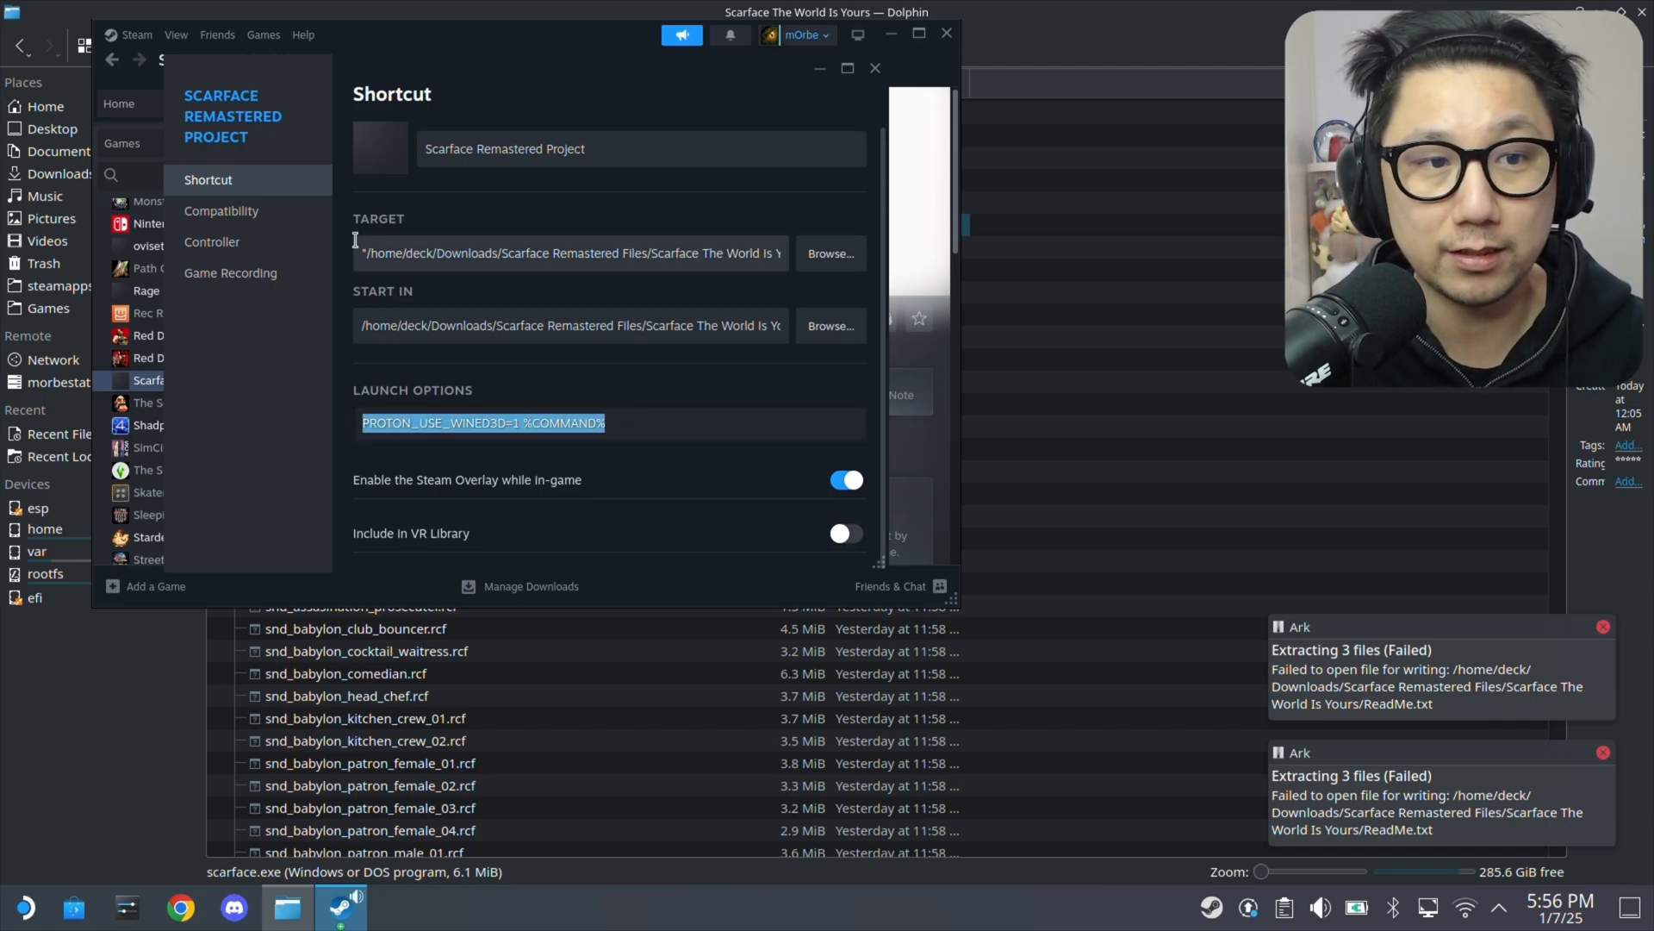
click(220, 211)
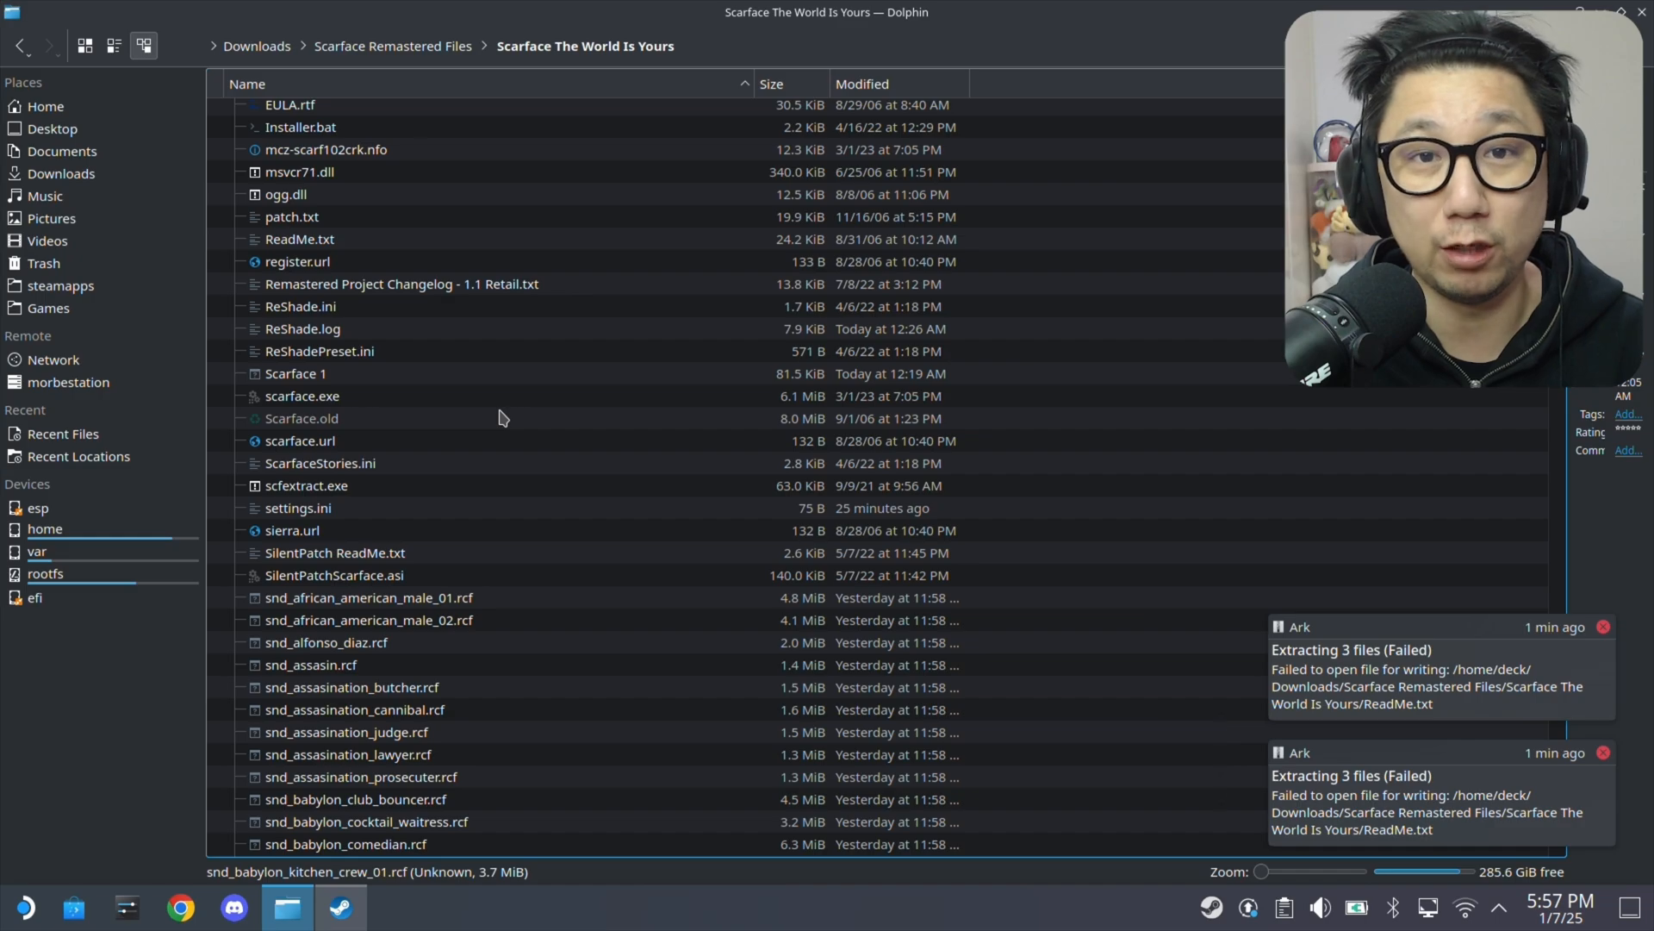
mouse_move(443, 440)
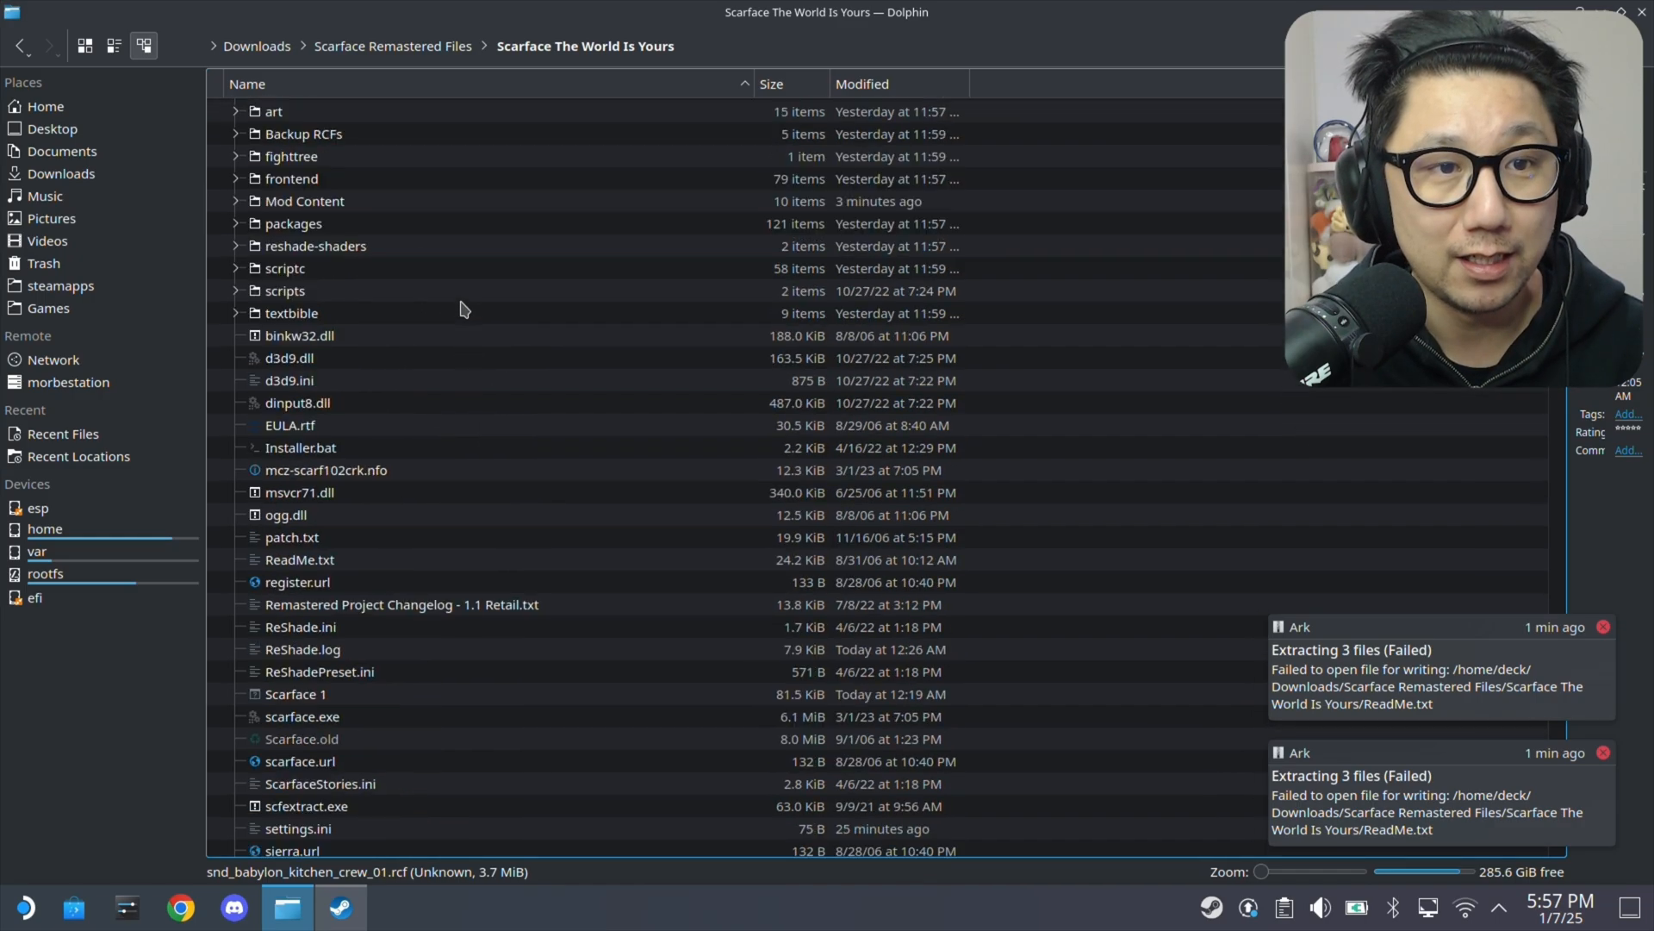
Open the game folder's d3d9.ini in Kate.
scroll(down, 3)
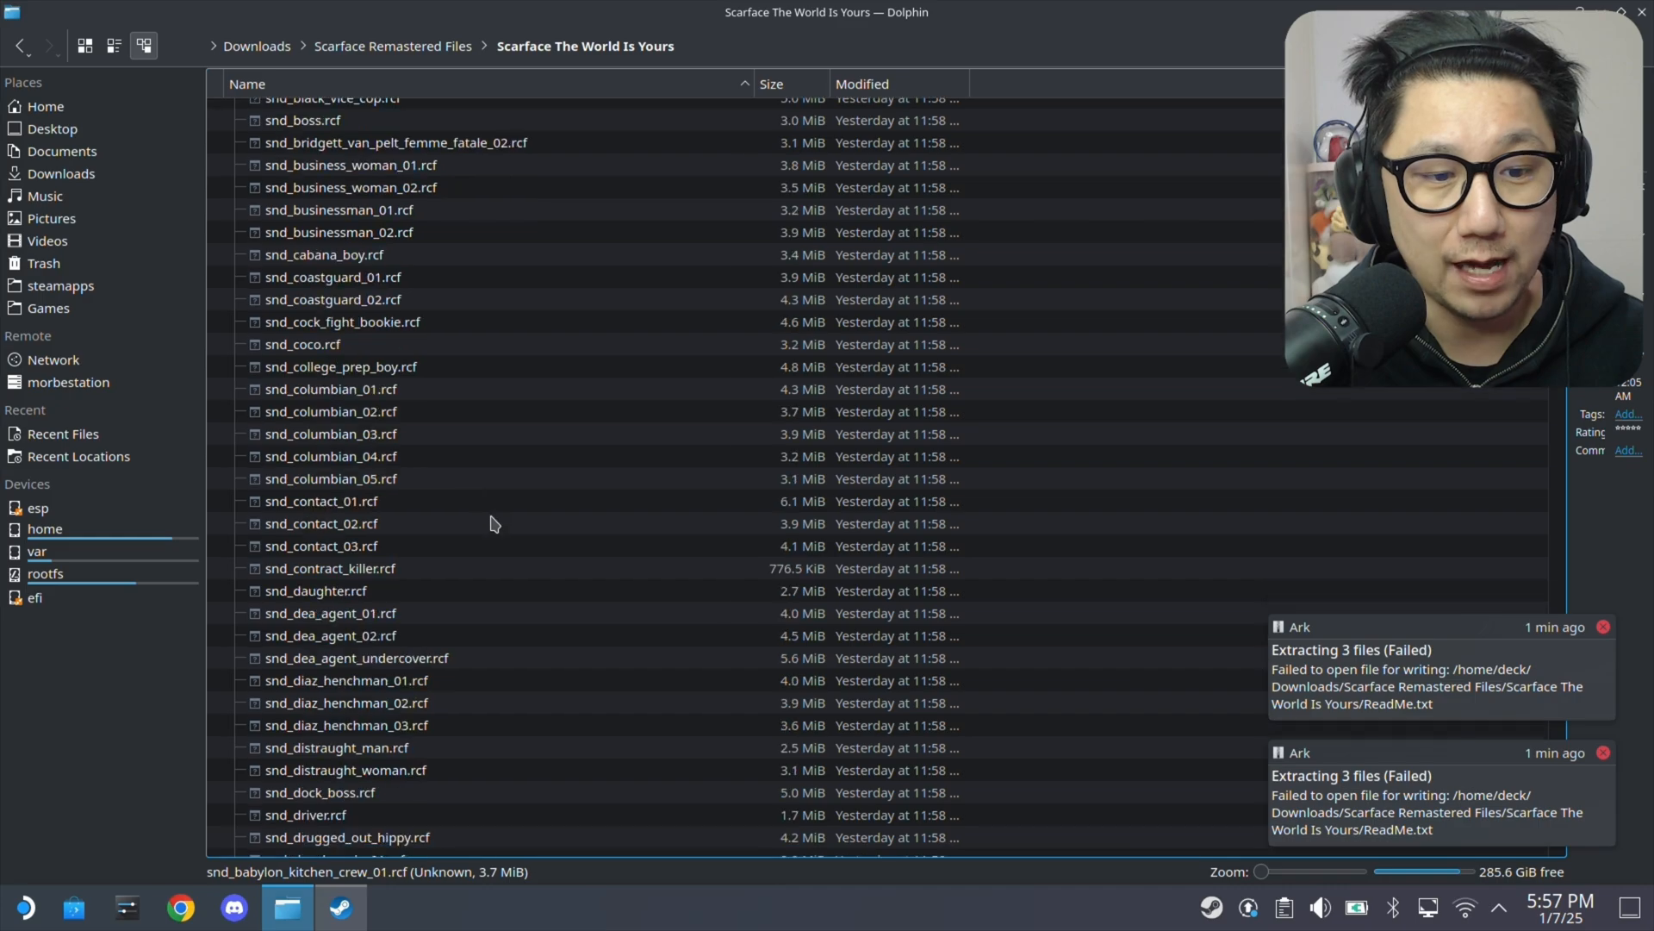
scroll(down, 3)
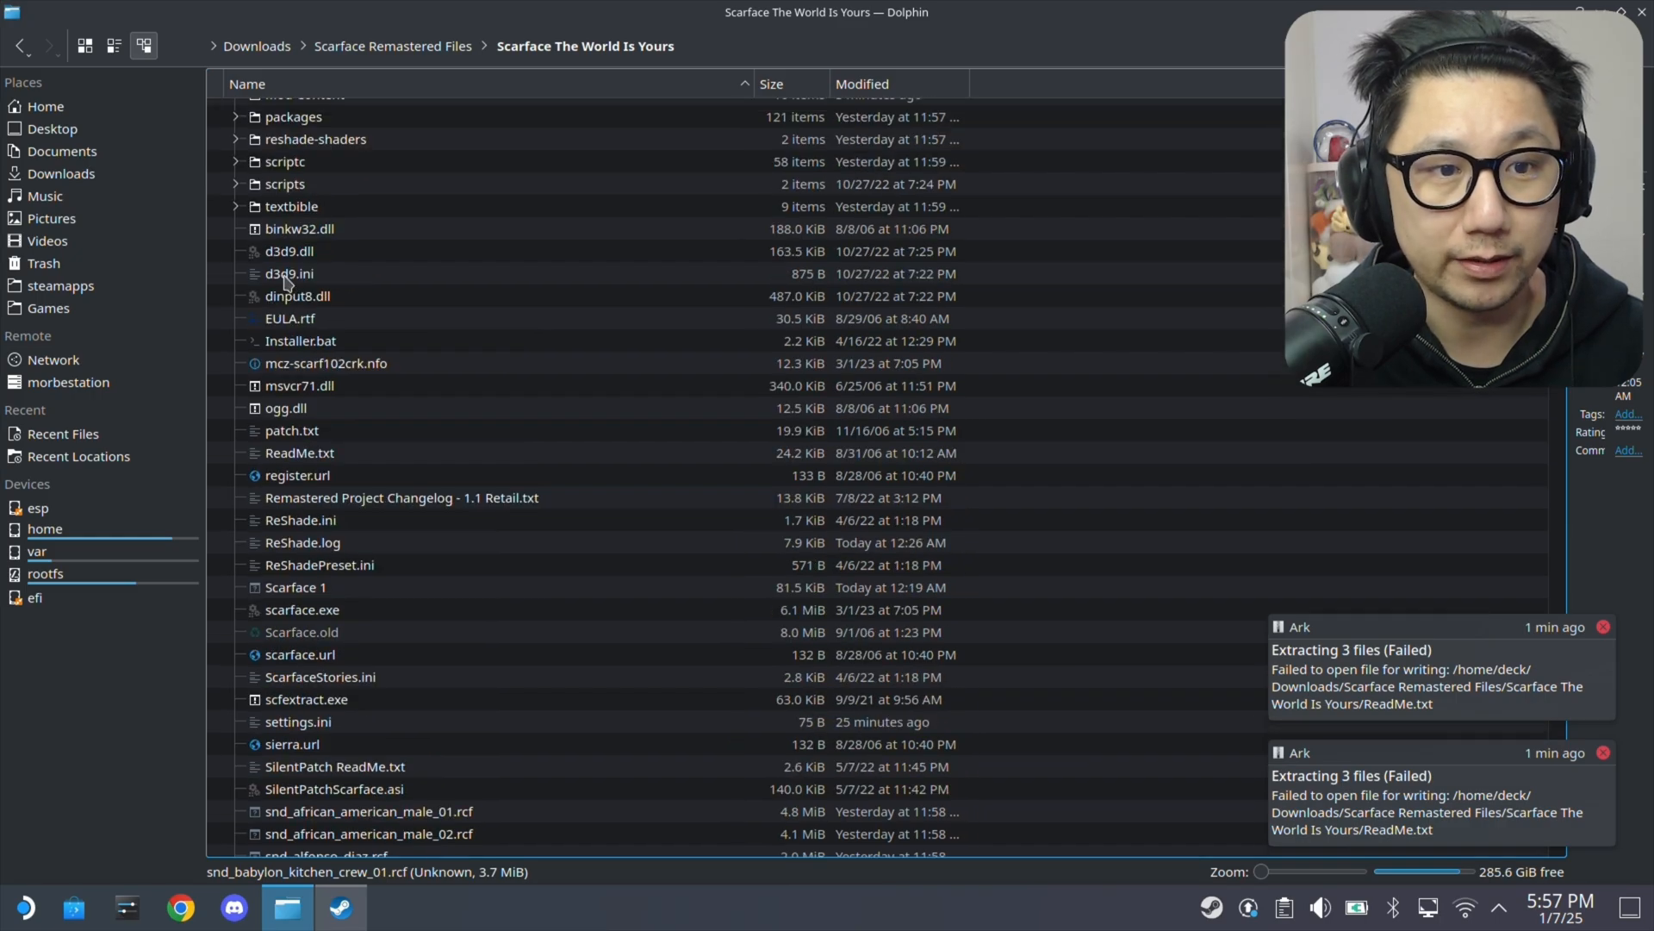
click(287, 274)
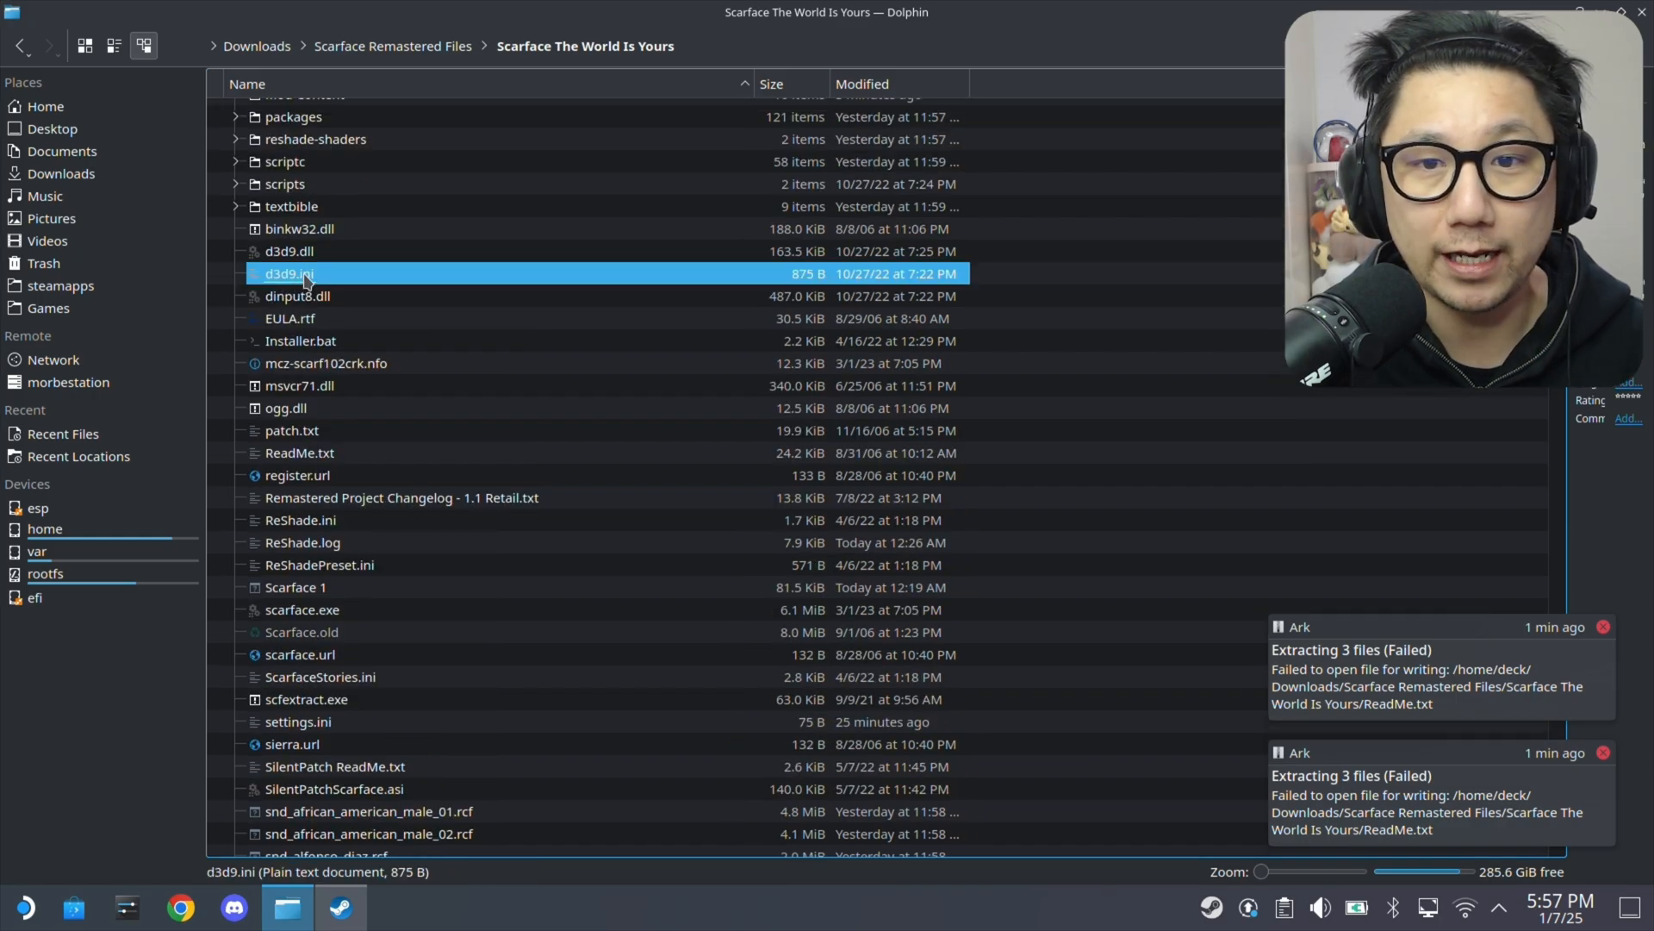
double_click(290, 273)
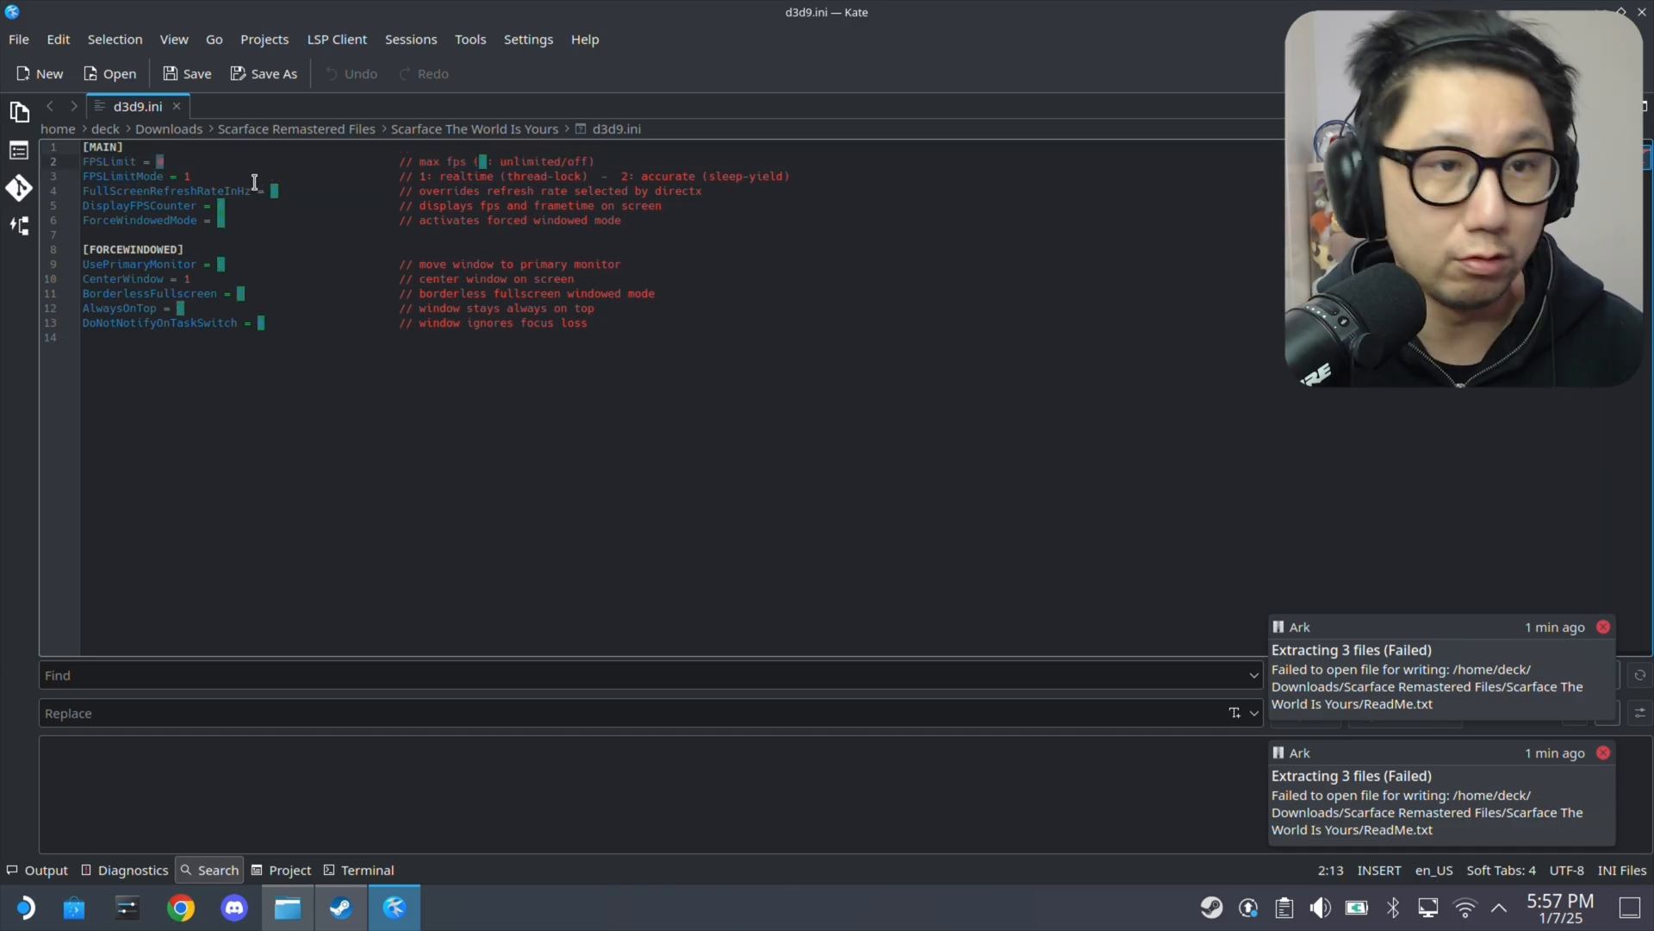
Enter 60 for FPSLimit in d3d9.ini, save, and close Kate.
text(60)
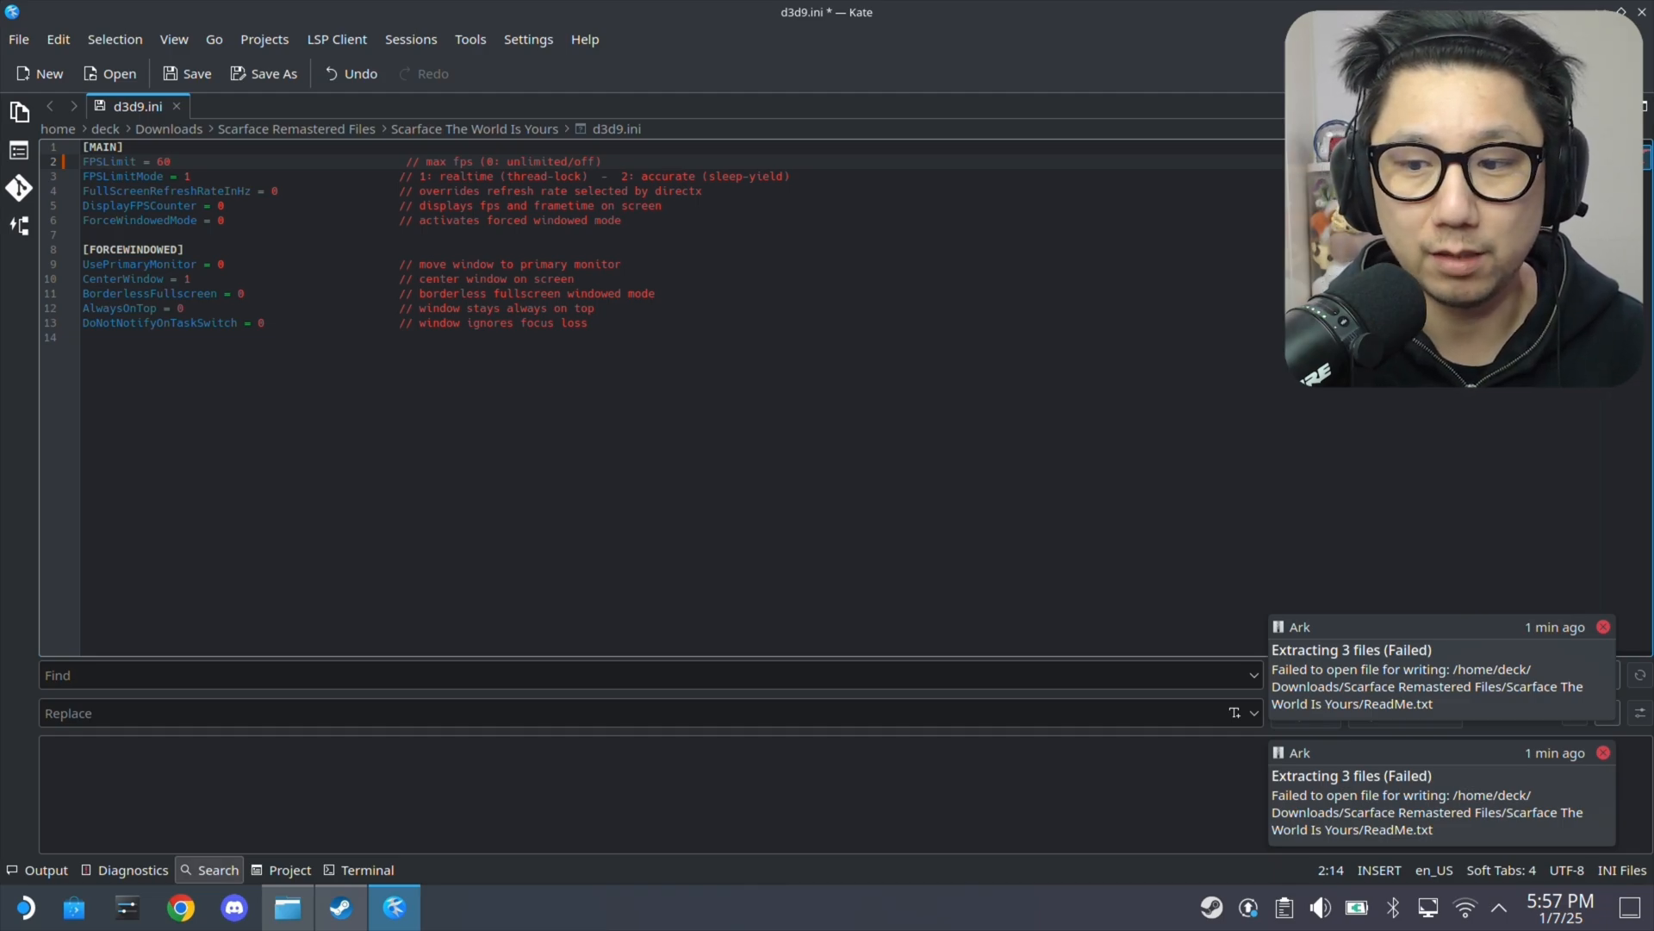
mouse_move(293, 454)
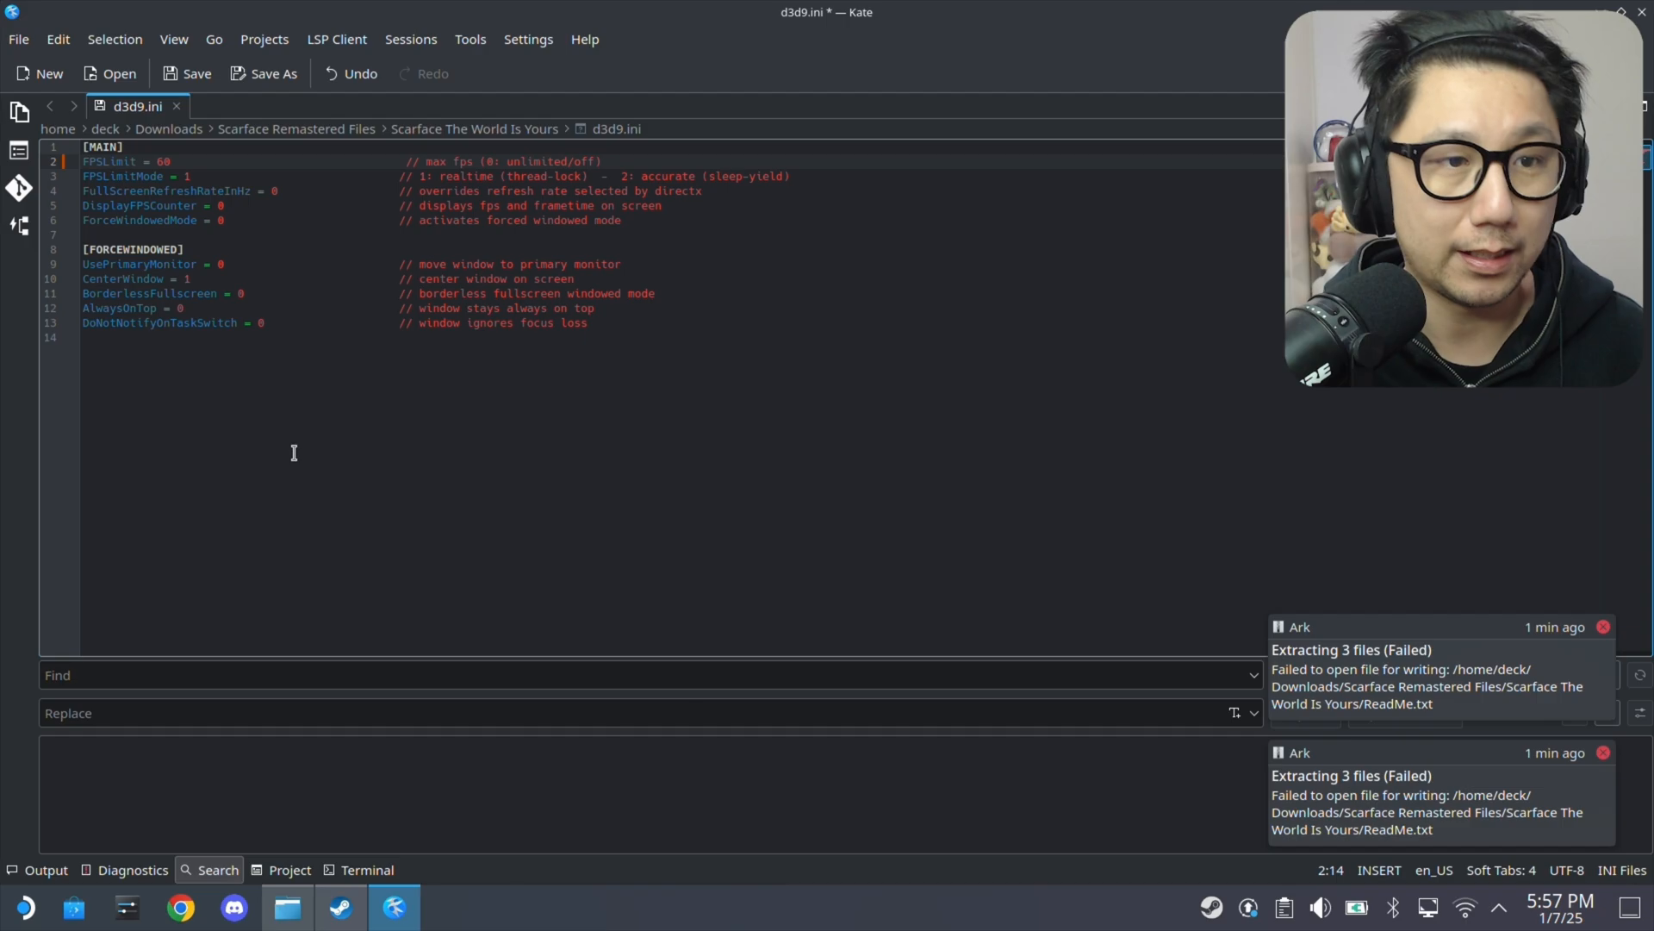
click(196, 73)
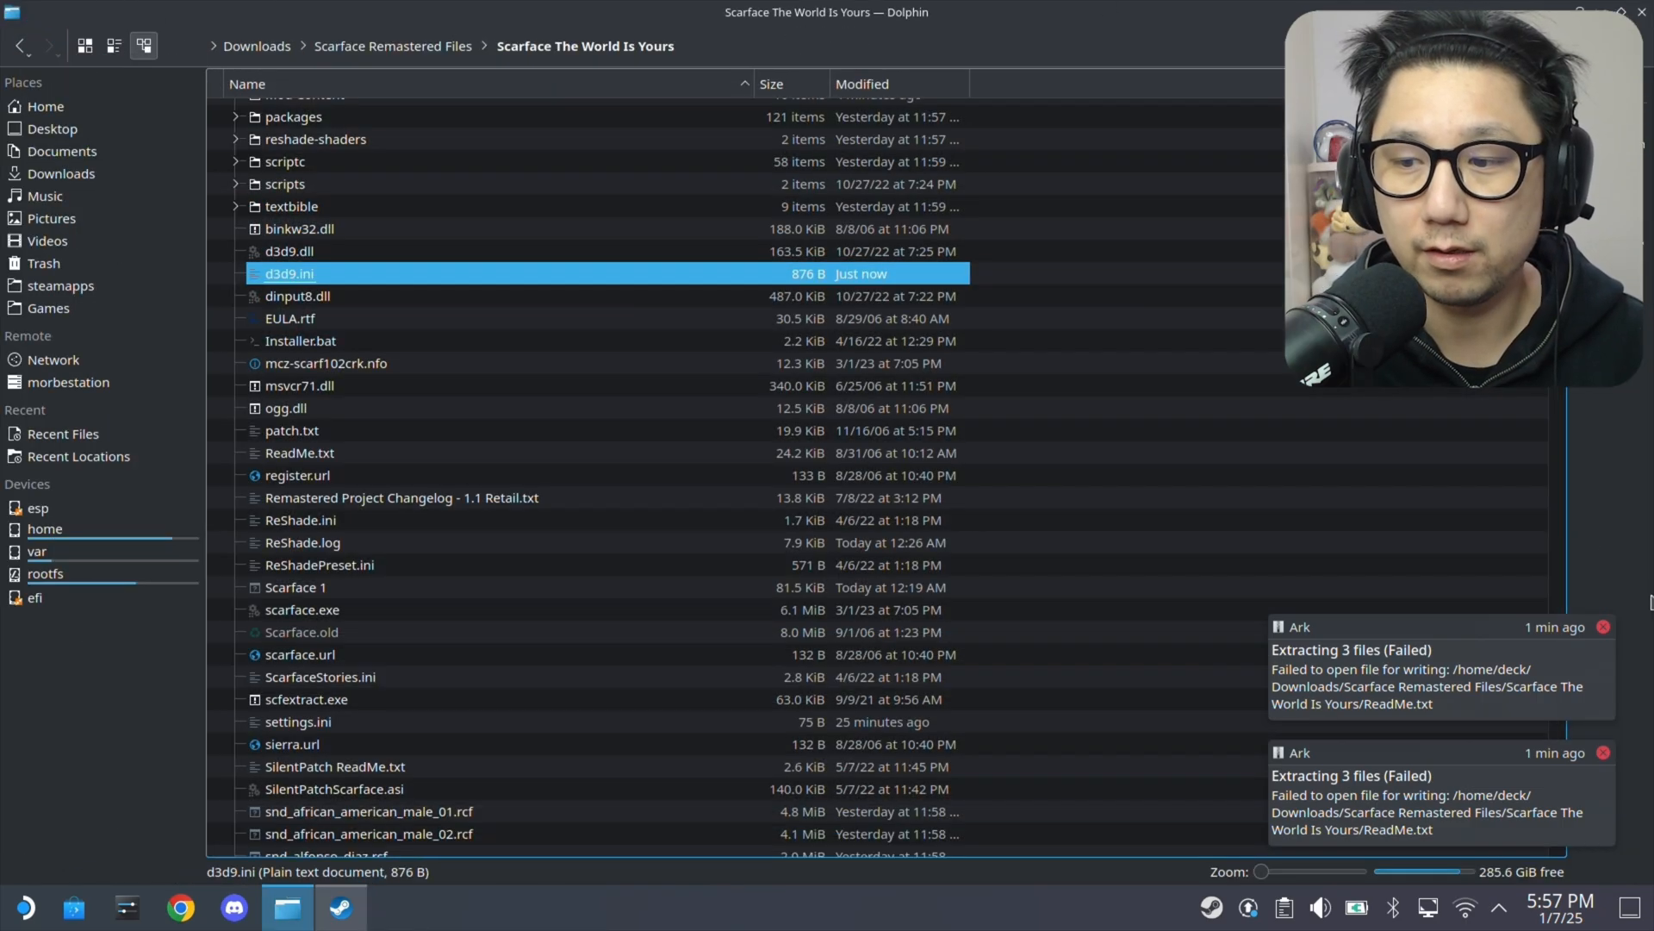
Bring the Steam library showing Scarface Remastered Project back to the front.
click(1603, 626)
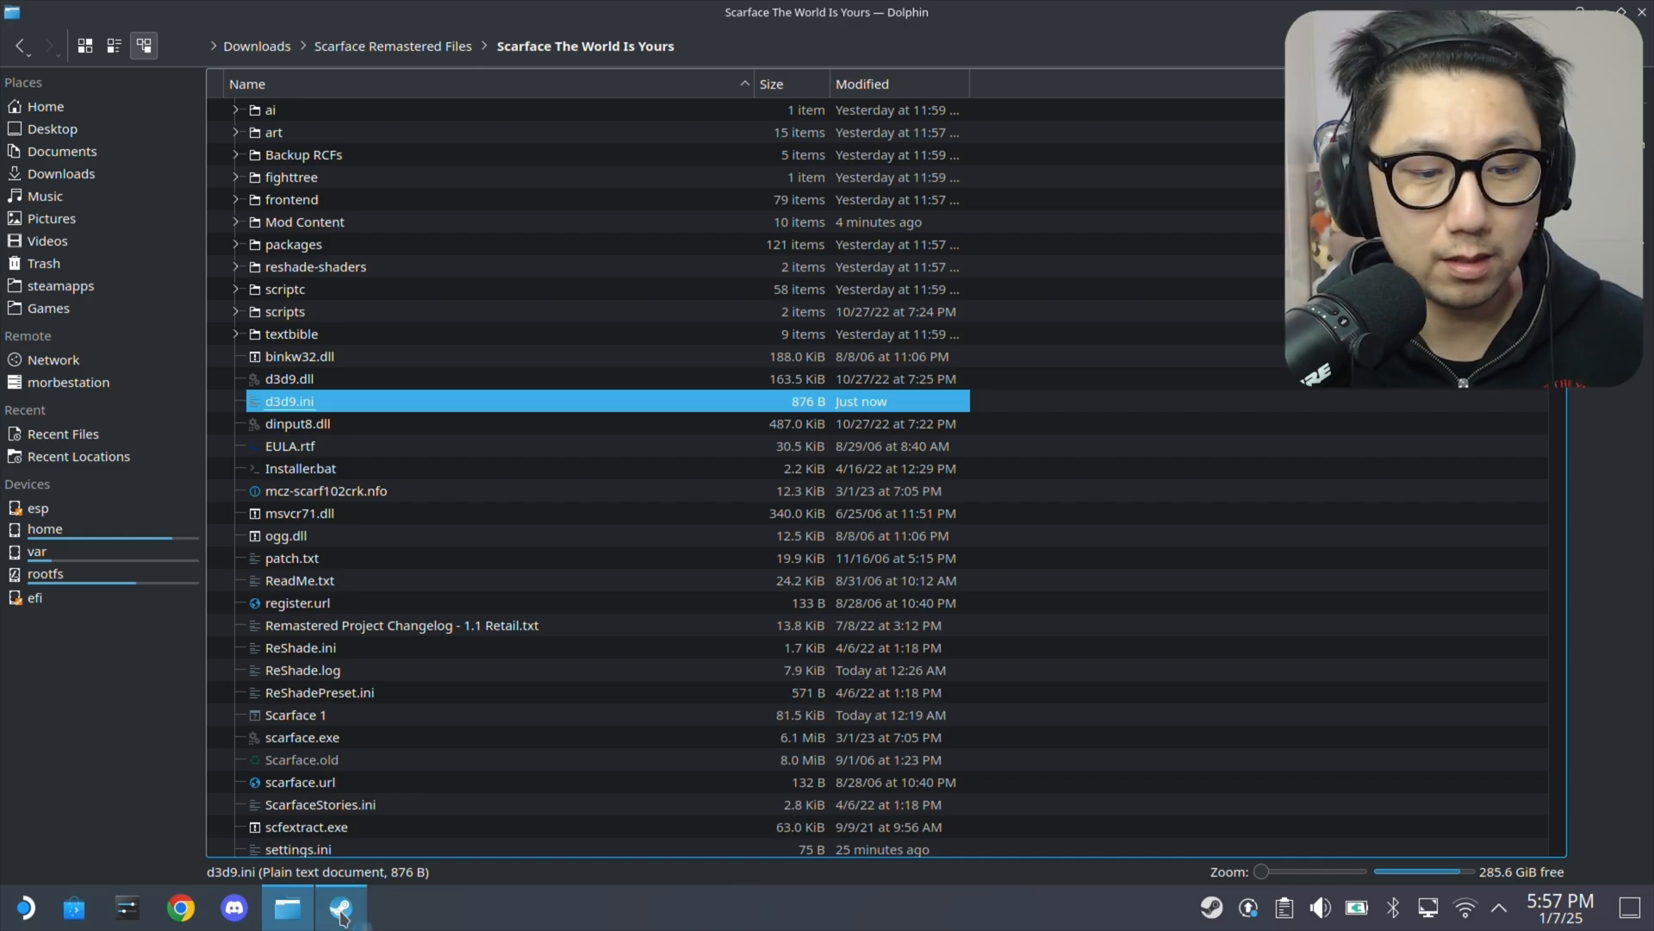
click(339, 907)
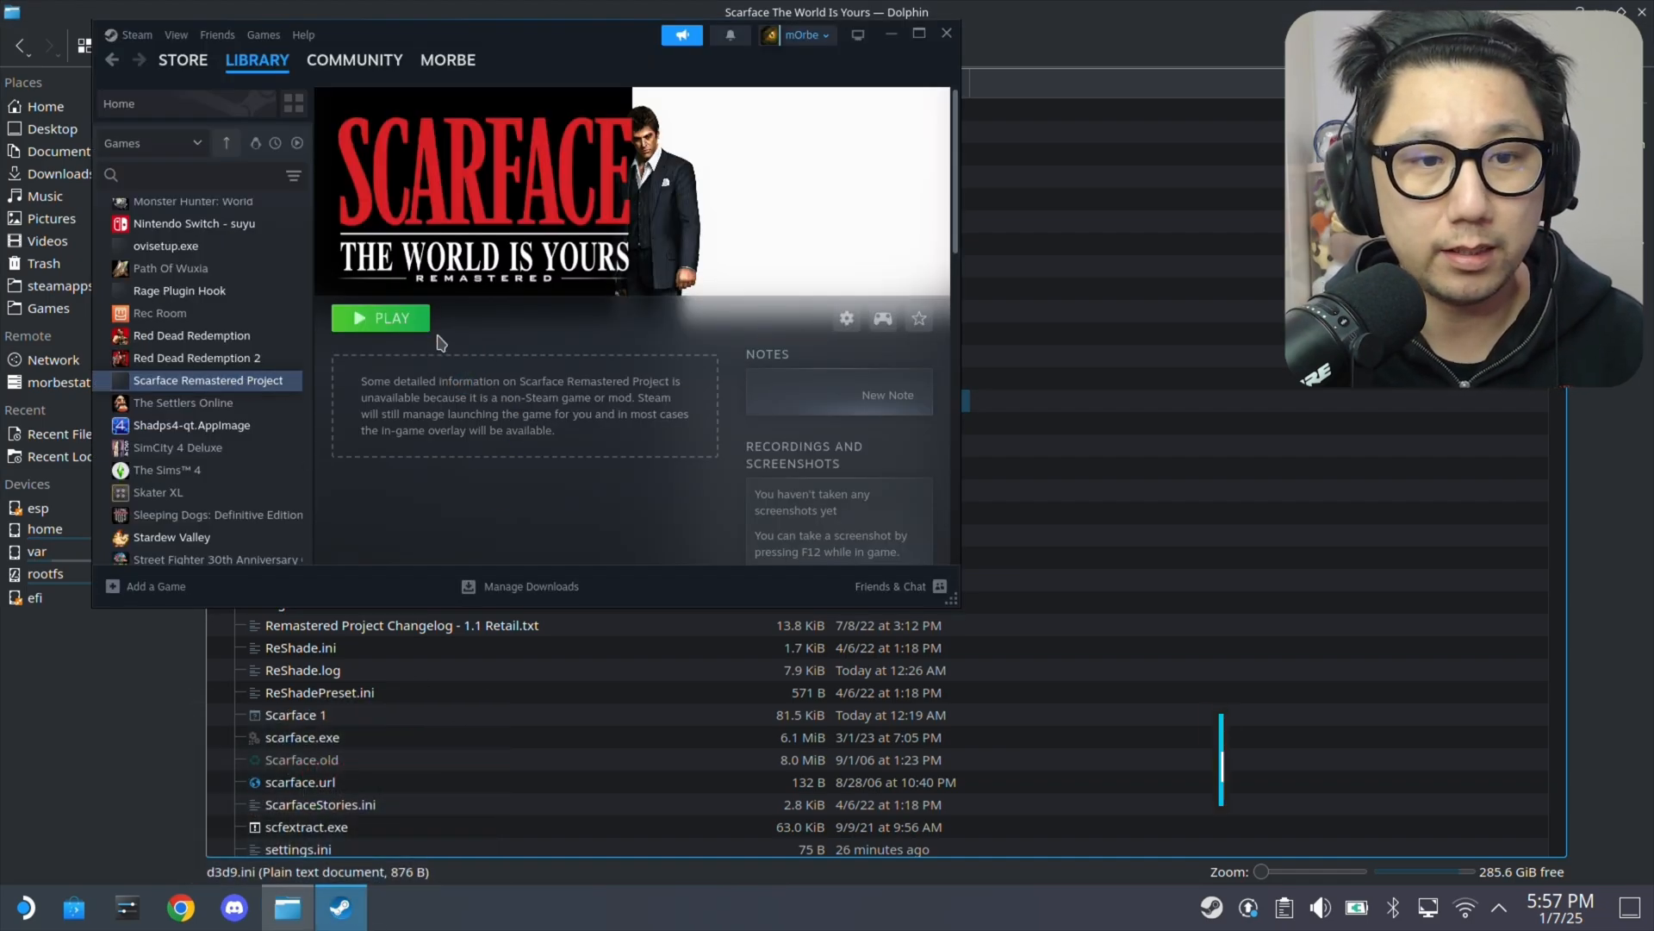
Launch Scarface Remastered Project from its Steam library page.
click(380, 318)
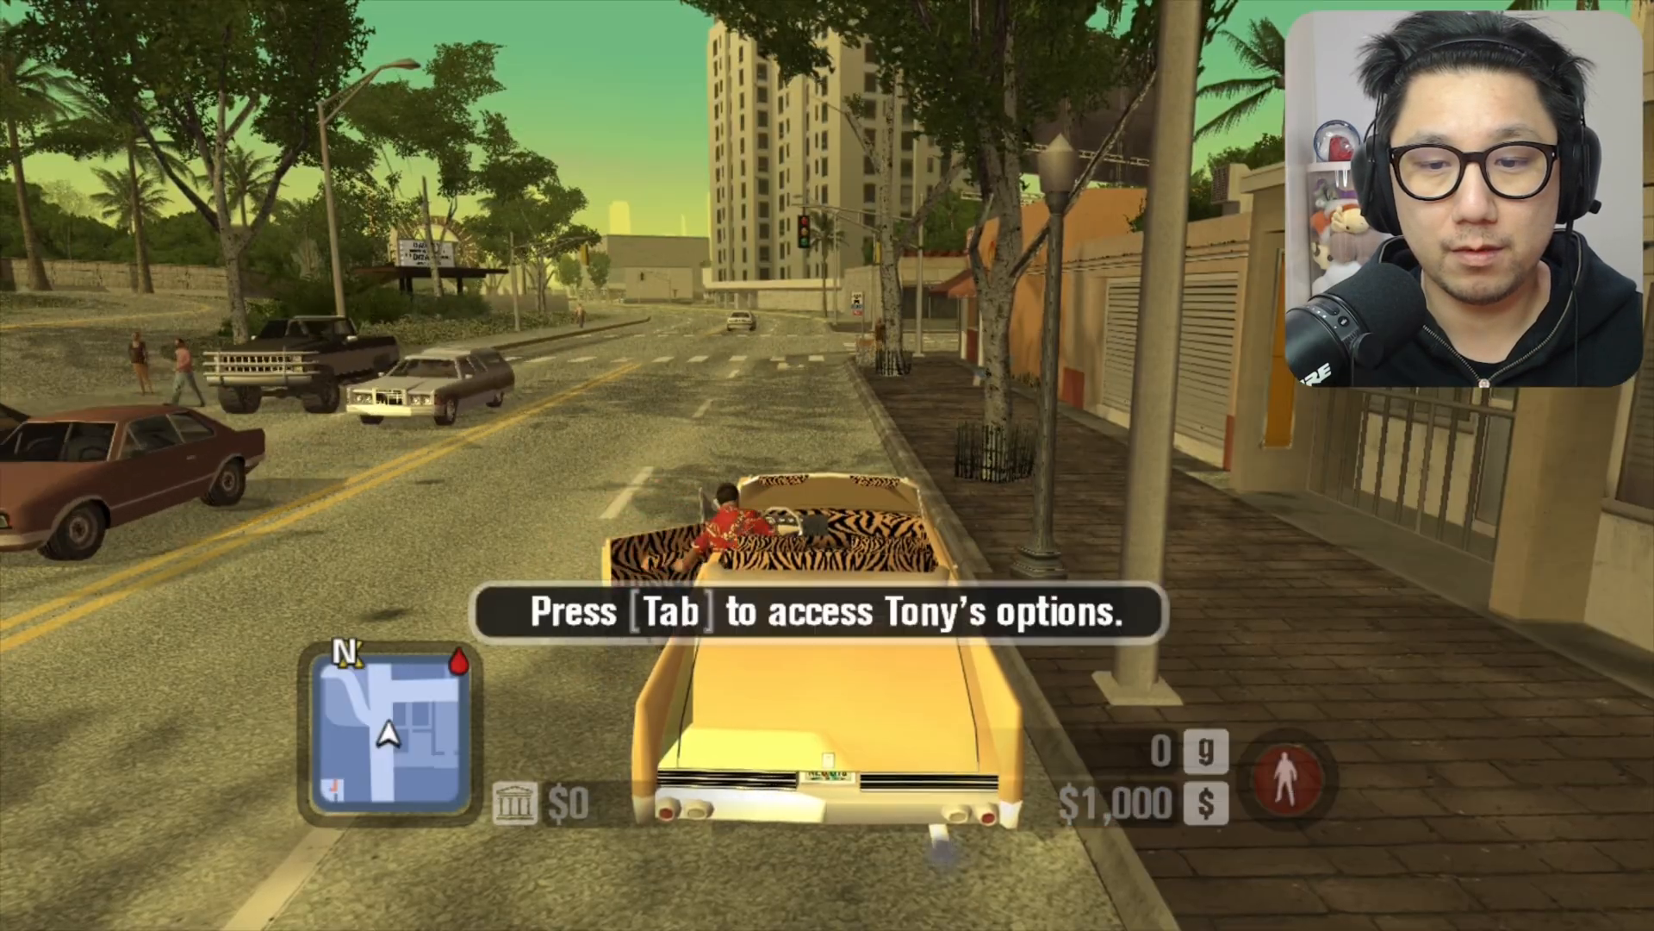
Open and close Tony's options menu, then drive the convertible toward the drive-in theatre.
key(Tab)
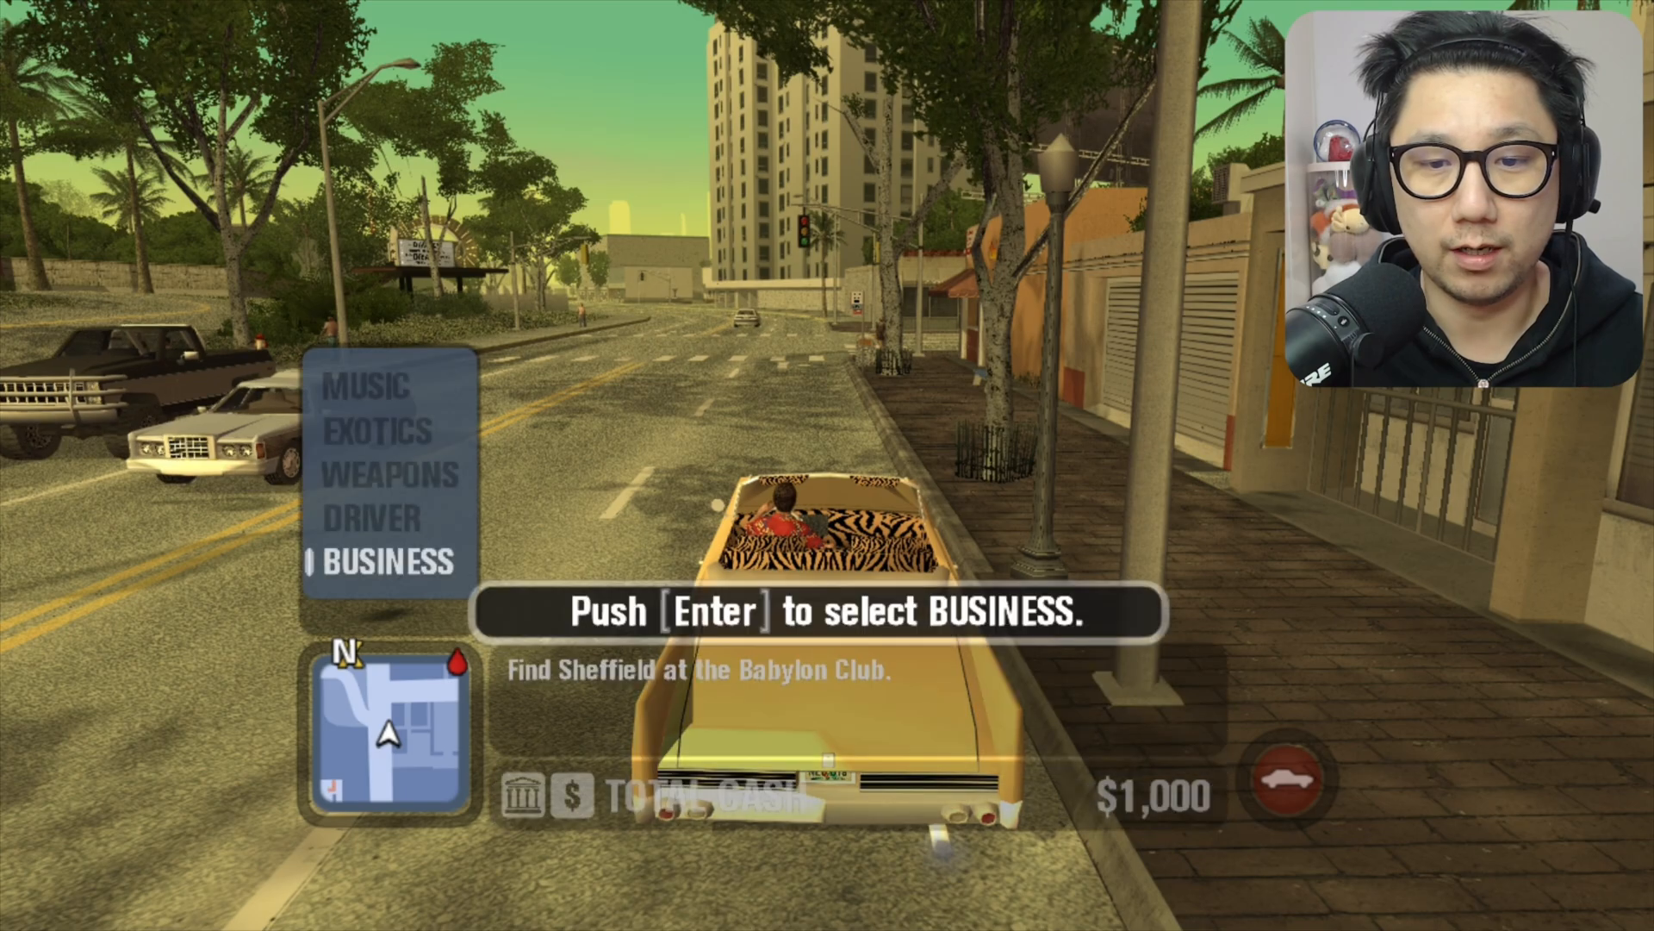
key(enter)
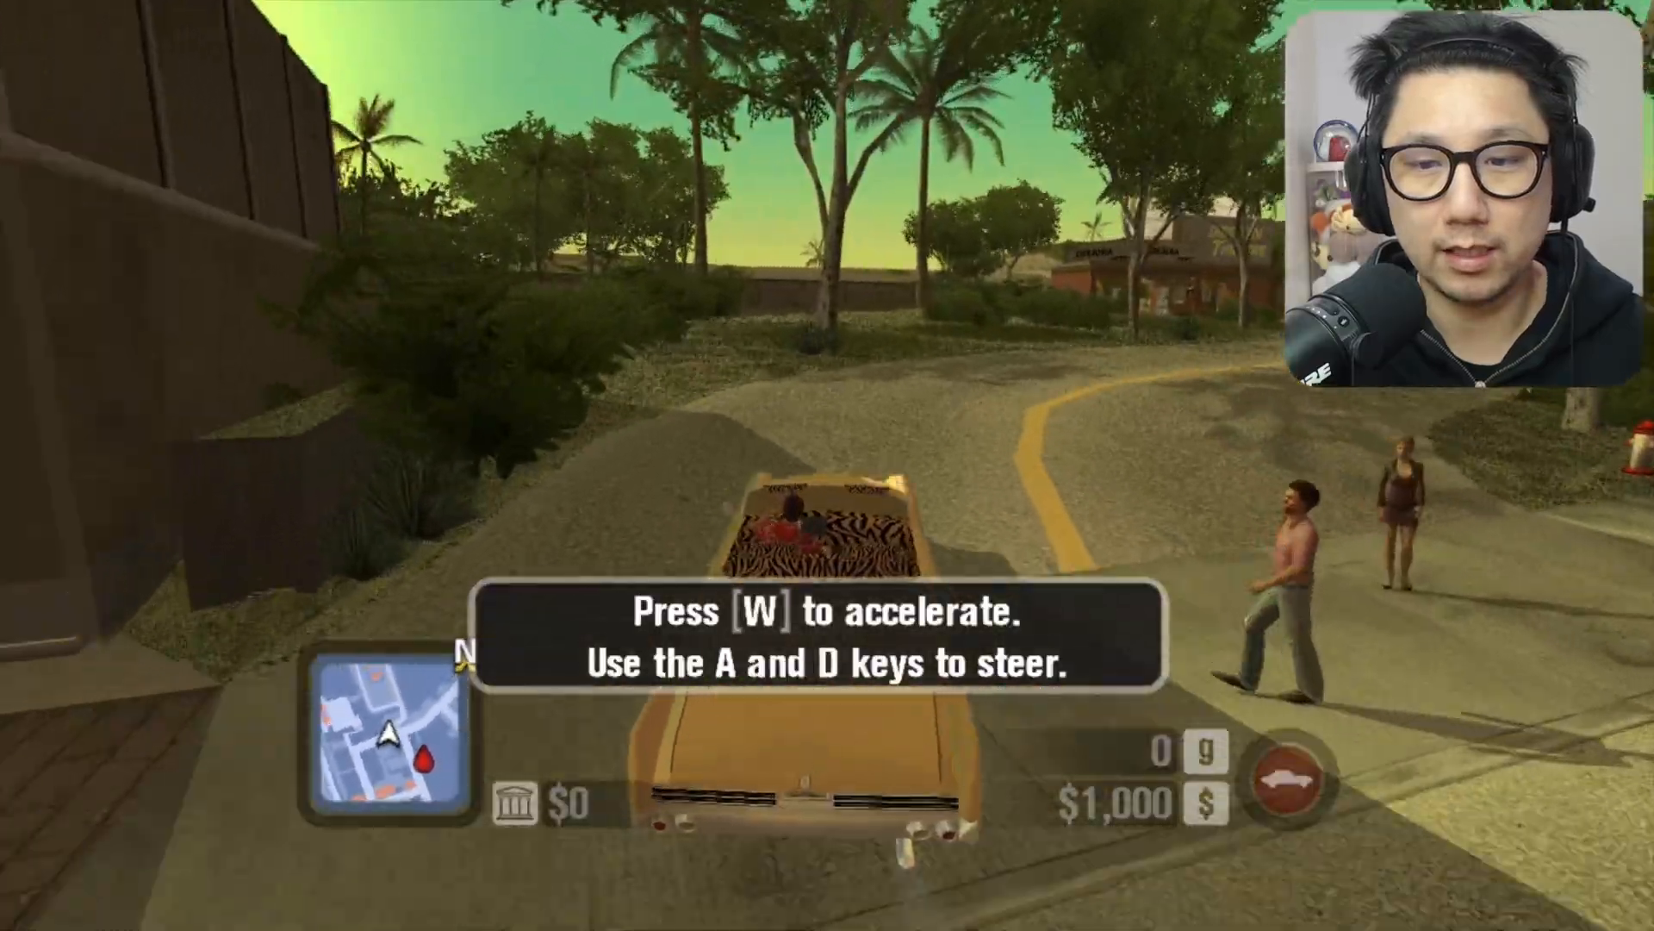
key(w)
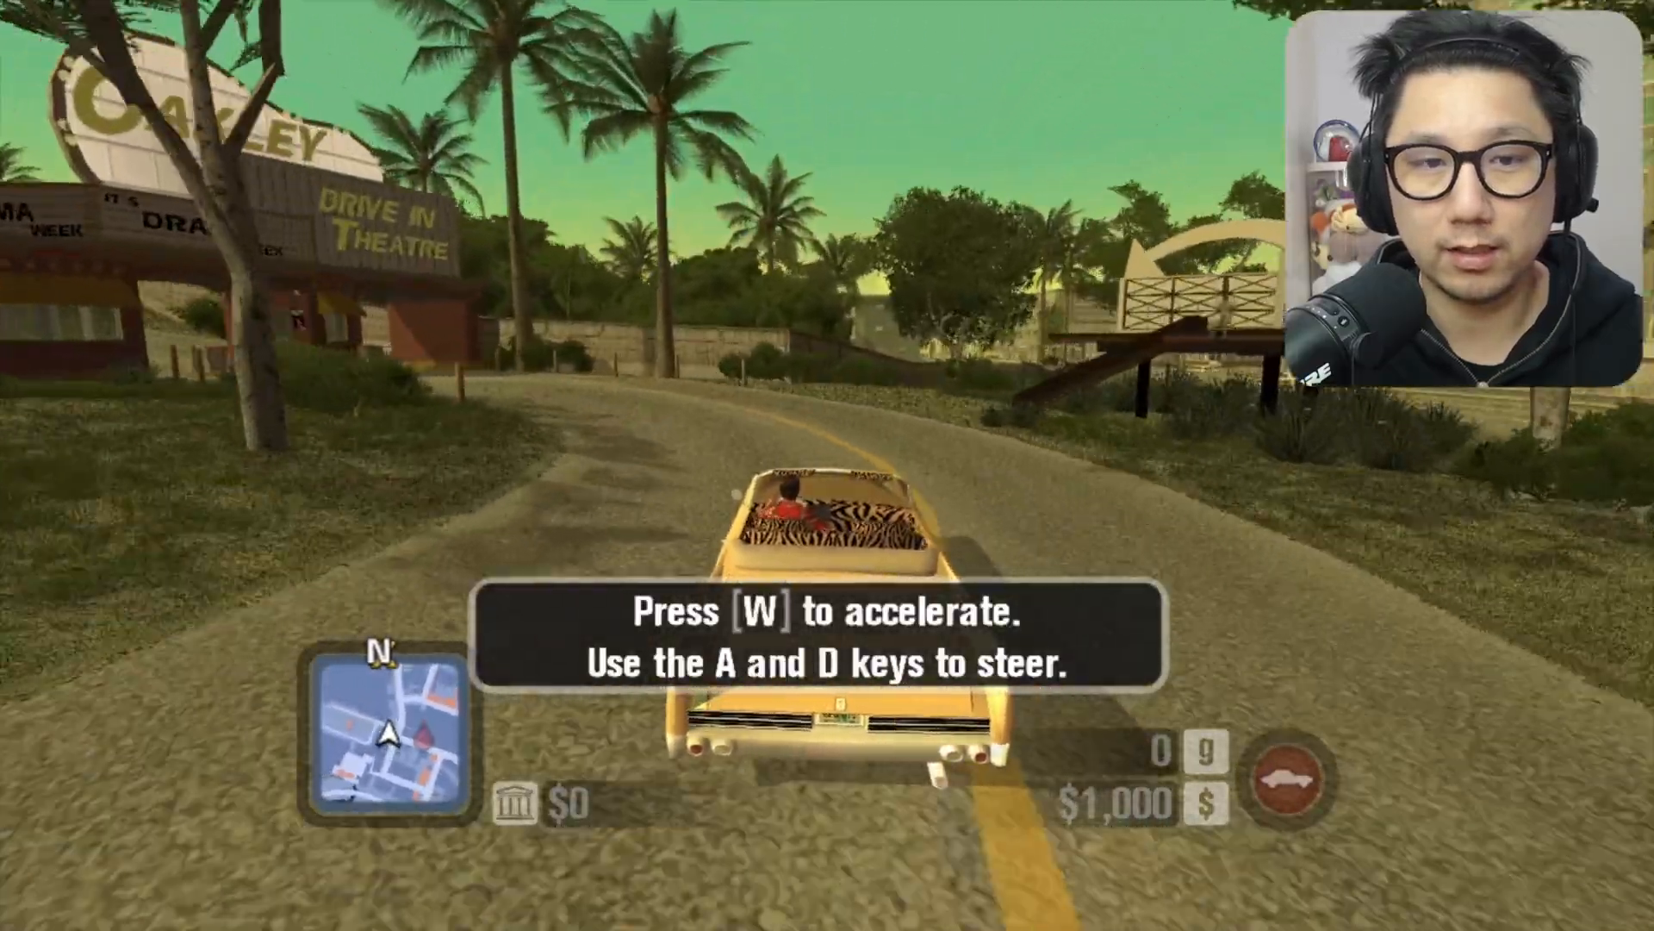
key(w)
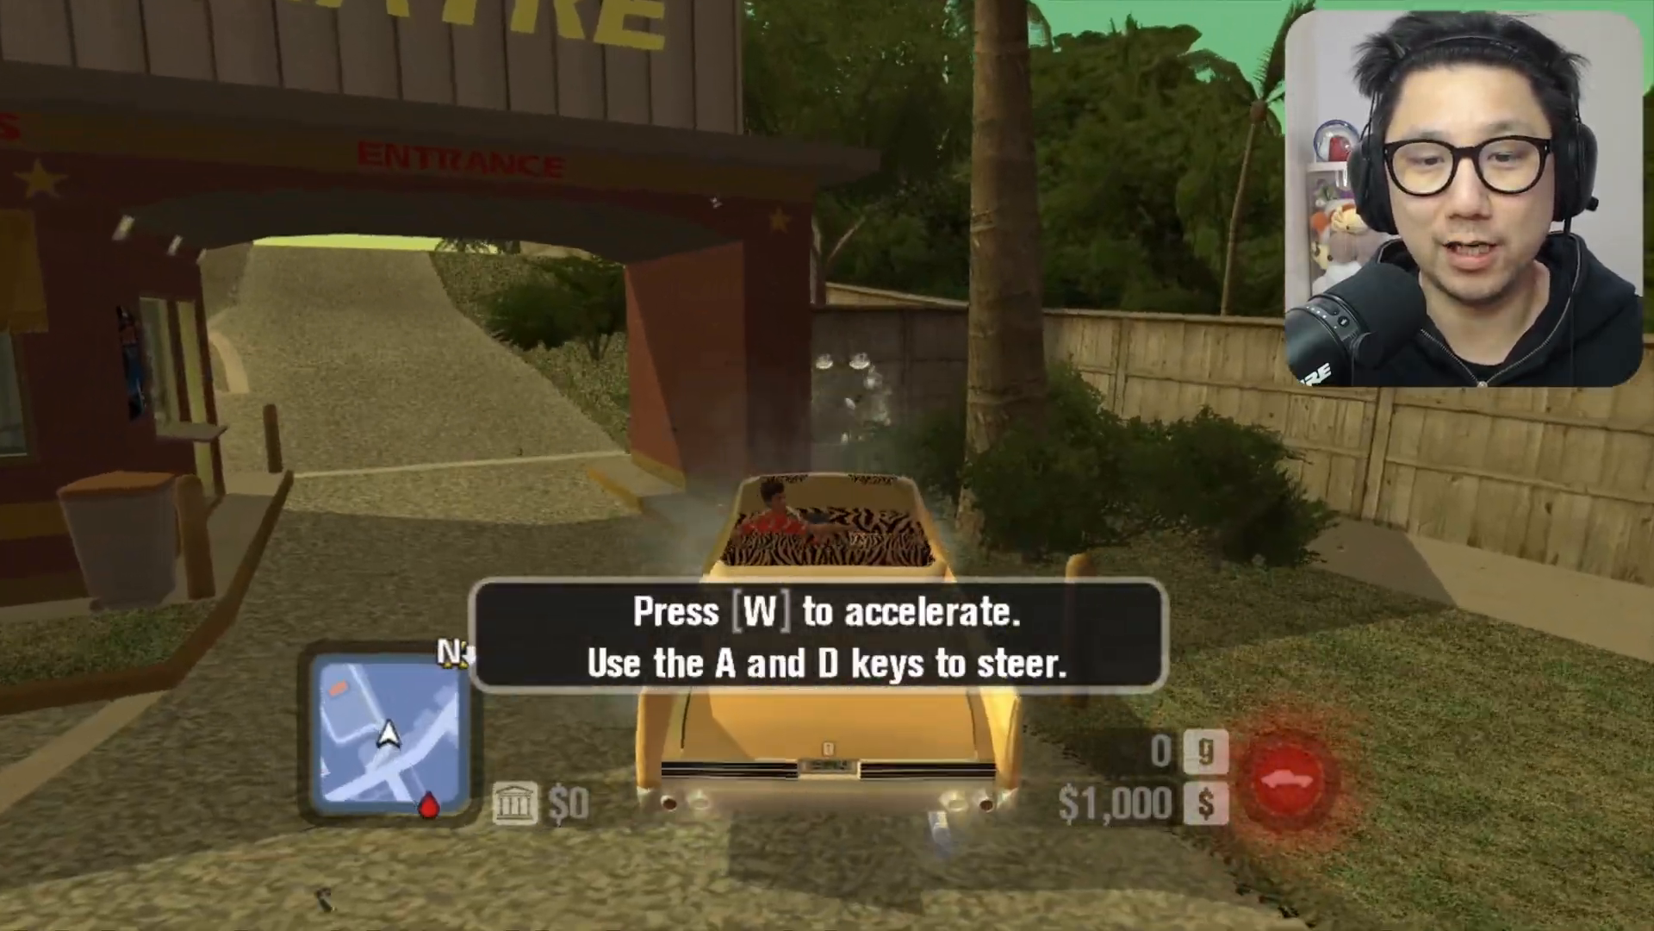